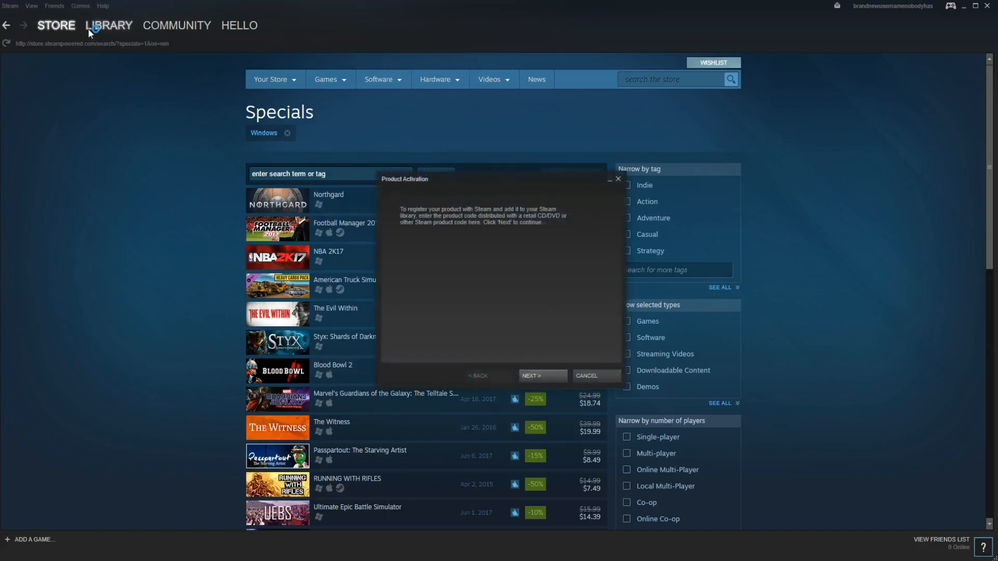
Paste and submit the product key, then search the store for Turn Around.
click(541, 375)
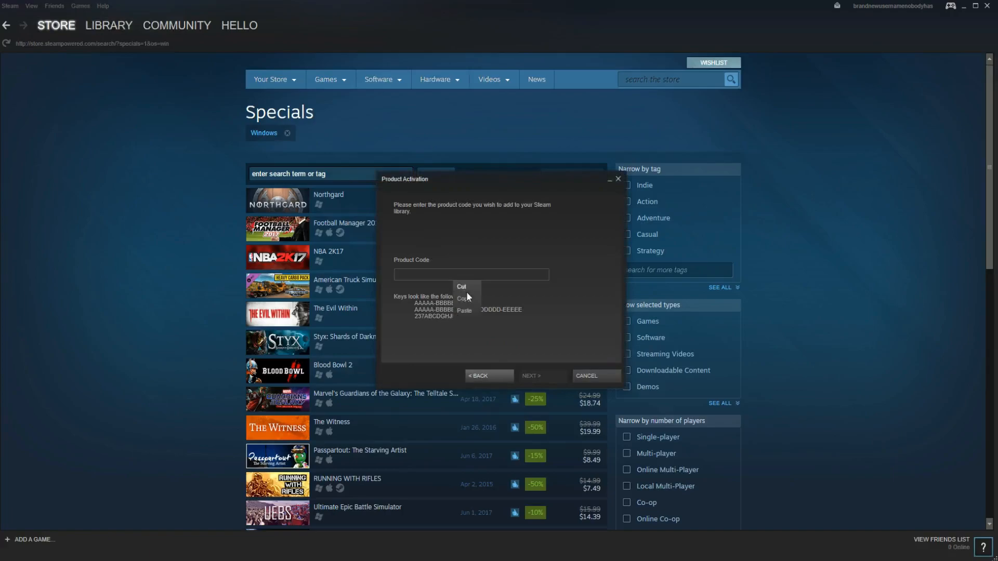
click(541, 376)
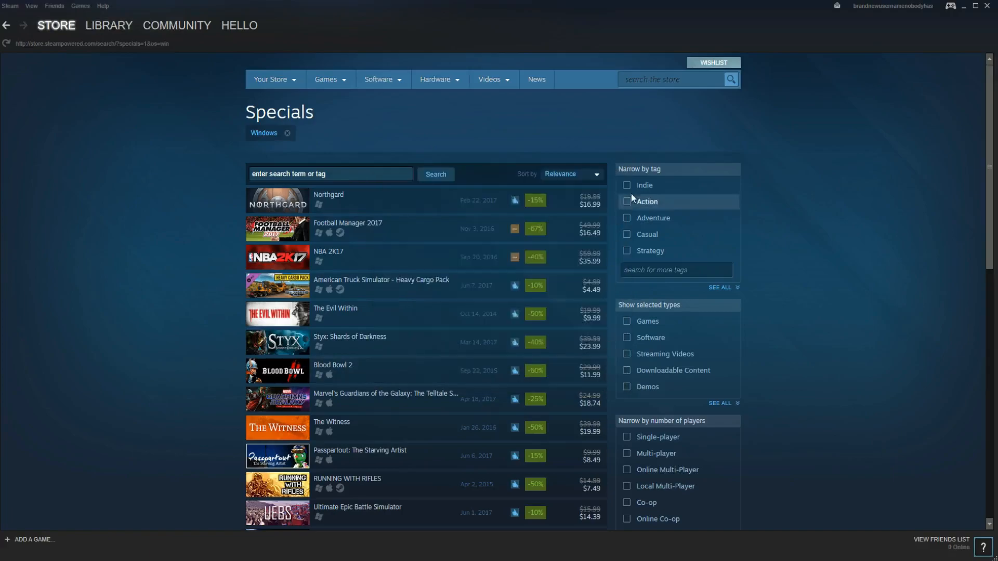
text(tu)
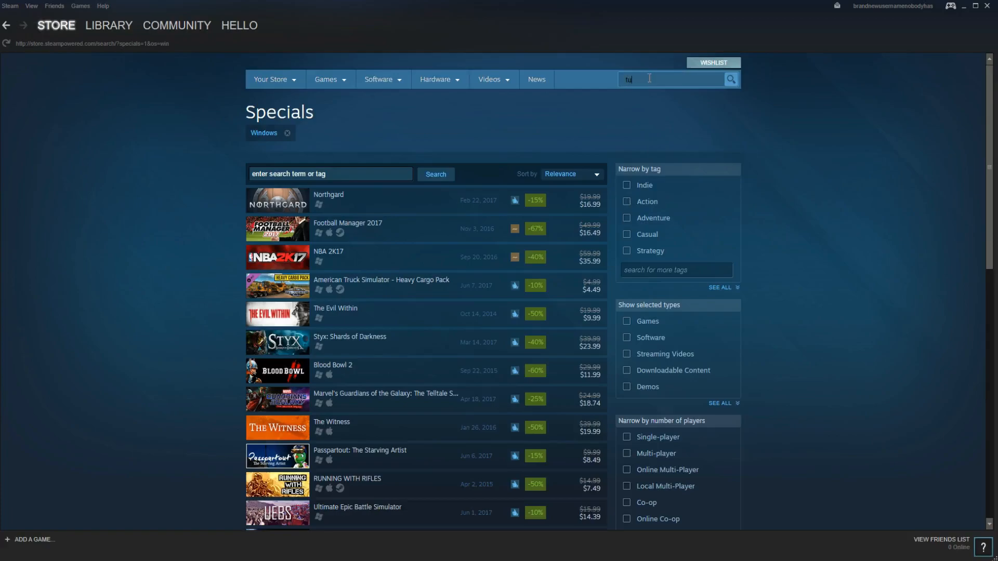
text(rn)
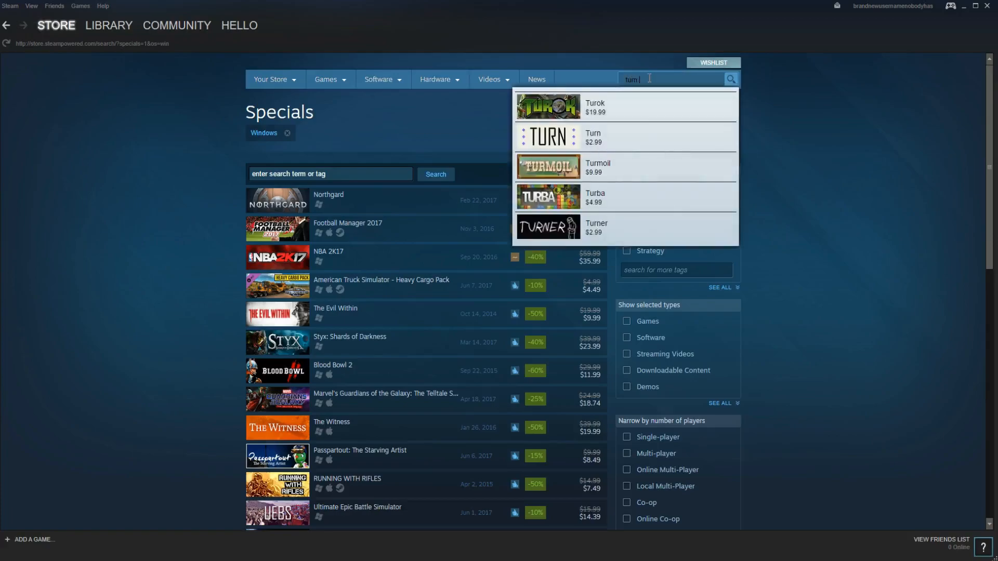
text(ar)
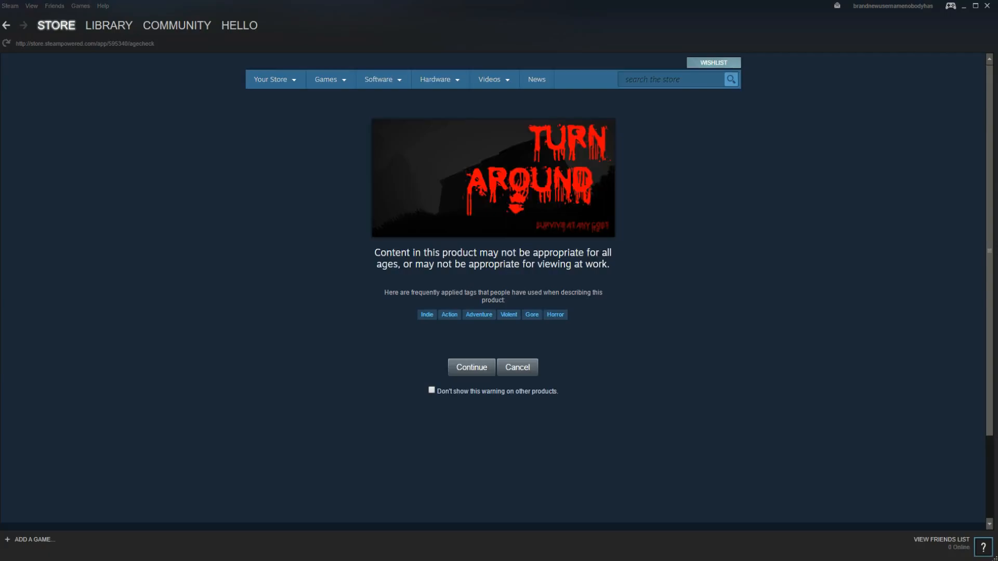
mouse_move(81, 107)
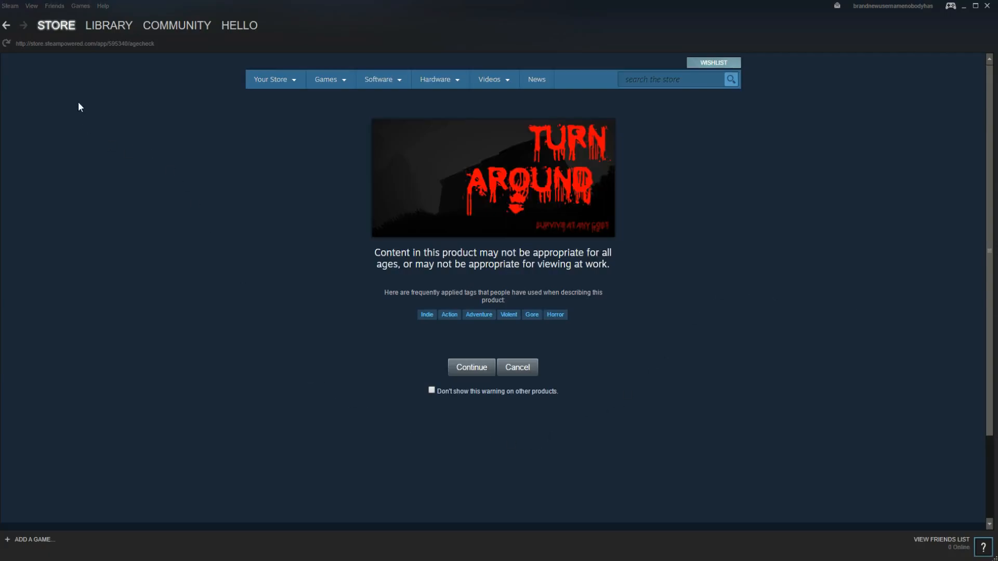
mouse_move(72, 7)
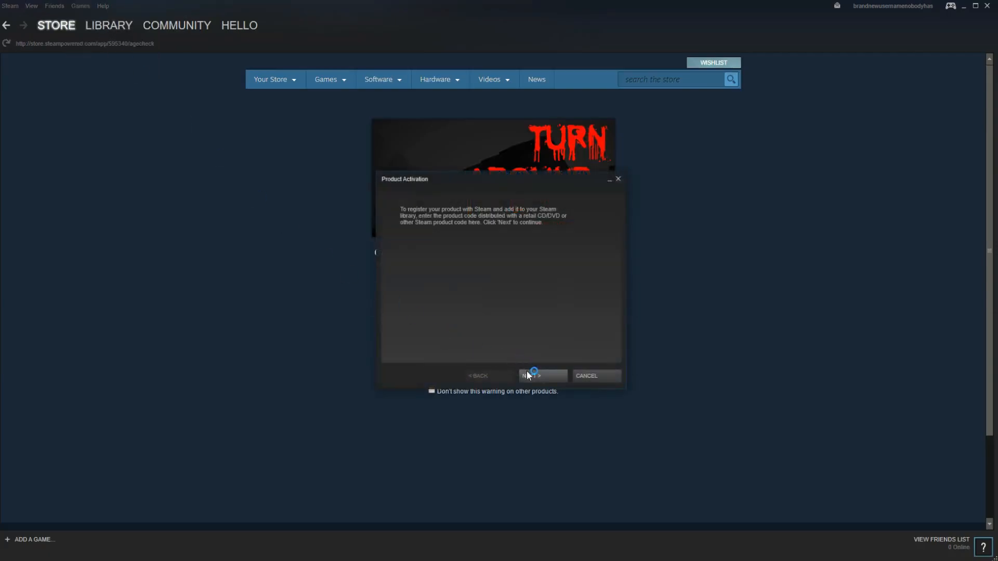
Activate the Super Mustache key and load its store page via a 'super mu' search, showing it owned.
click(531, 375)
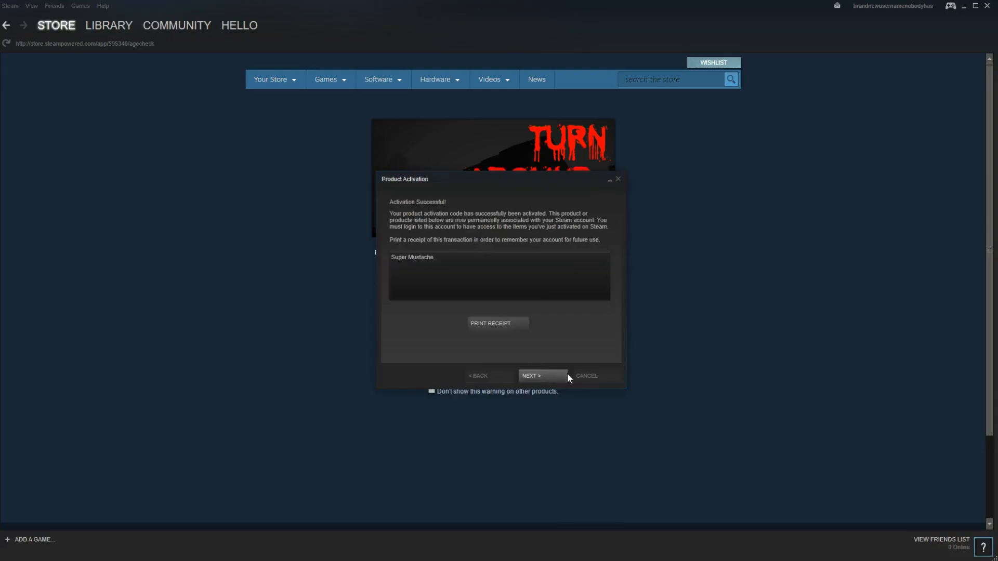
click(537, 375)
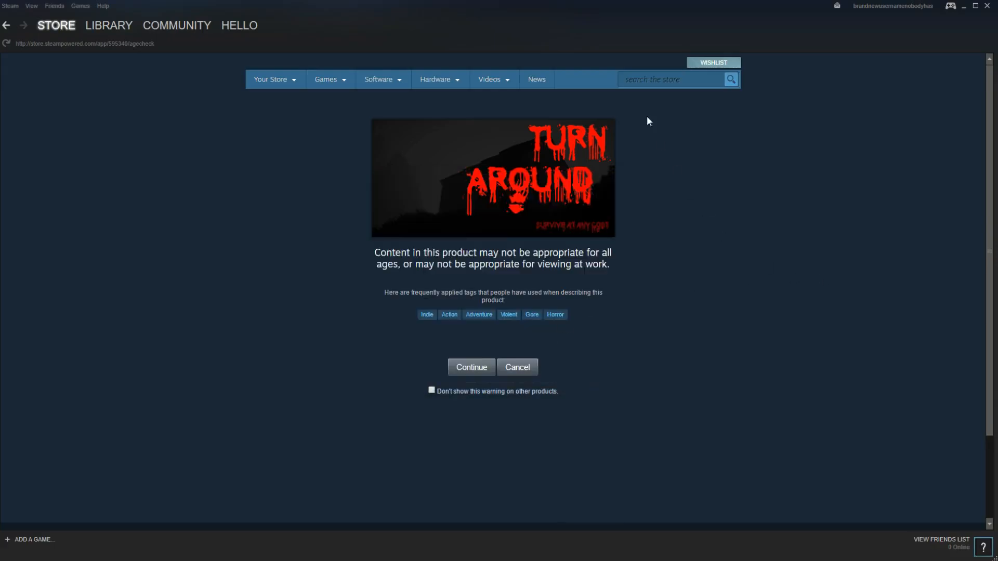
text(super mu)
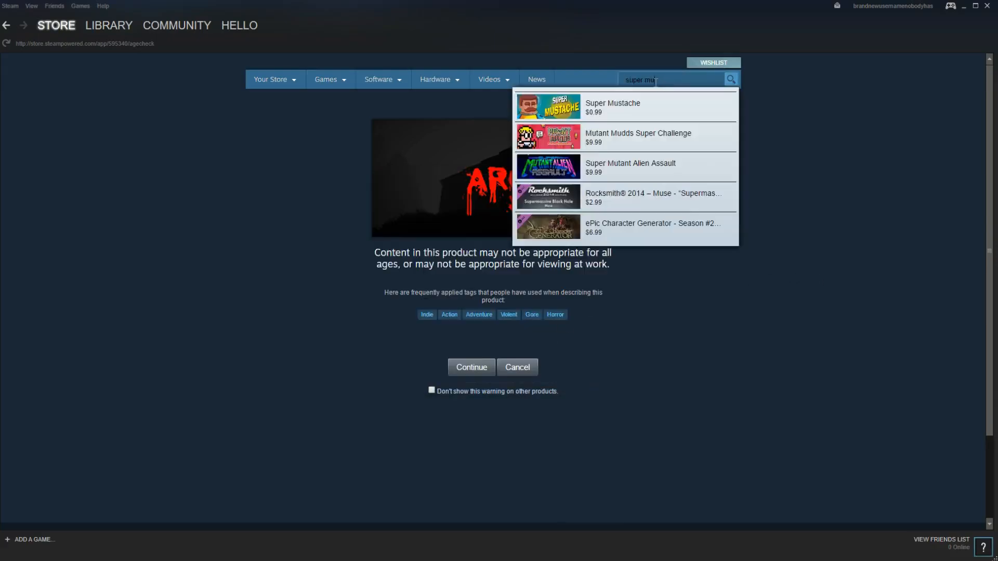
click(612, 107)
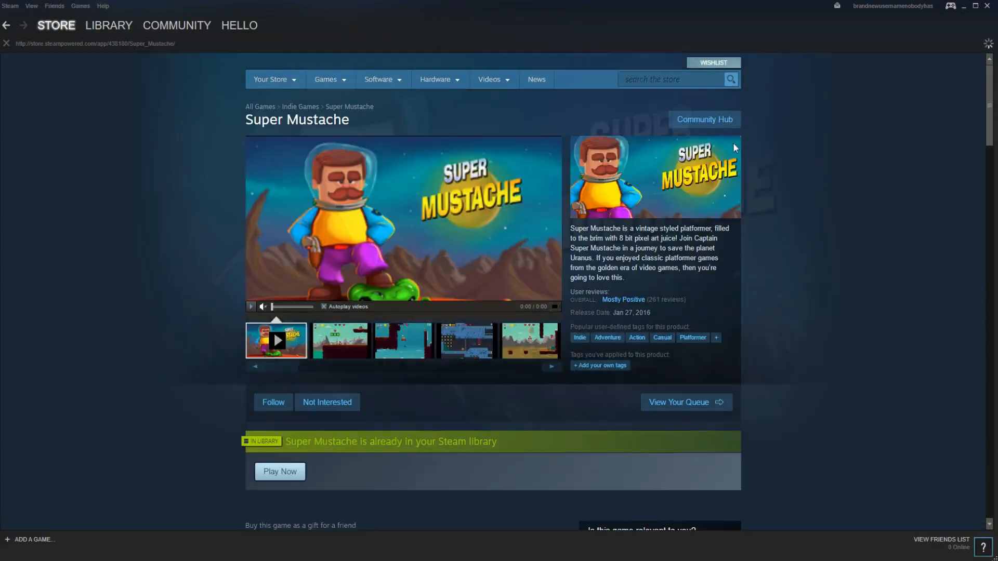
click(251, 307)
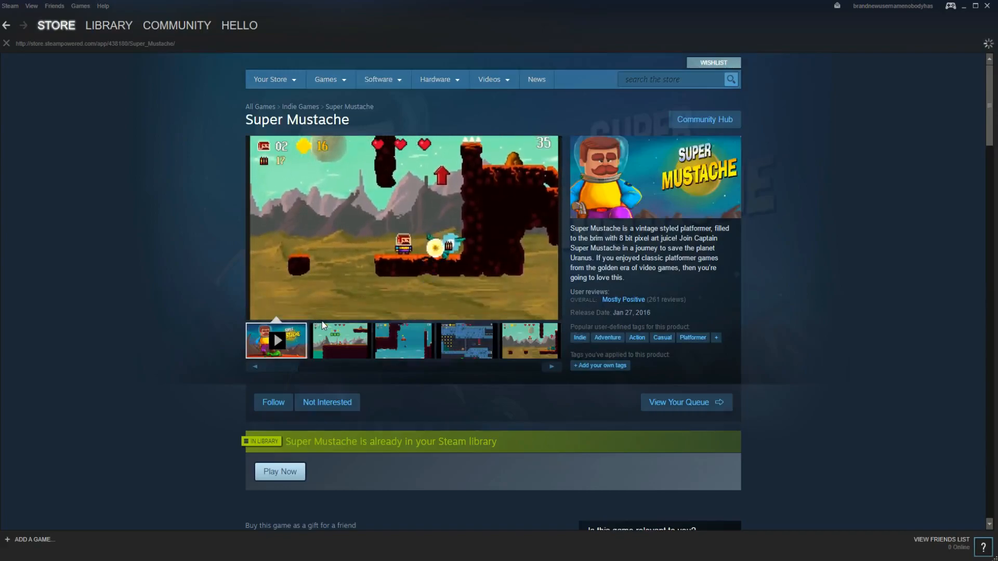
click(402, 228)
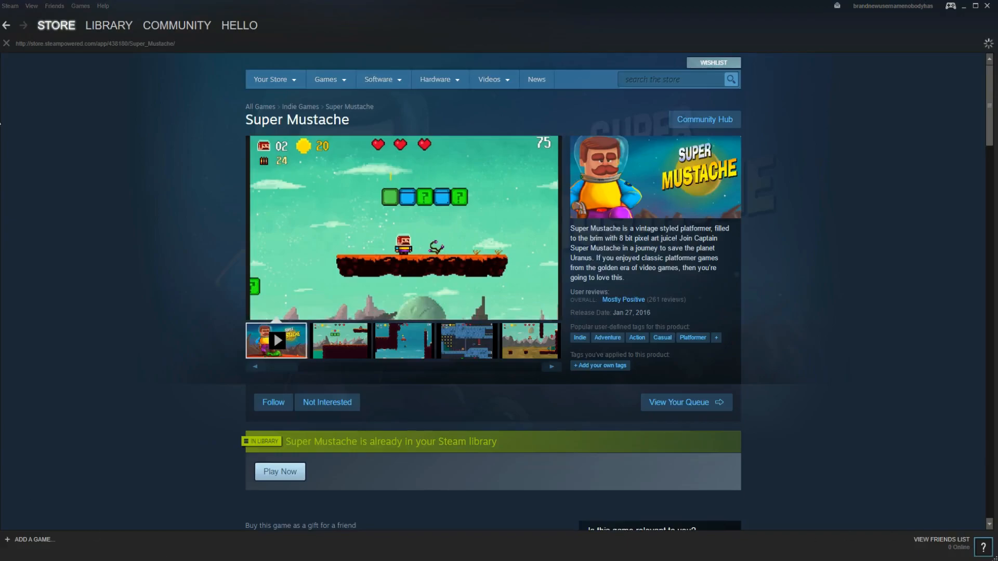
Run Activate a Product on Steam, accept the agreement and activate the Super Space Pug key.
click(80, 6)
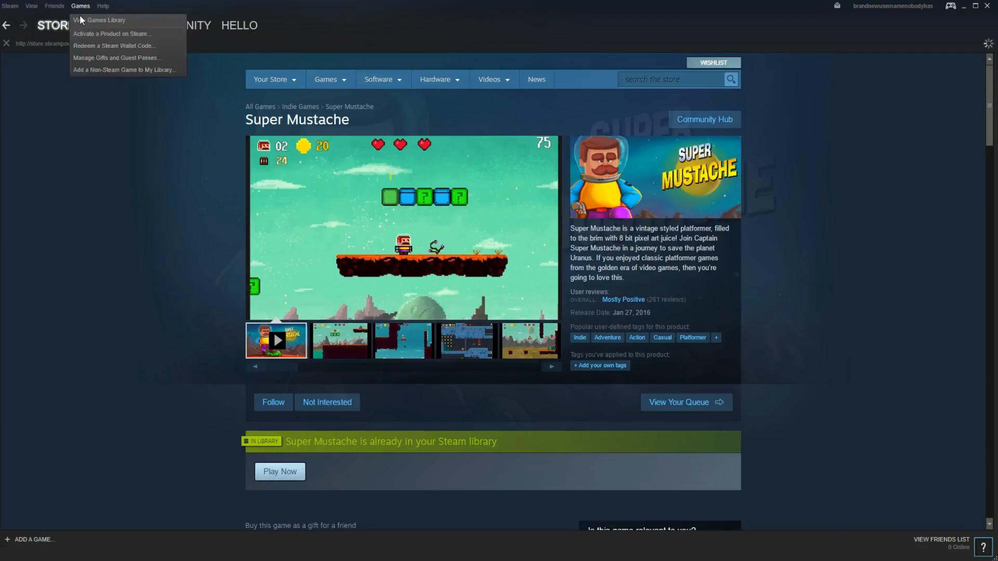
click(112, 33)
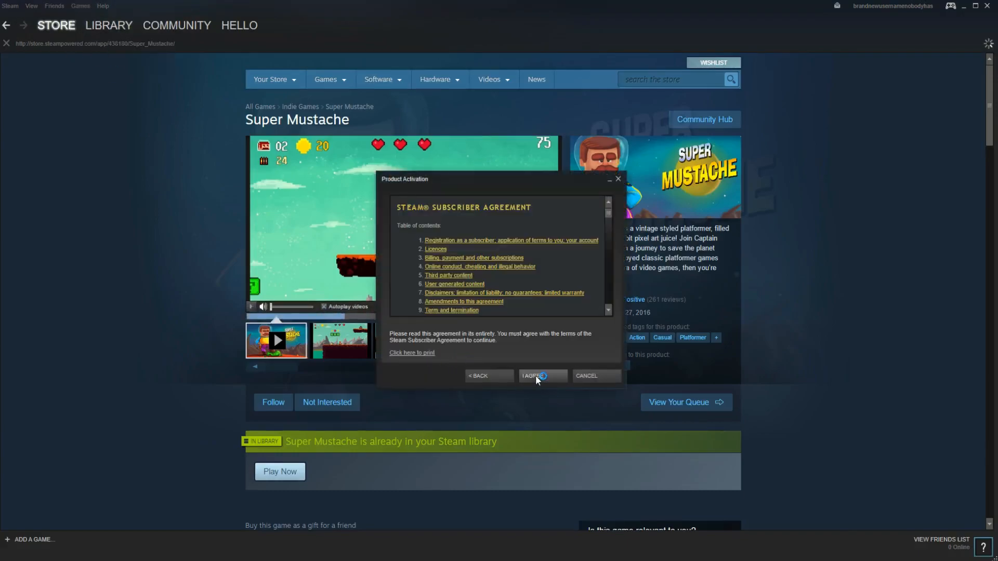
click(536, 376)
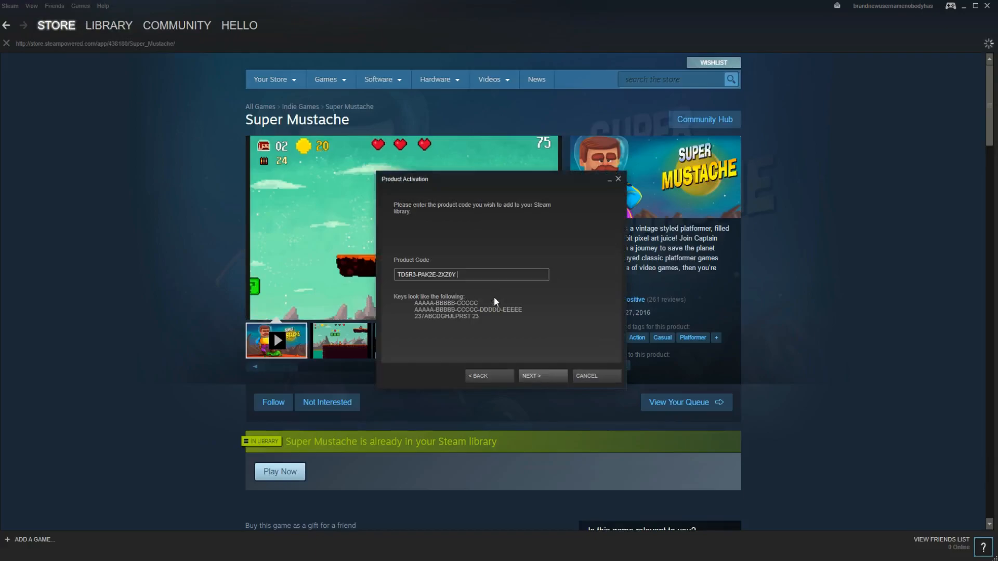
click(539, 375)
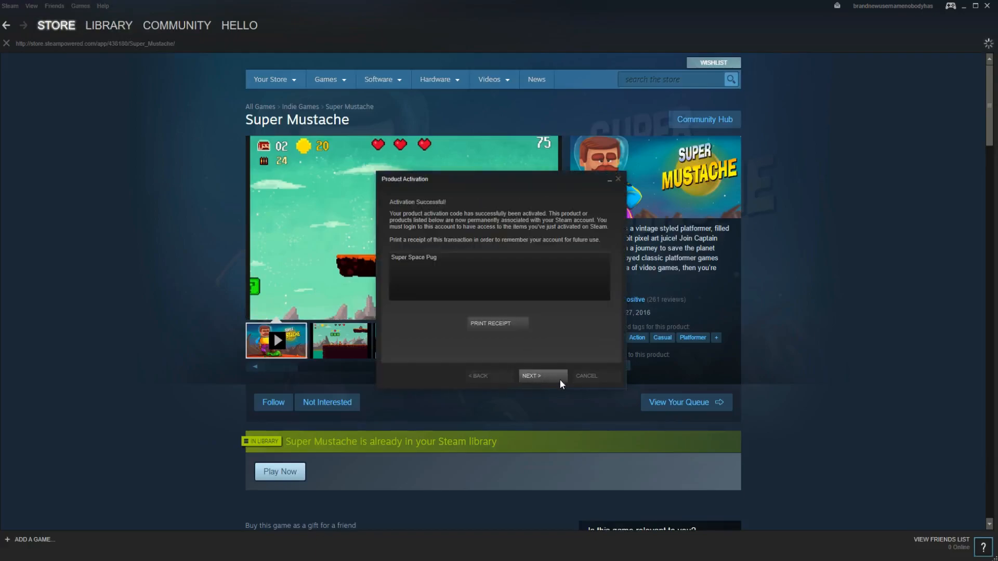
click(540, 375)
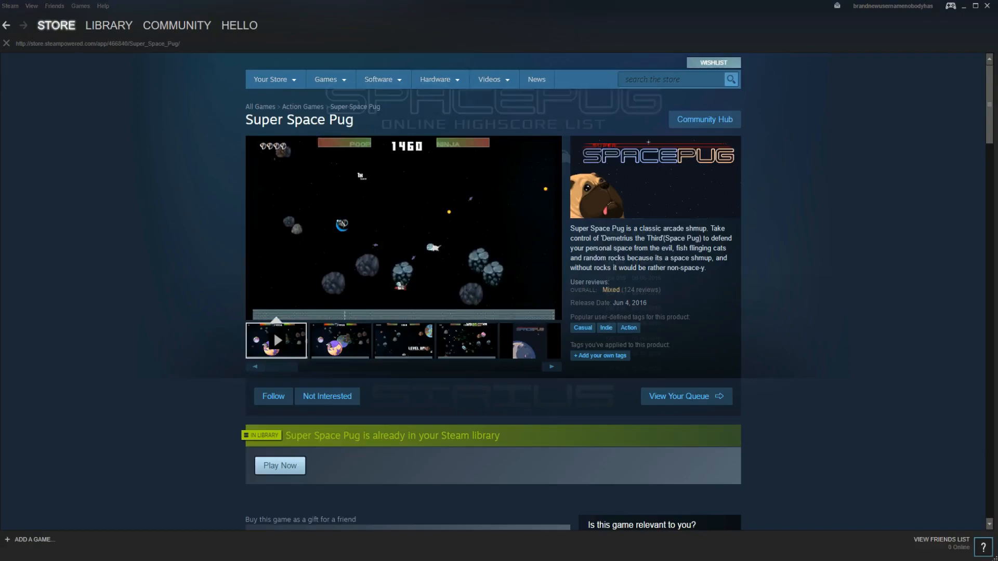
mouse_move(44, 32)
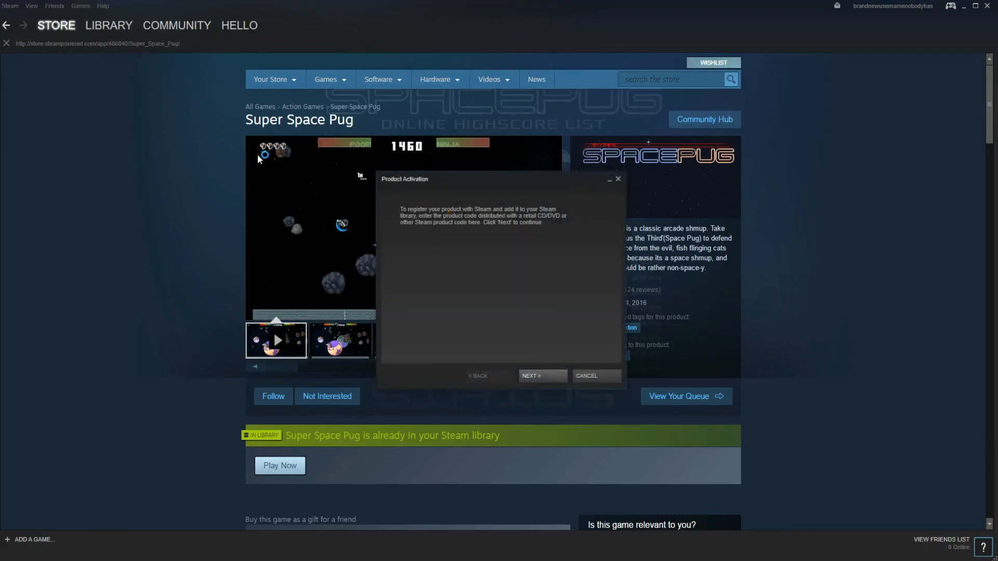
click(539, 375)
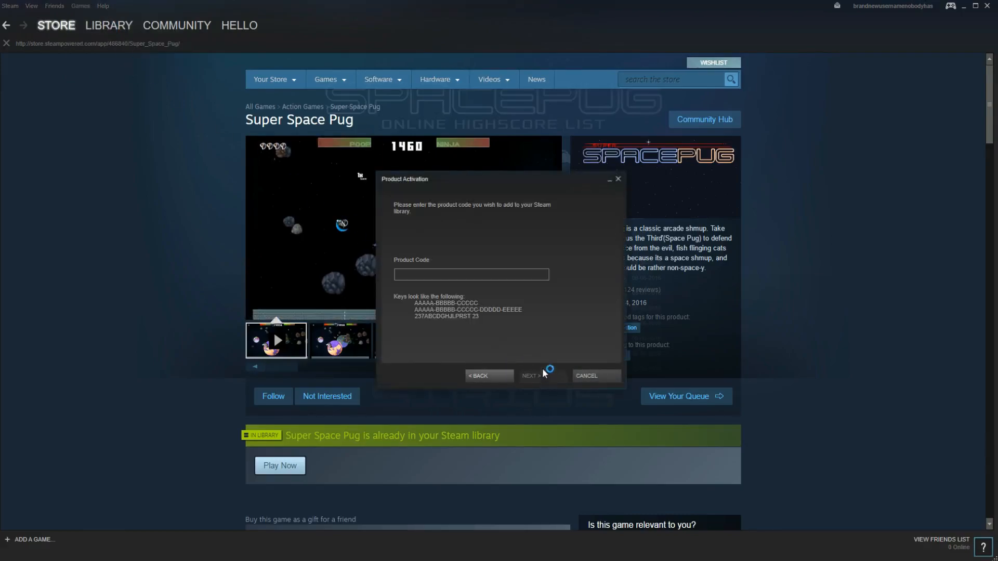
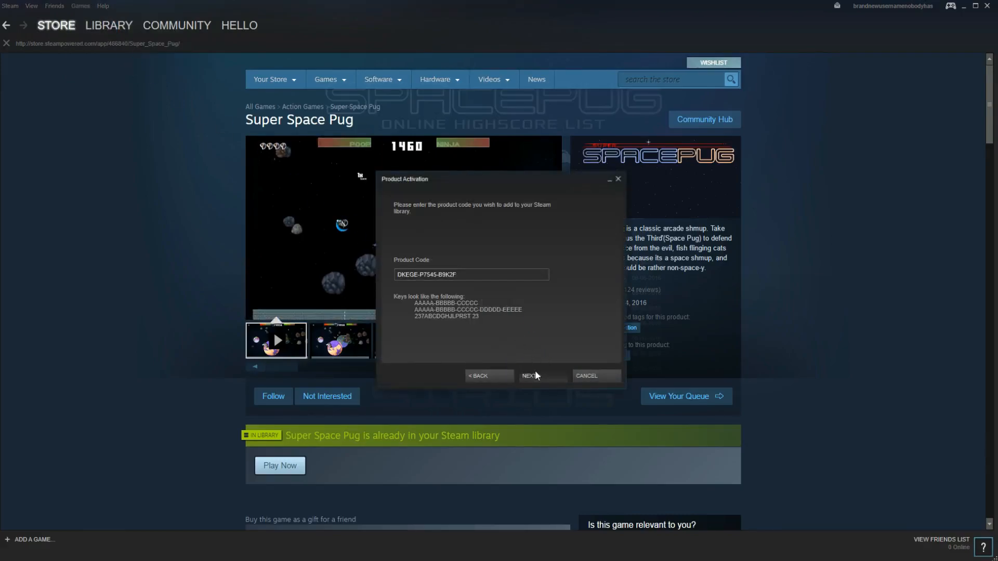
click(530, 376)
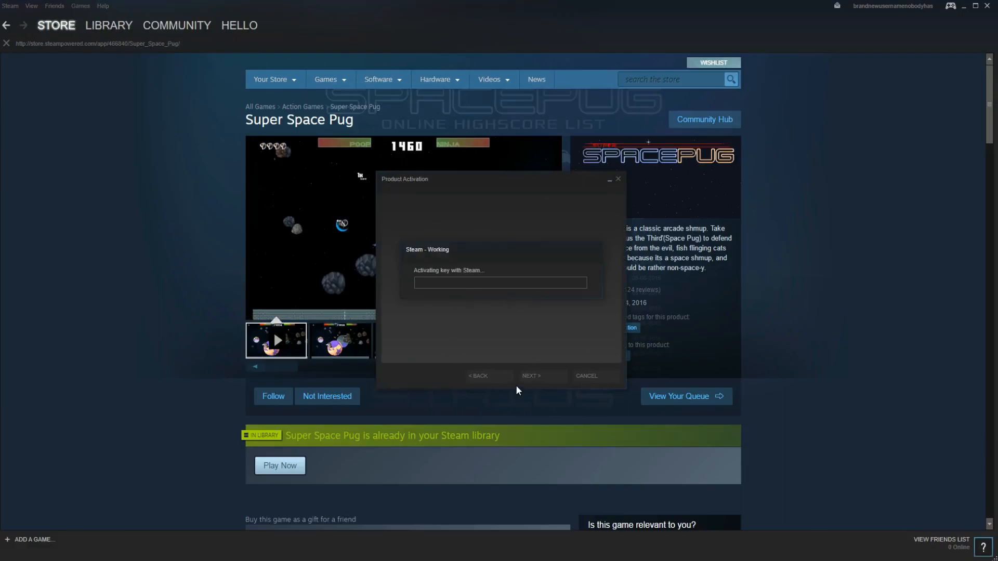
click(530, 375)
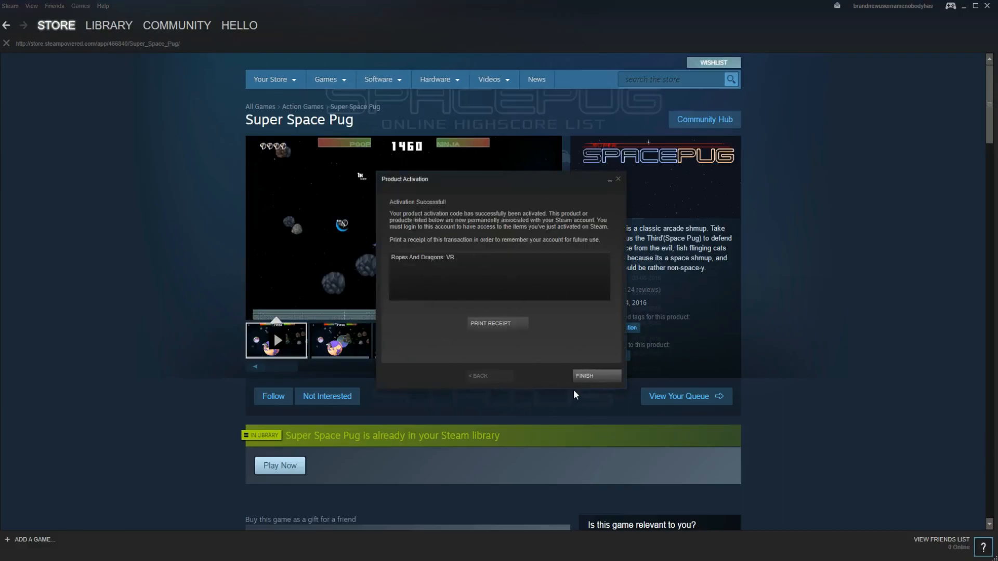
click(595, 376)
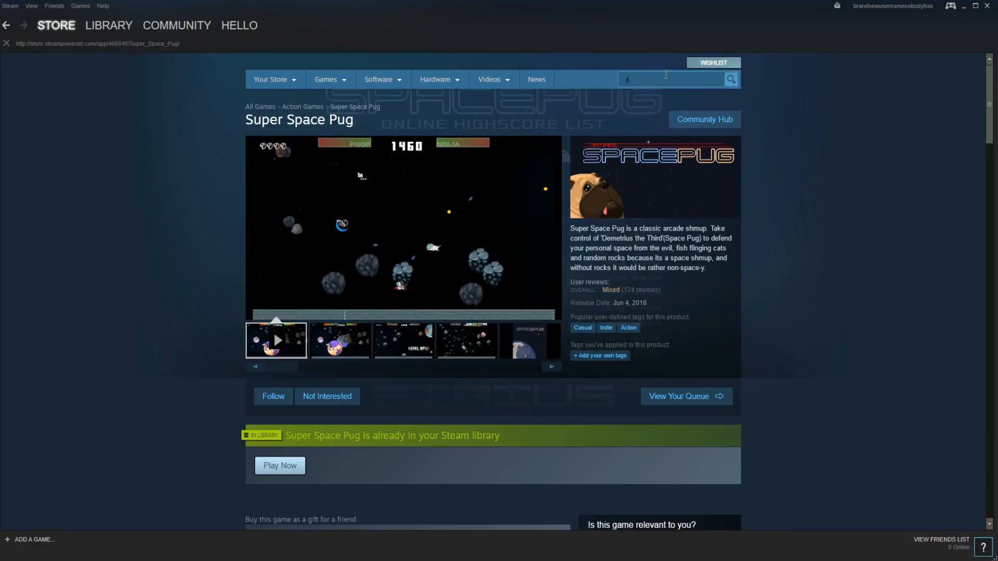
Search 'ropes a' to reach Ropes And Dragons VR's store page, then begin another activation.
text(ropes)
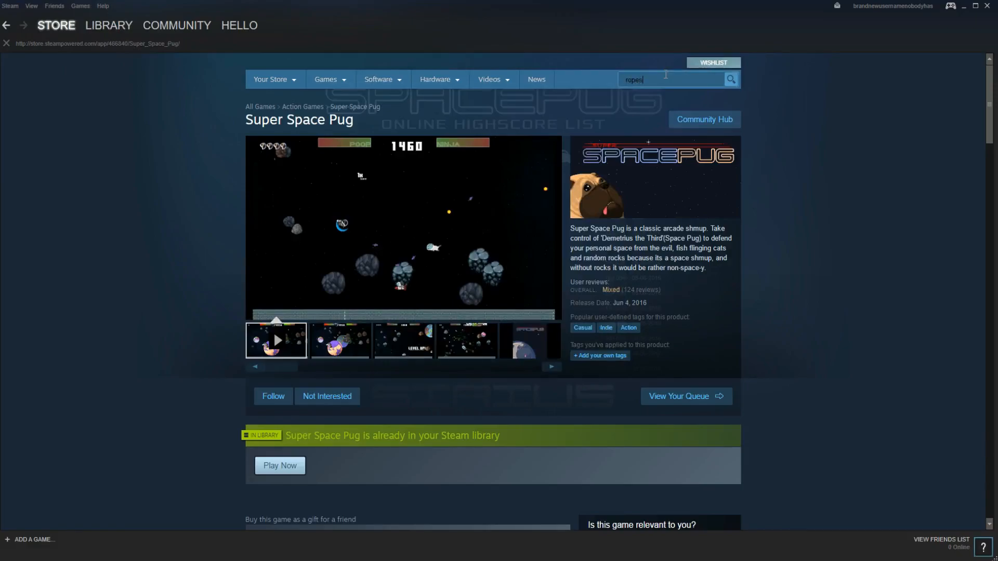
text(a)
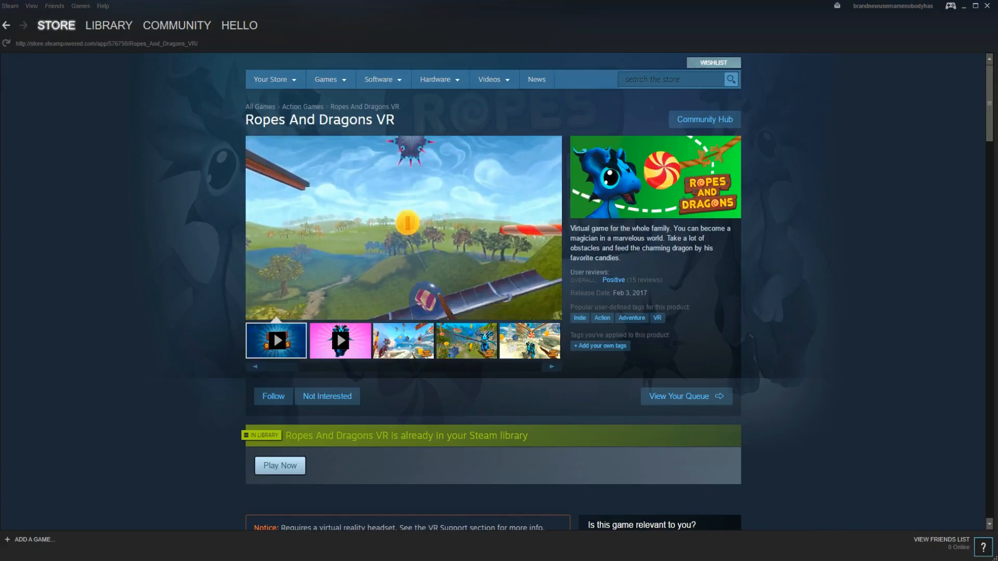
click(403, 227)
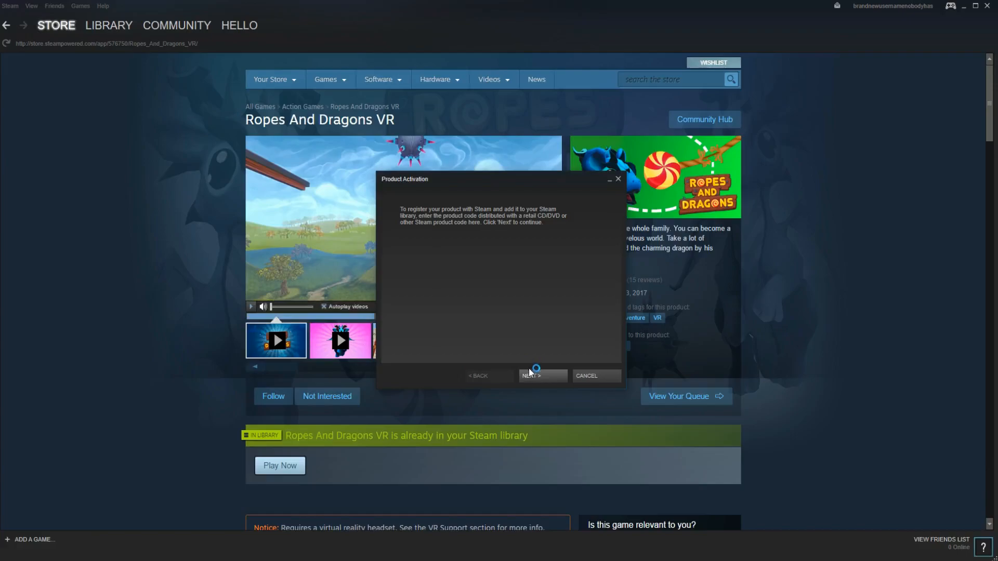
Paste the next product key, activate it and close the success window.
click(540, 375)
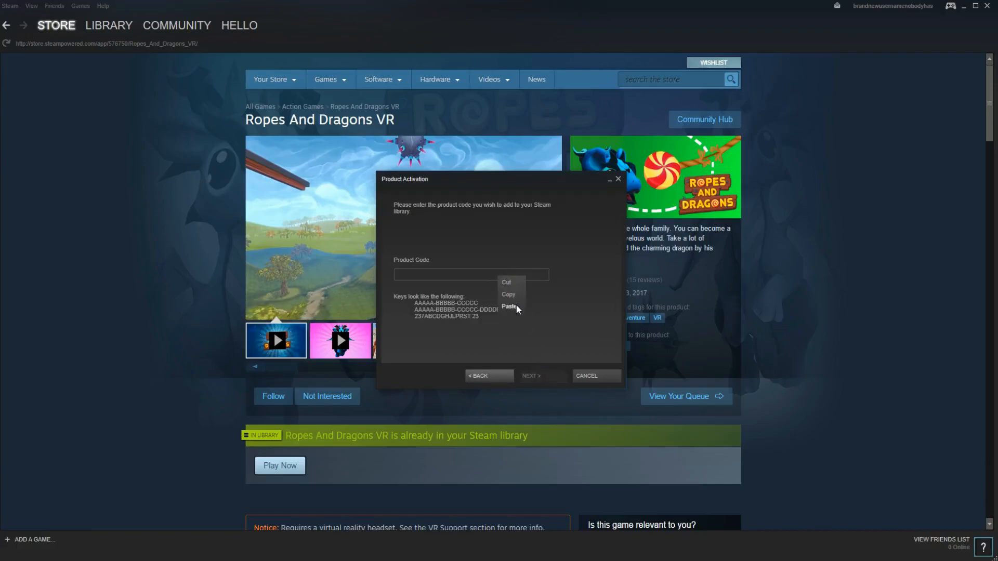
click(509, 307)
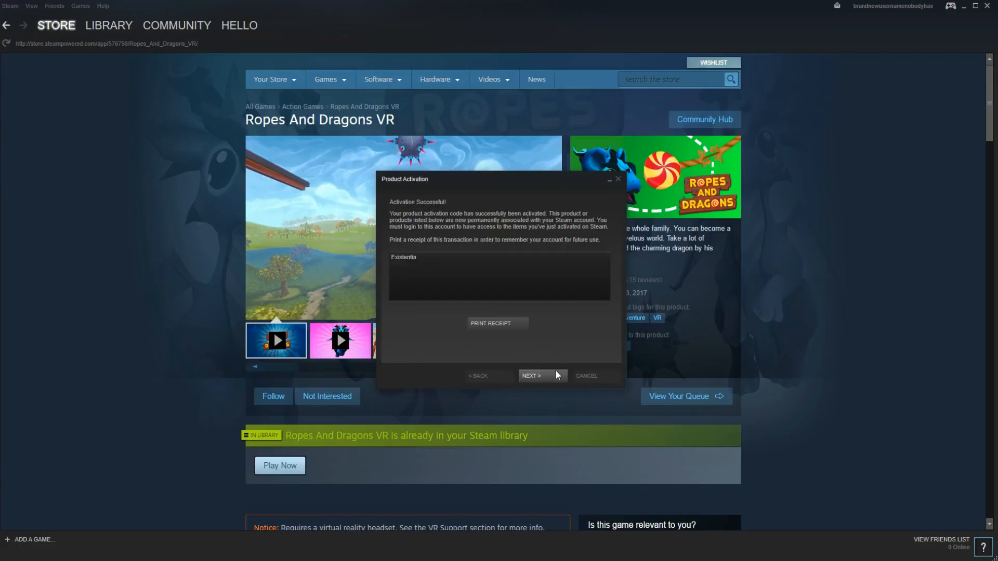
click(530, 376)
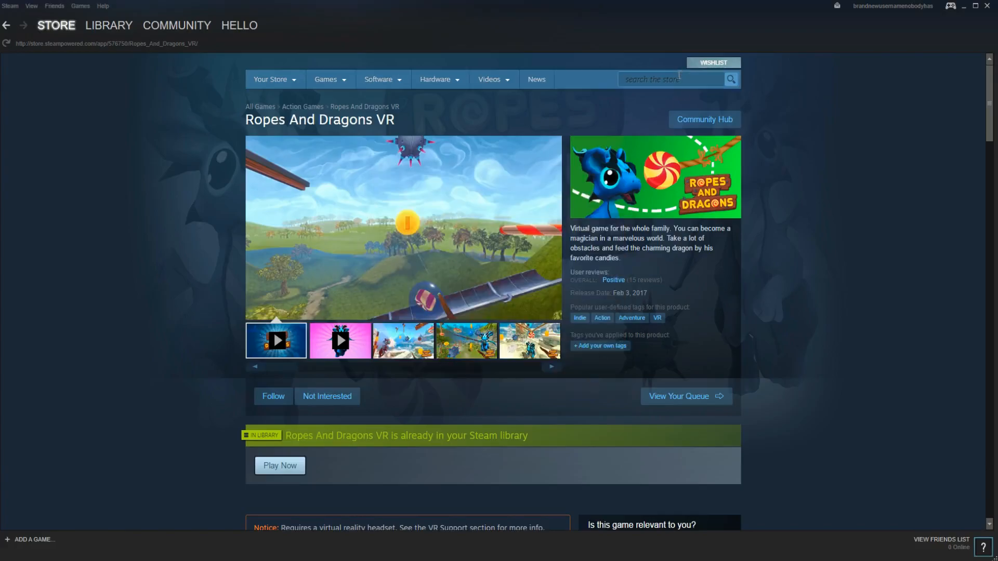
Search 'exis' and load the Existentia store page confirming it is in the library.
text(exi)
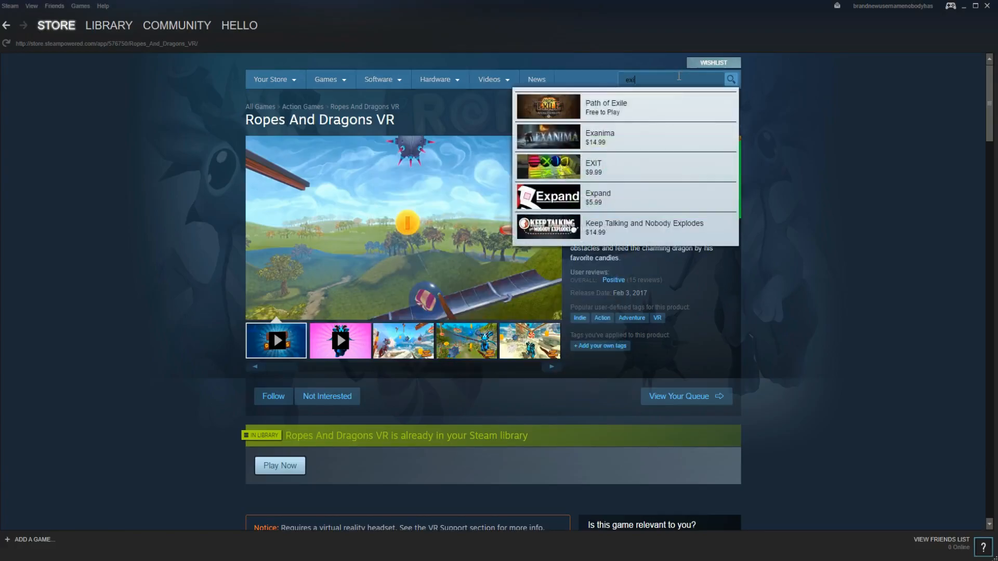
text(s)
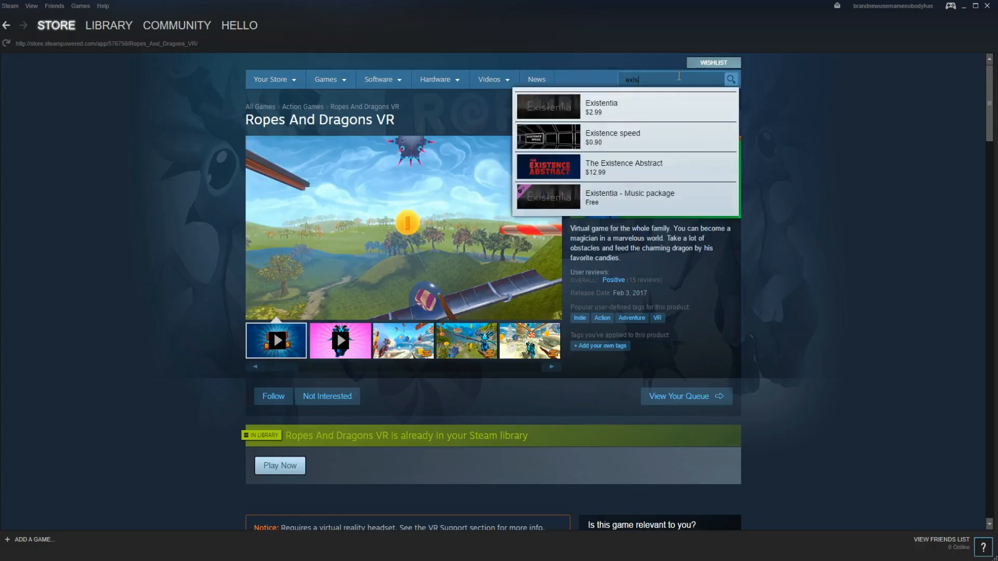
click(600, 106)
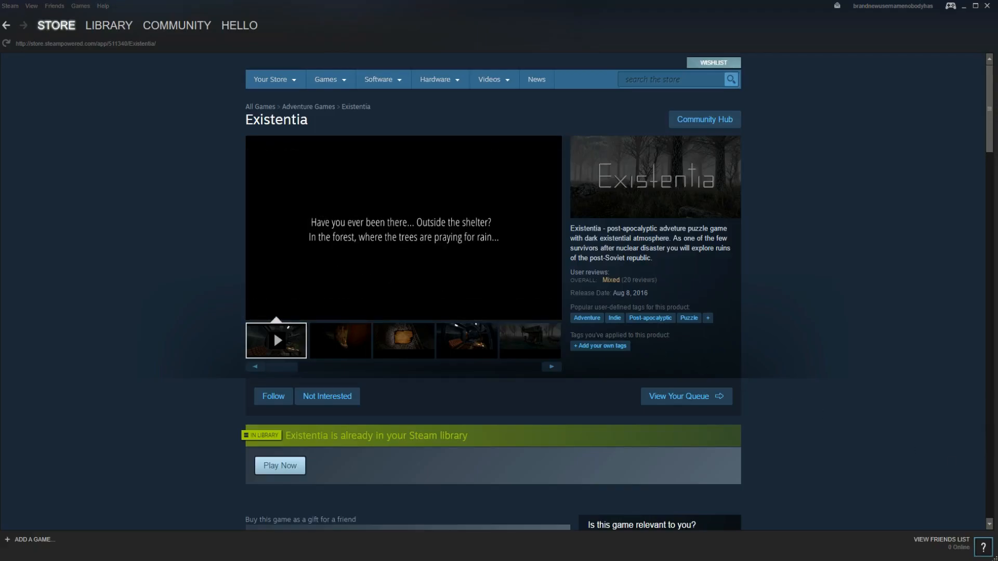
mouse_move(69, 97)
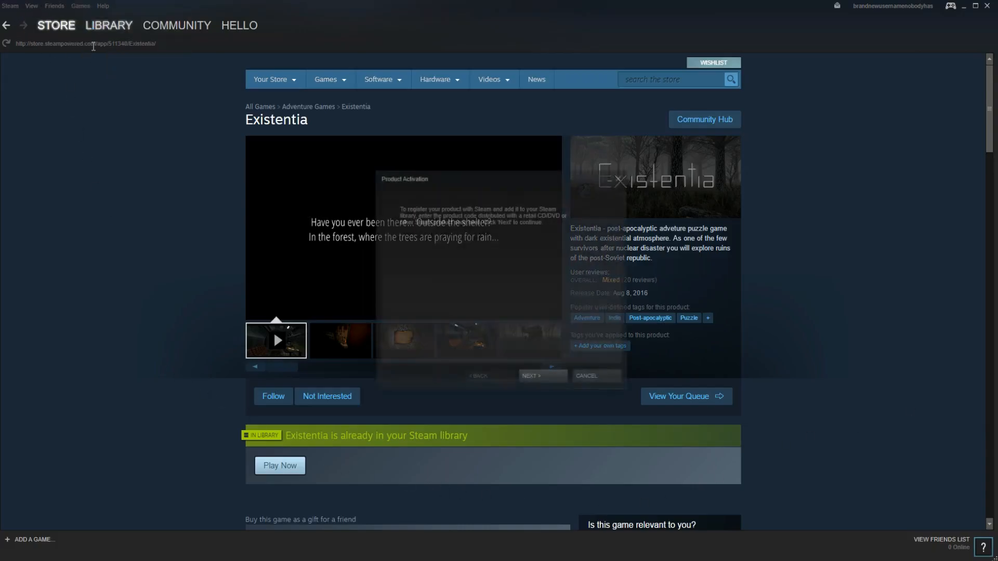
Paste and activate the Bunny & Piggy product key, then finish the dialog.
click(539, 375)
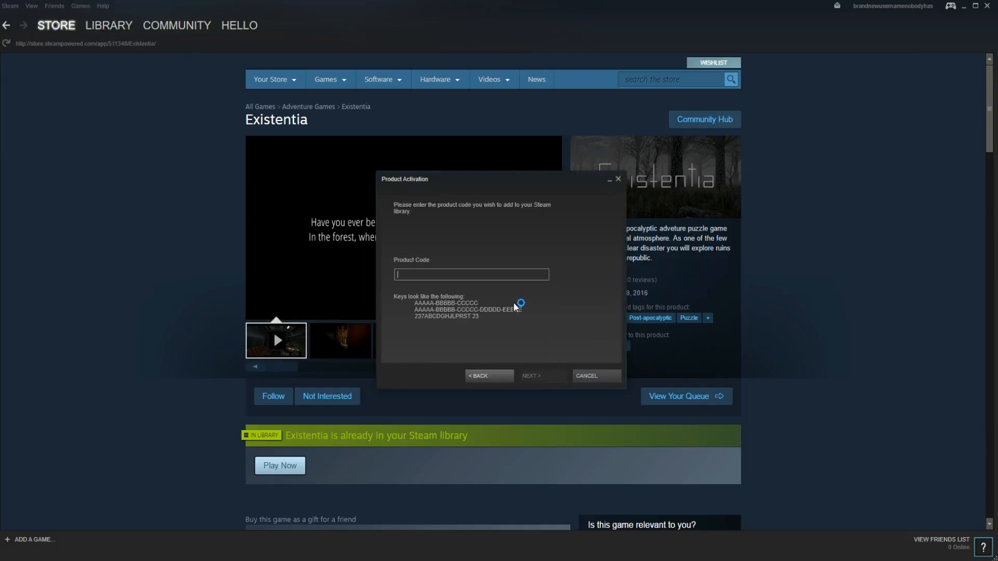
right_click(469, 275)
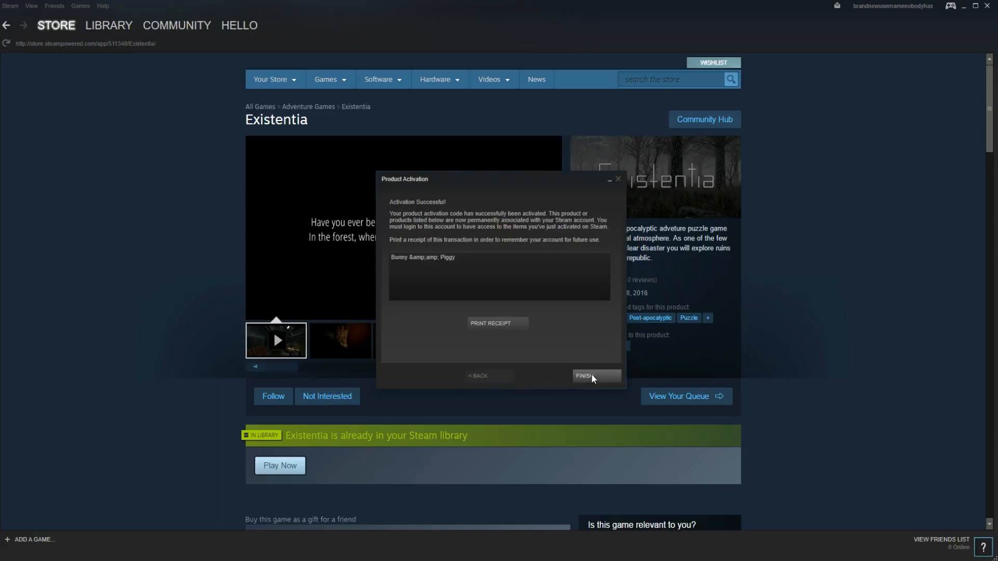
click(594, 375)
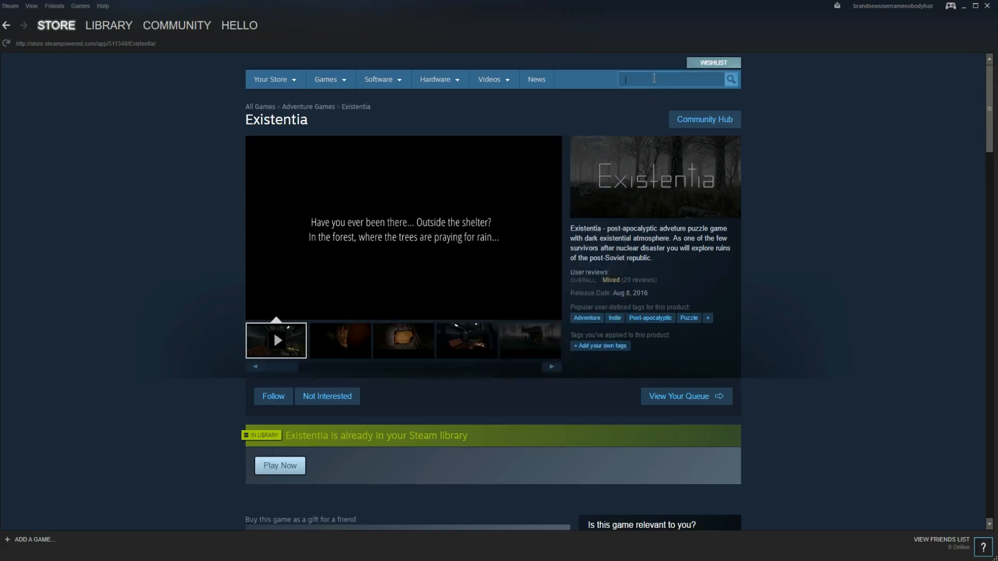
Search 'bunny' and load the Bunny & Piggy store page showing it already owned.
text(bunny)
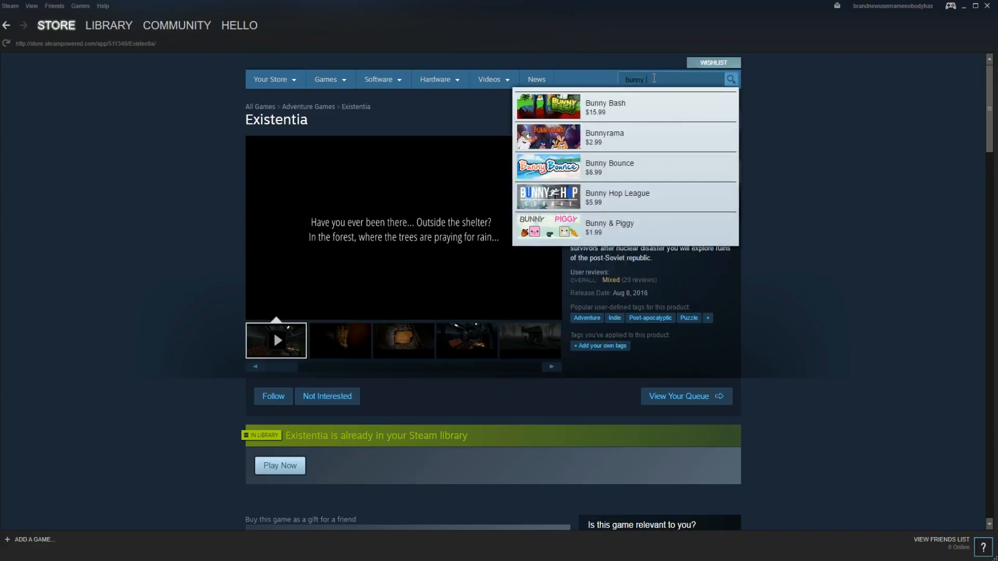
mouse_move(626, 228)
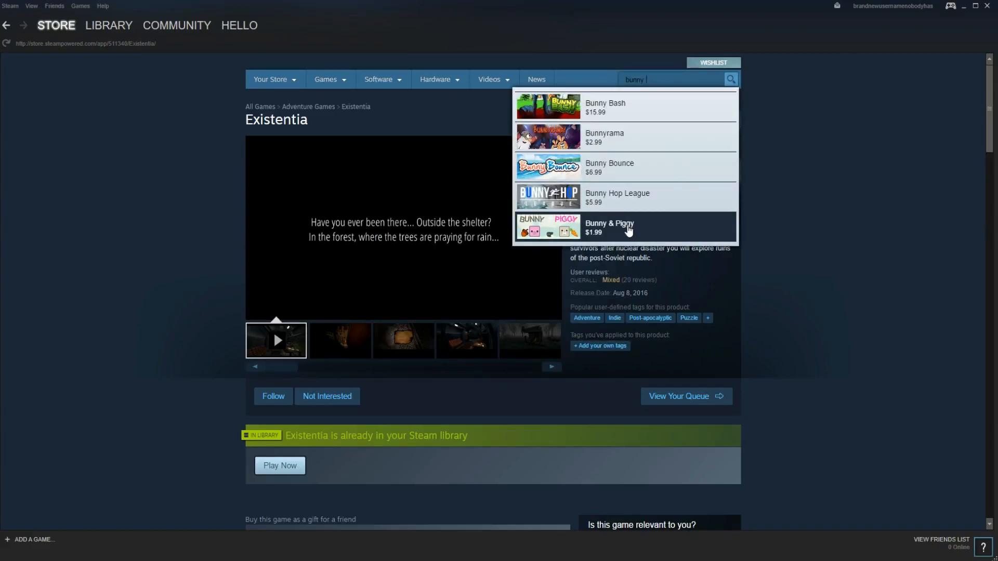
click(608, 228)
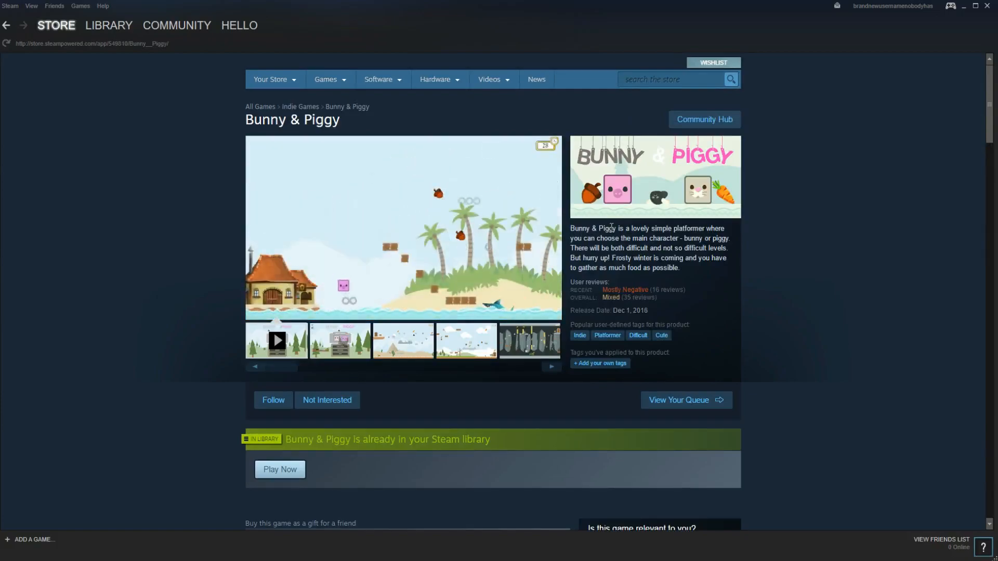
click(403, 228)
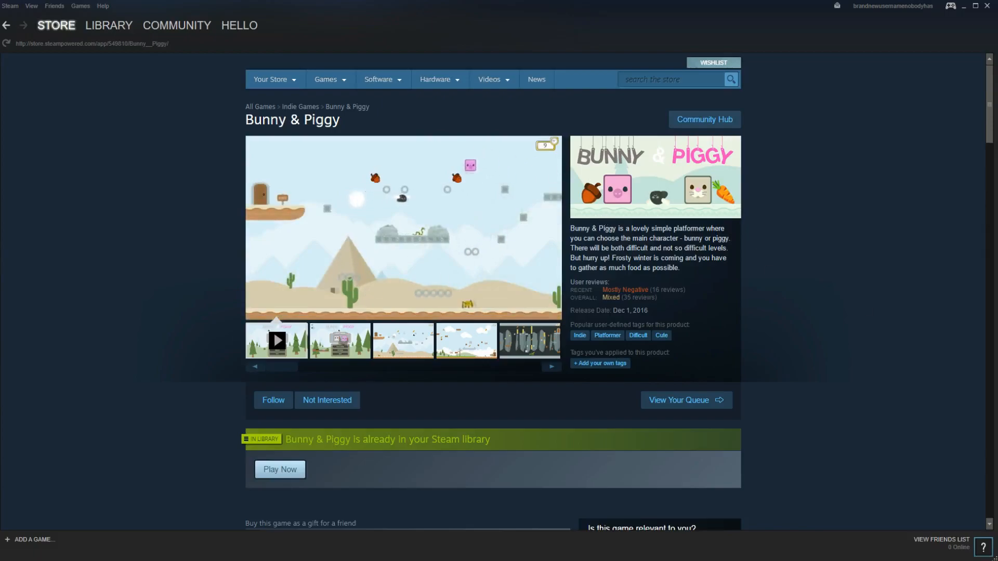
Run Activate a Product on Steam, accept the agreement, paste the key and complete activation.
click(80, 6)
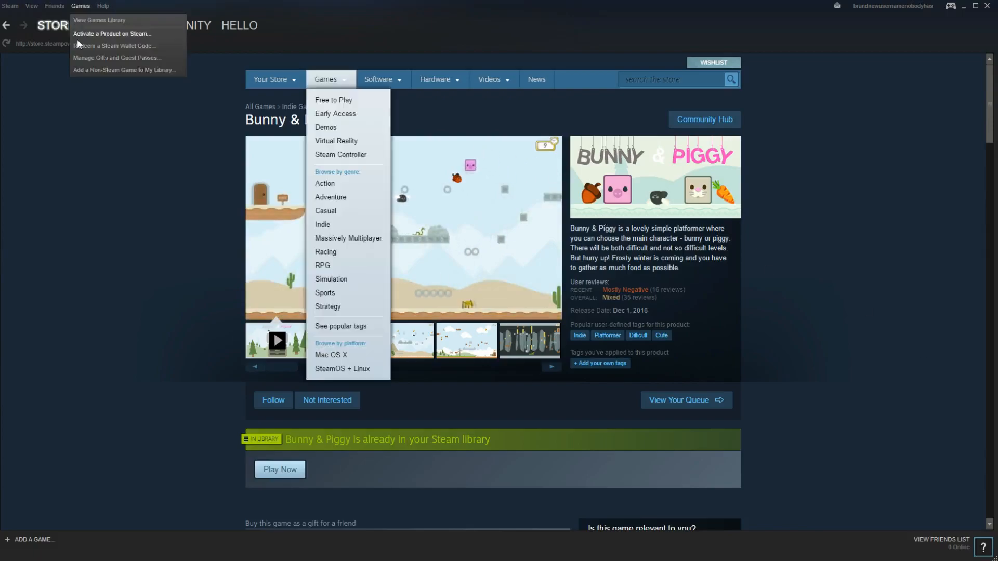
click(112, 33)
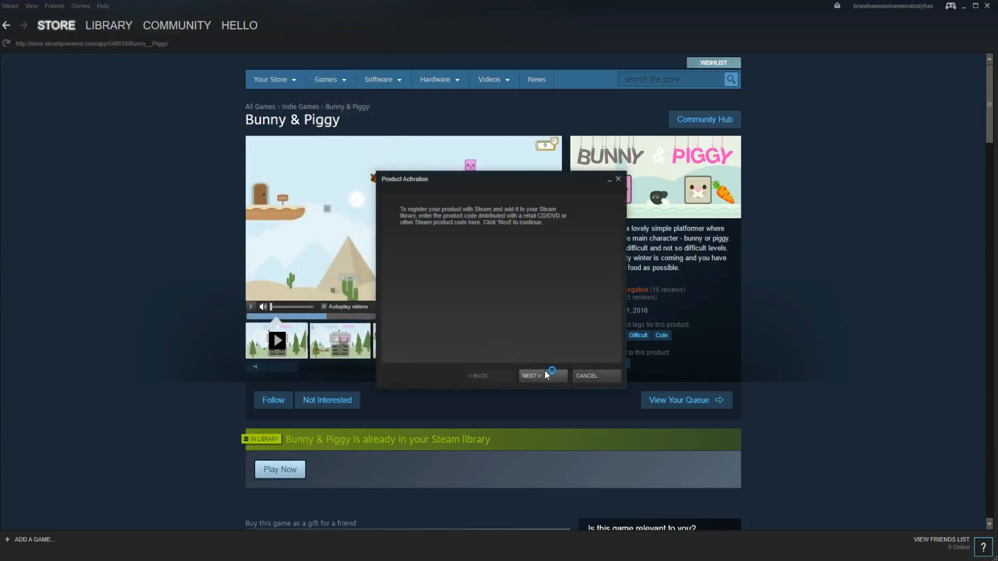
mouse_move(458, 312)
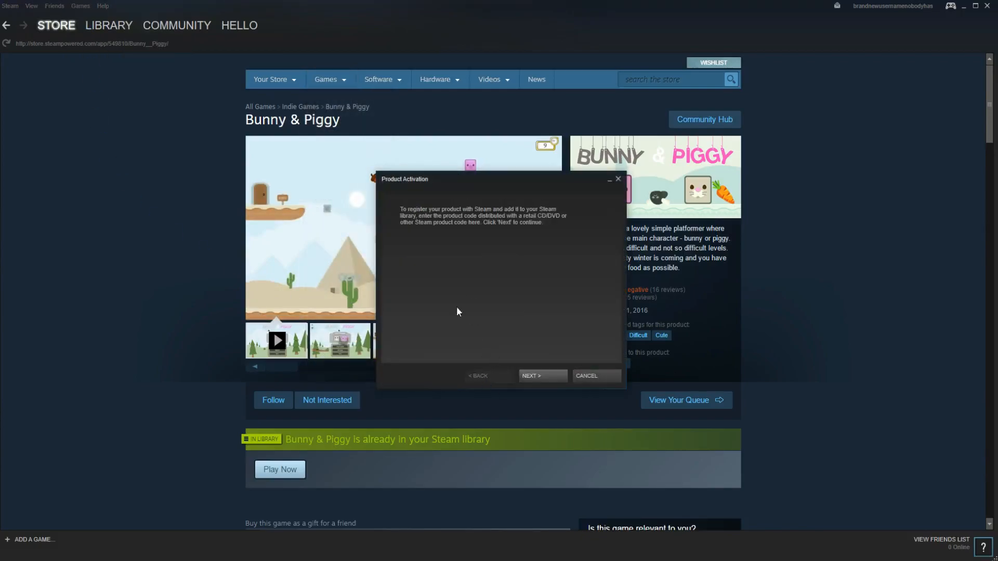
click(541, 375)
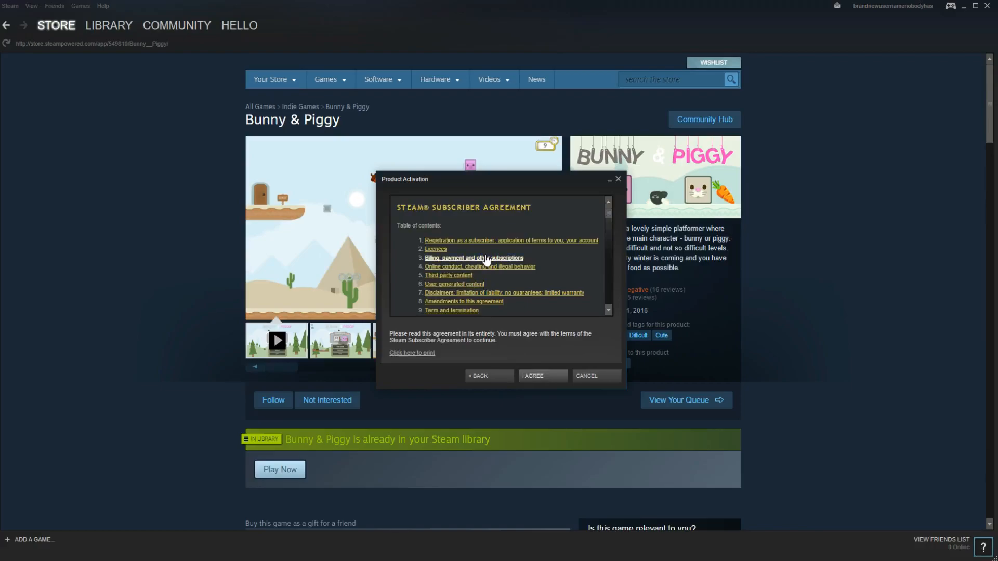
mouse_move(474, 240)
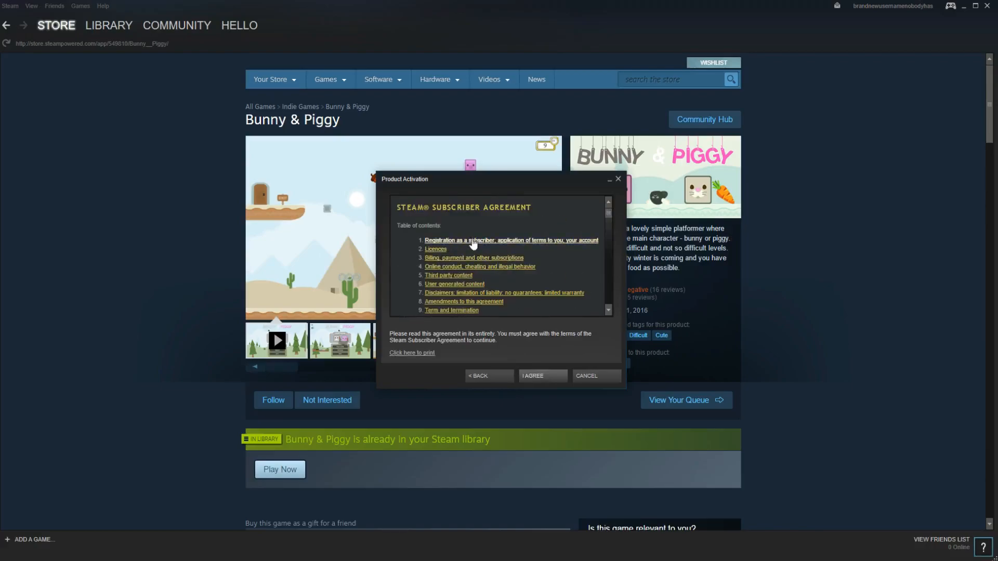
mouse_move(560, 253)
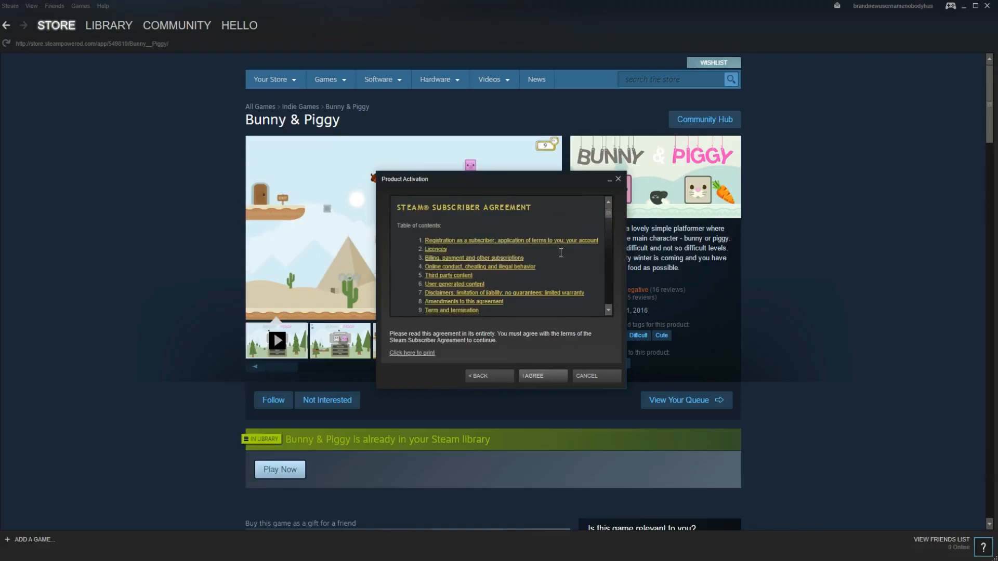
mouse_move(515, 240)
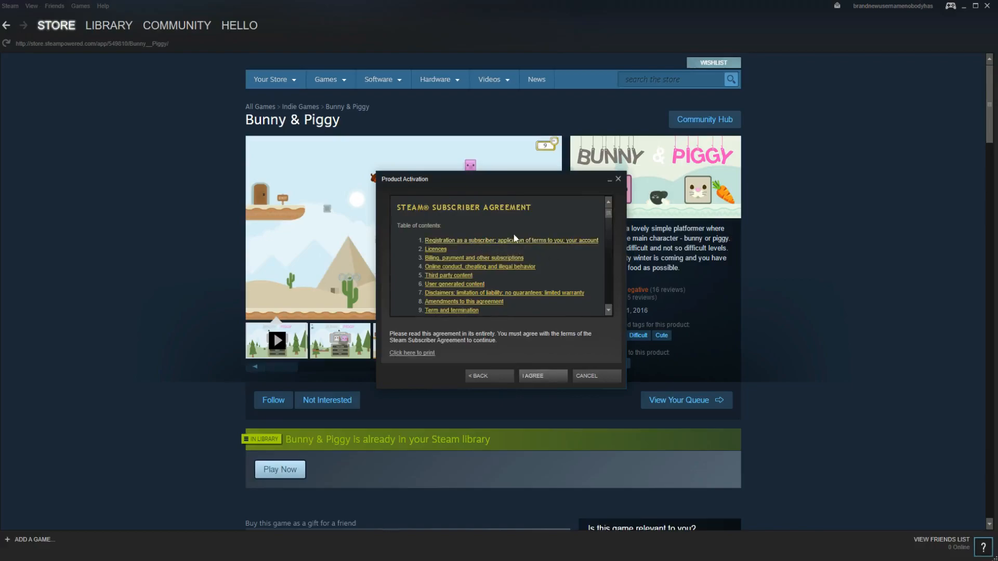
click(541, 375)
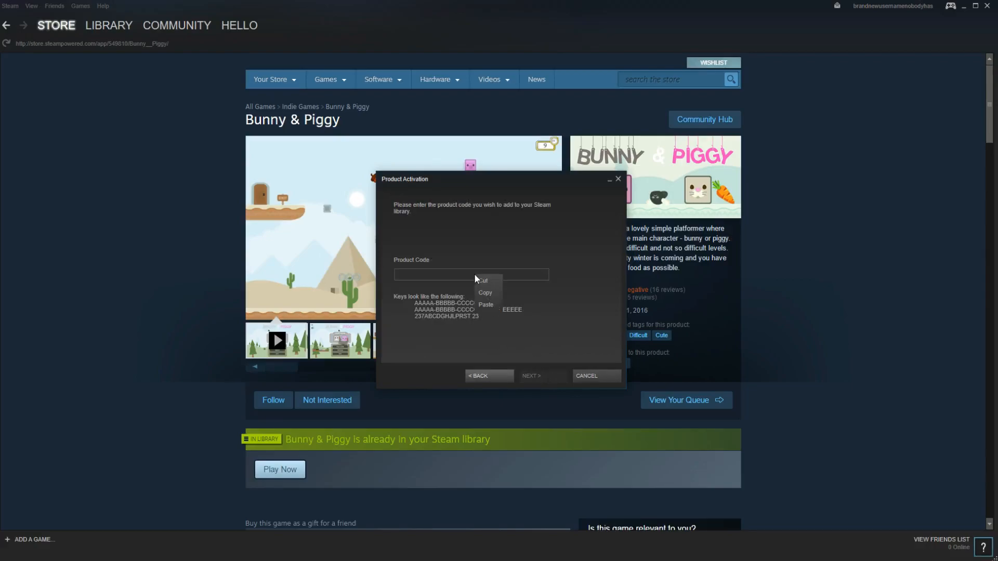
click(485, 304)
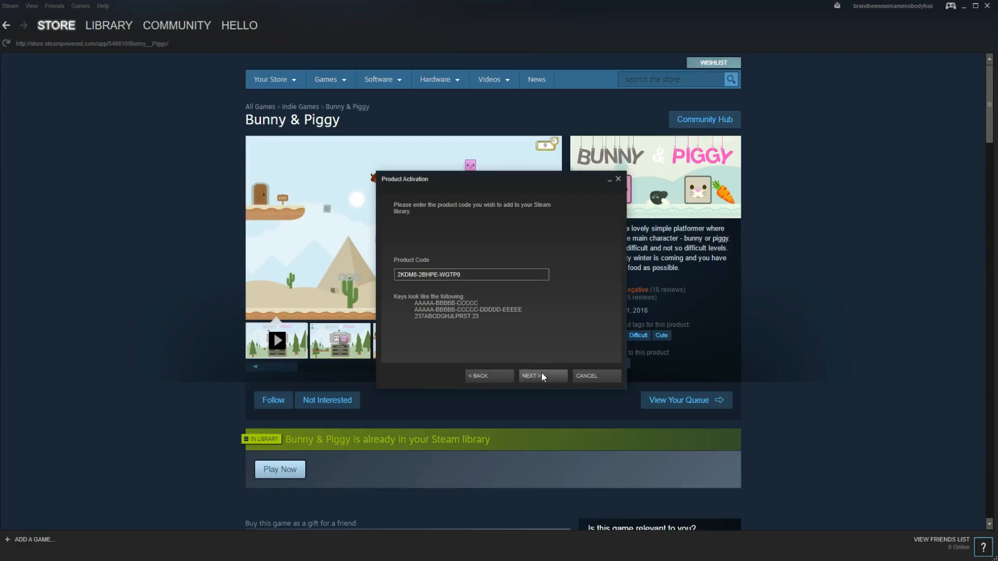
click(539, 376)
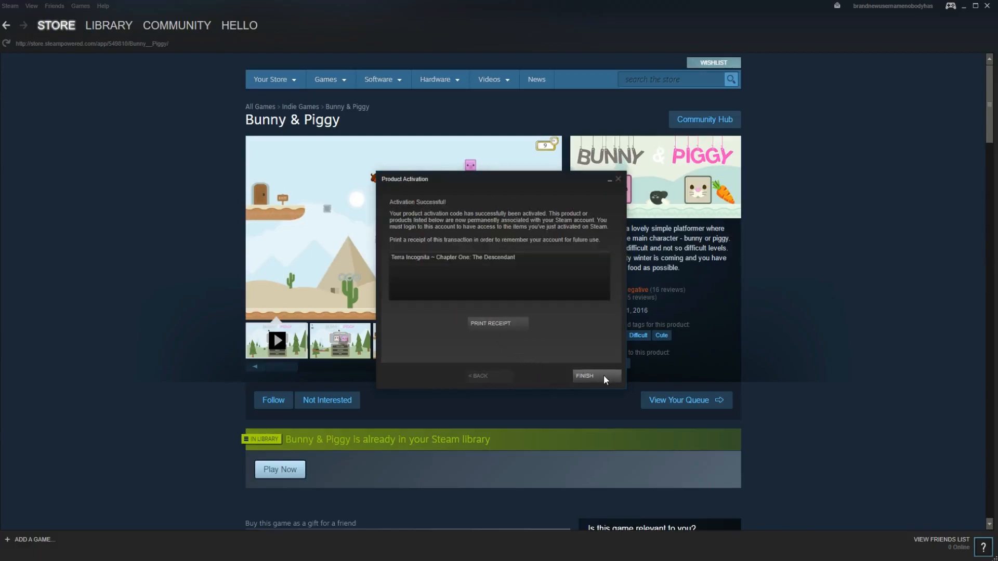
click(584, 375)
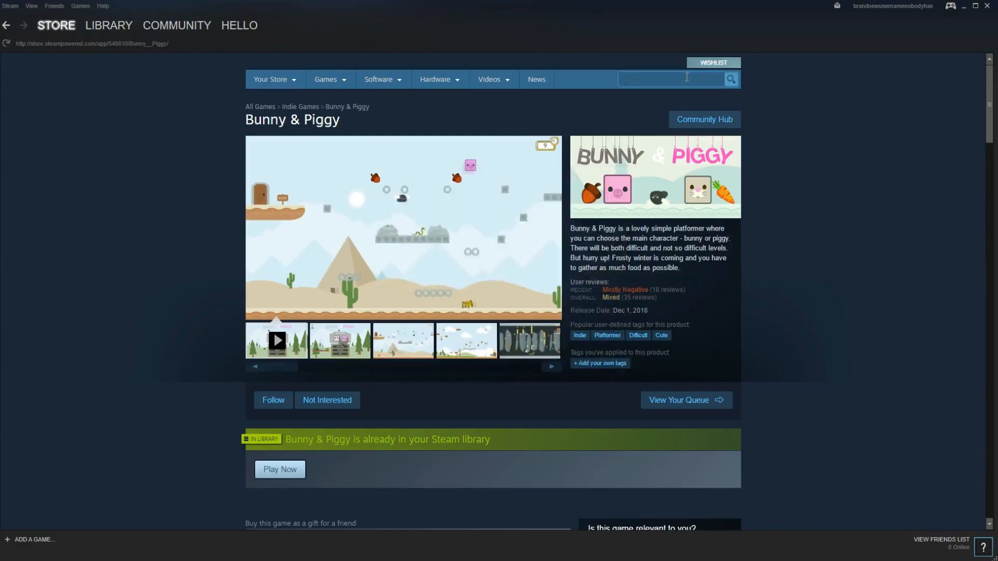
Search 'terra inc' and load the Terra Incognita ~ Chapter One: The Descendant store page showing it owned.
text(terra)
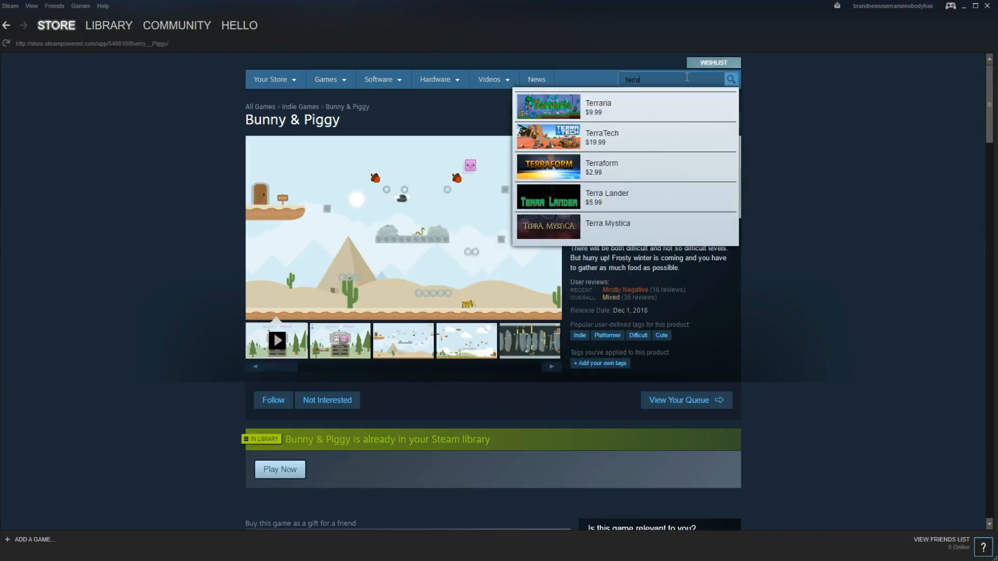
text(inc)
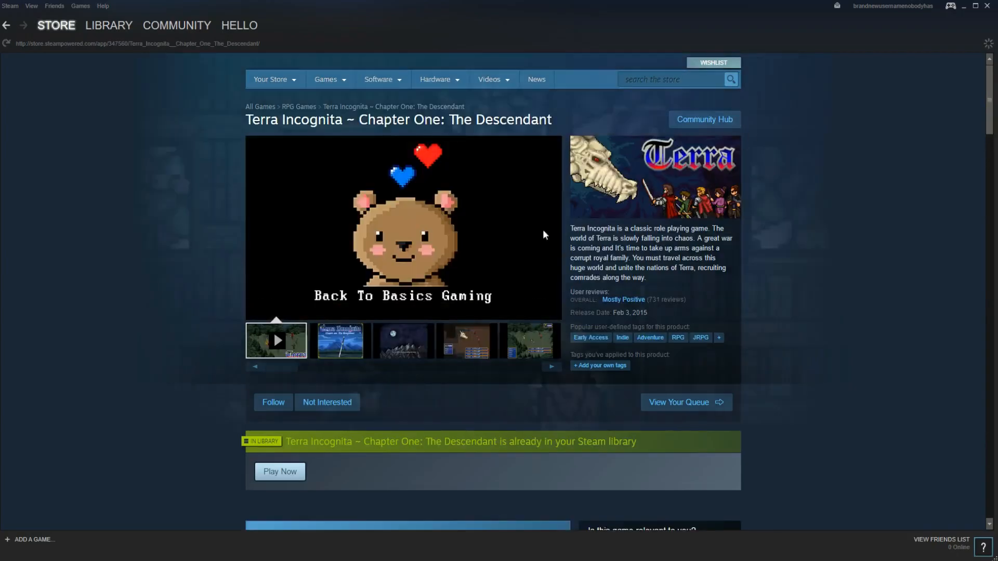
click(404, 228)
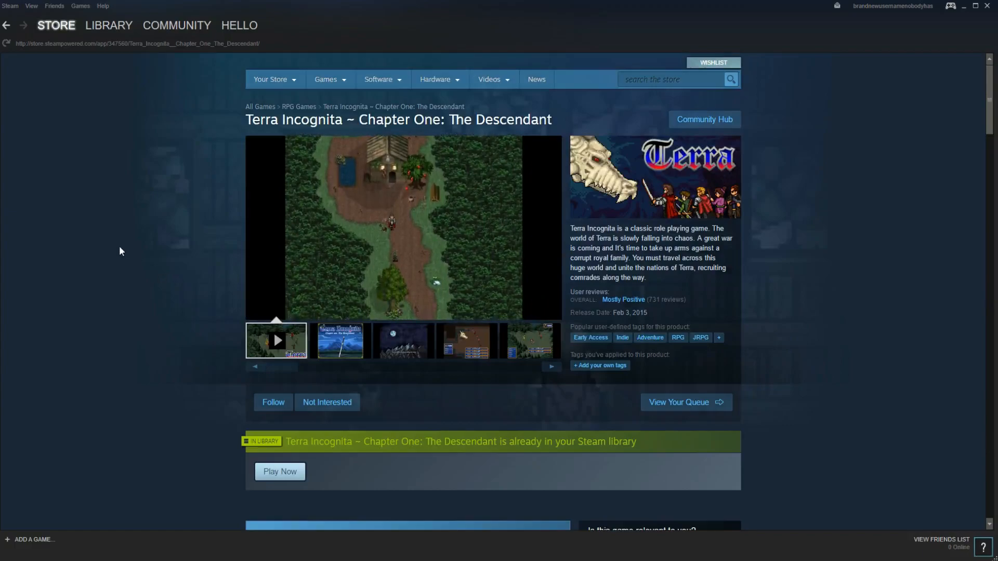
click(404, 228)
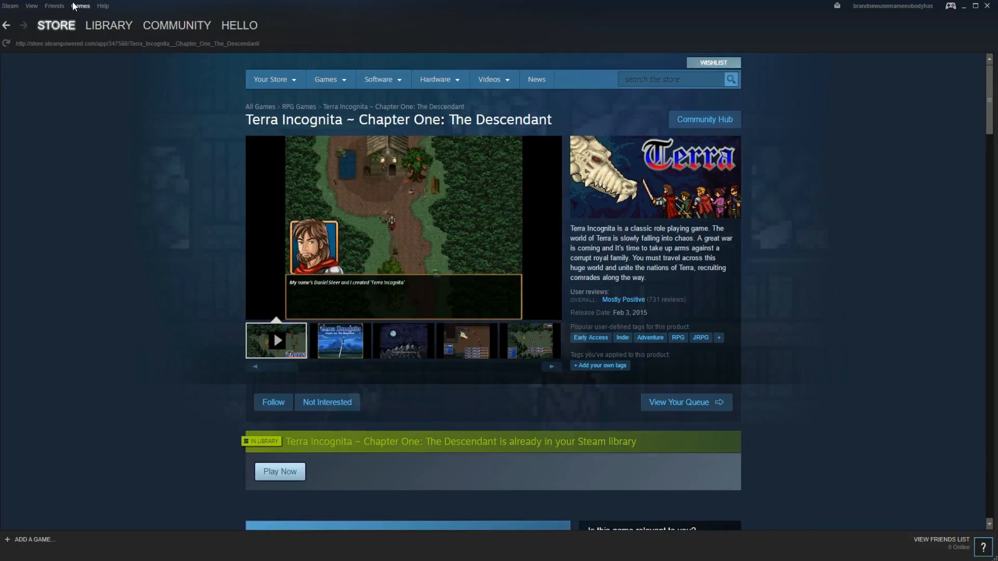
Activate the PIGMENTUM product key via the Games menu, then start searching the store for it.
click(80, 6)
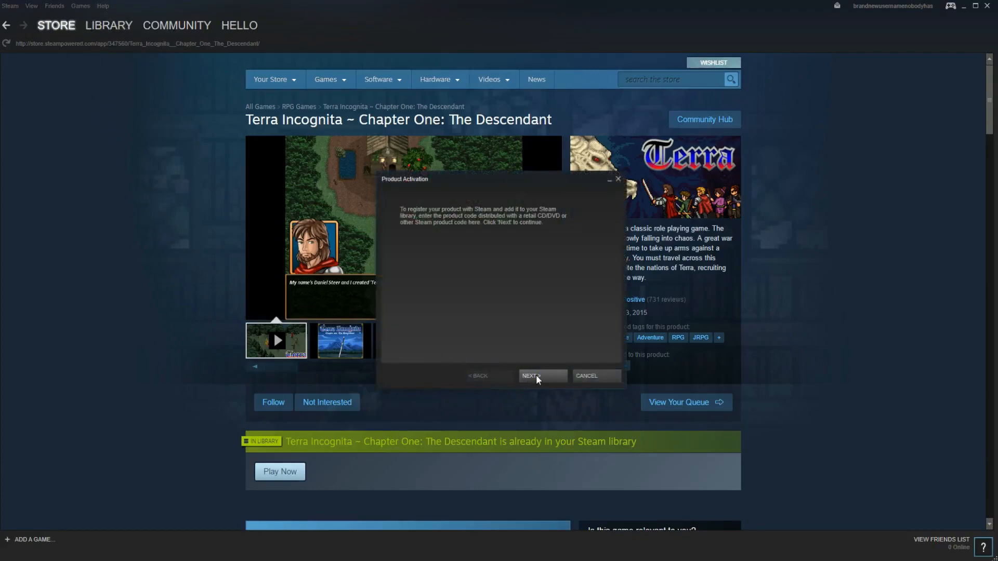
click(538, 375)
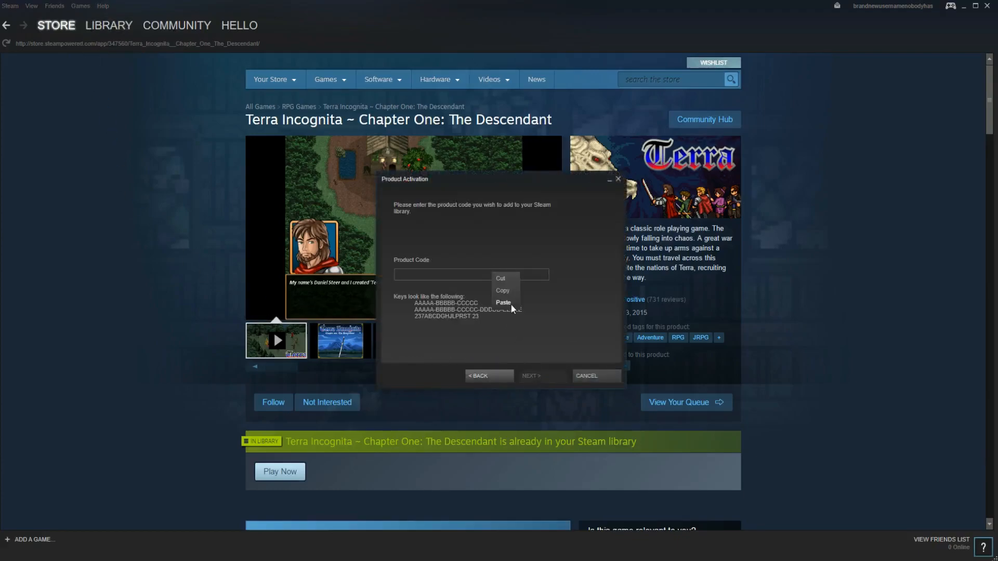
click(502, 303)
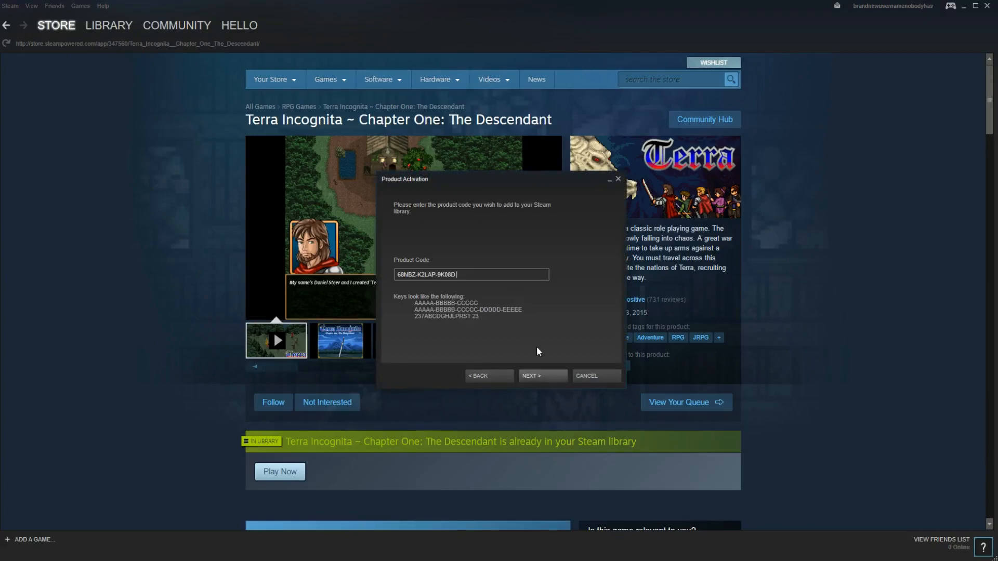
click(541, 375)
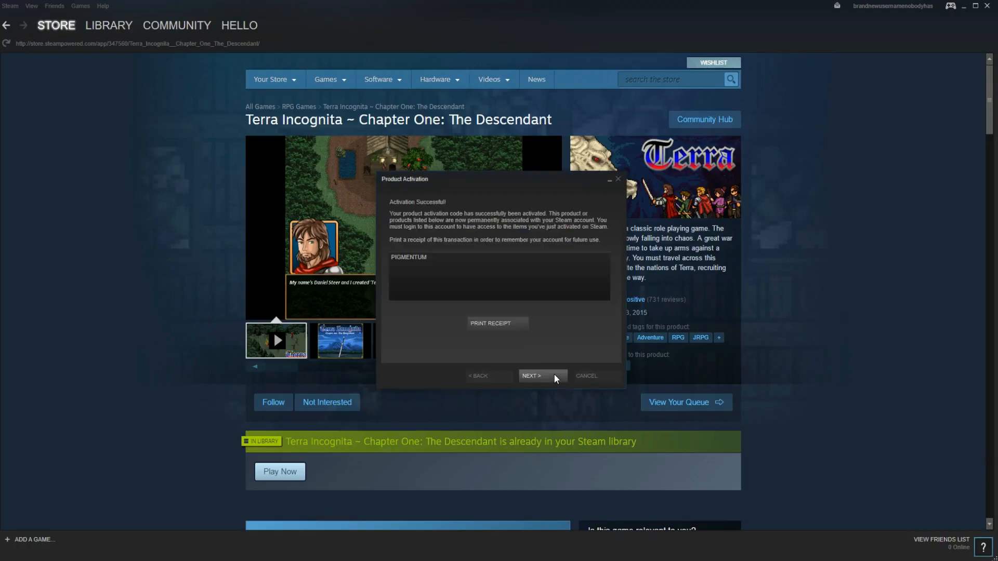
click(534, 375)
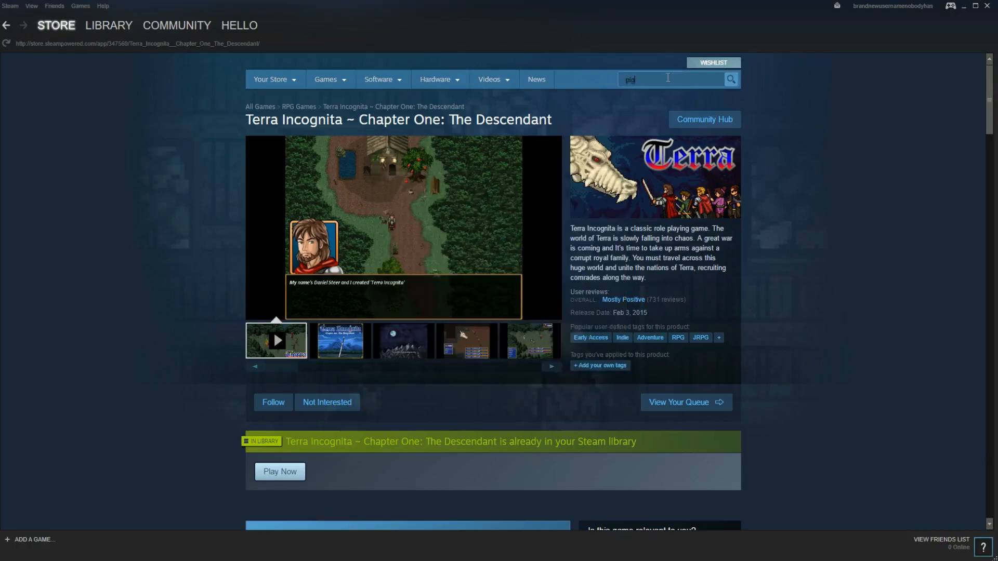
text(m)
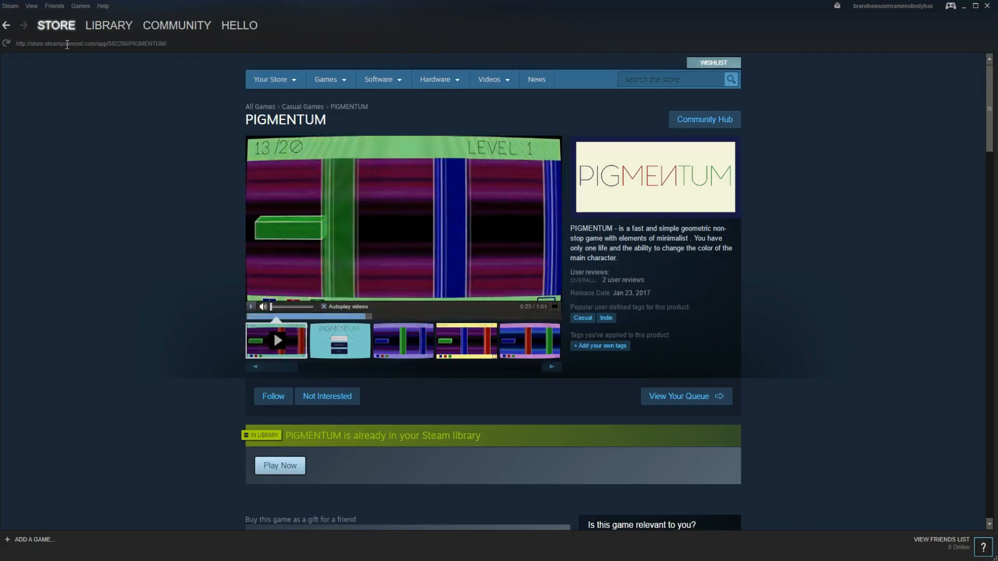
Activate the Crazy Fun - FootRock product key and dismiss the success window.
click(33, 539)
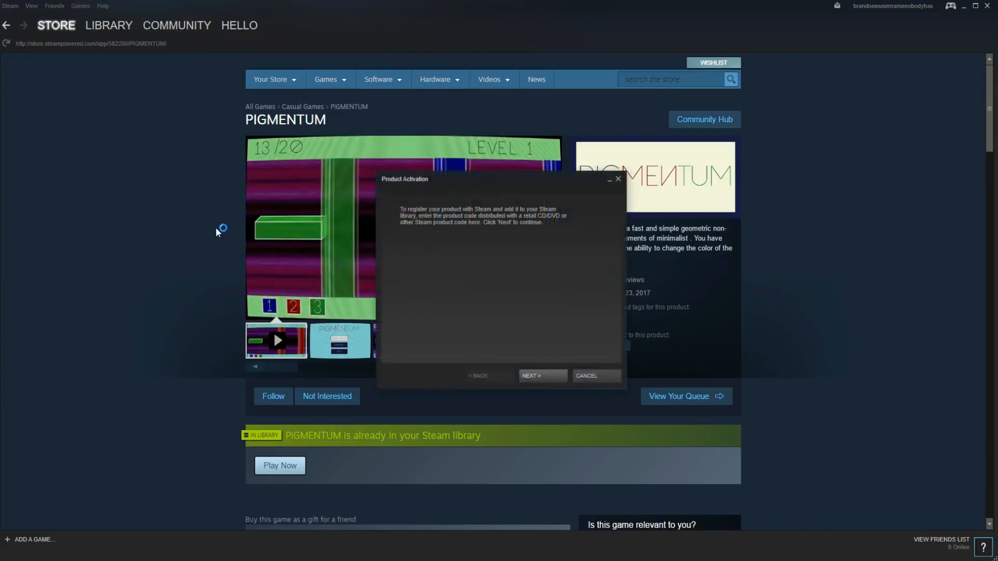
click(539, 376)
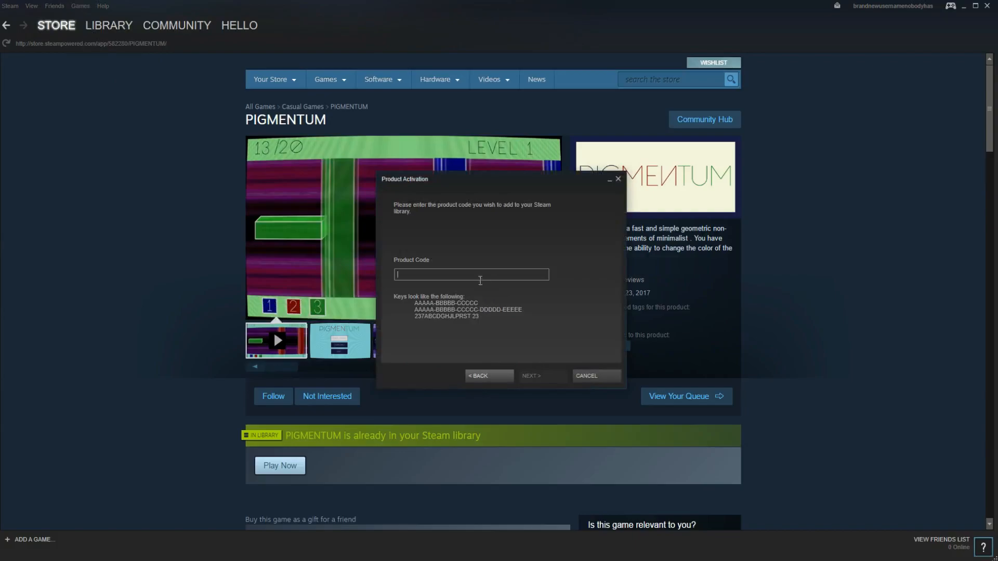
click(531, 375)
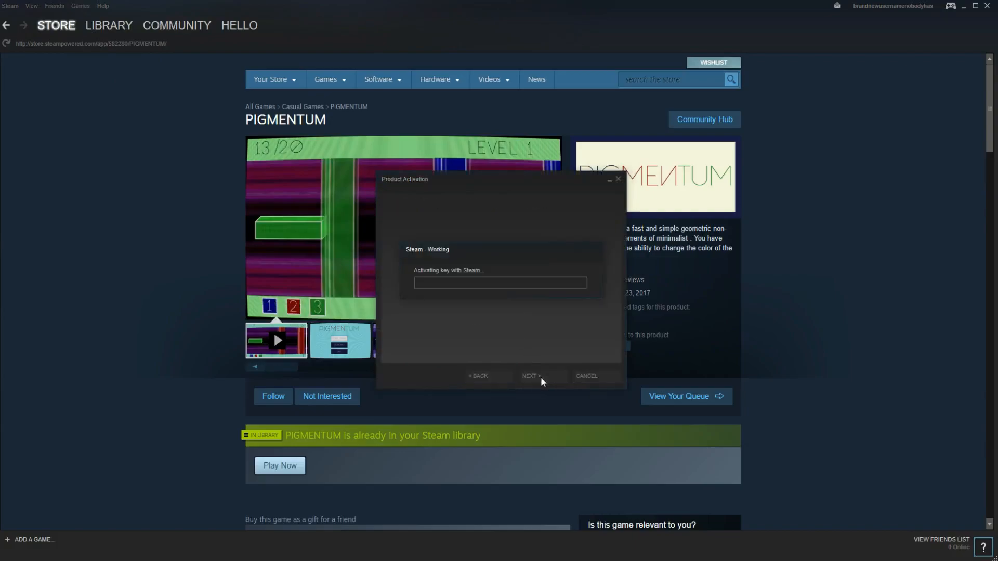
click(530, 375)
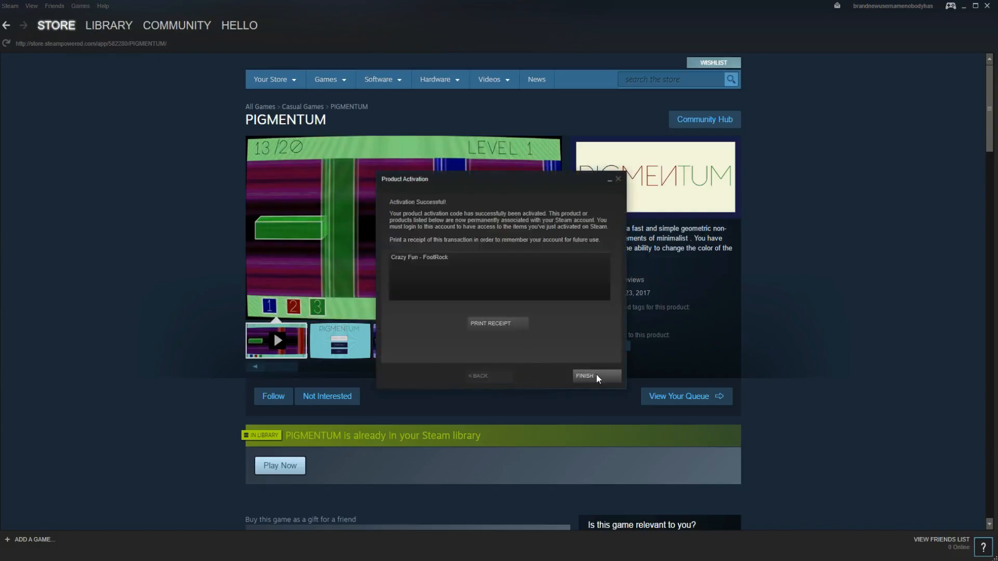
click(595, 376)
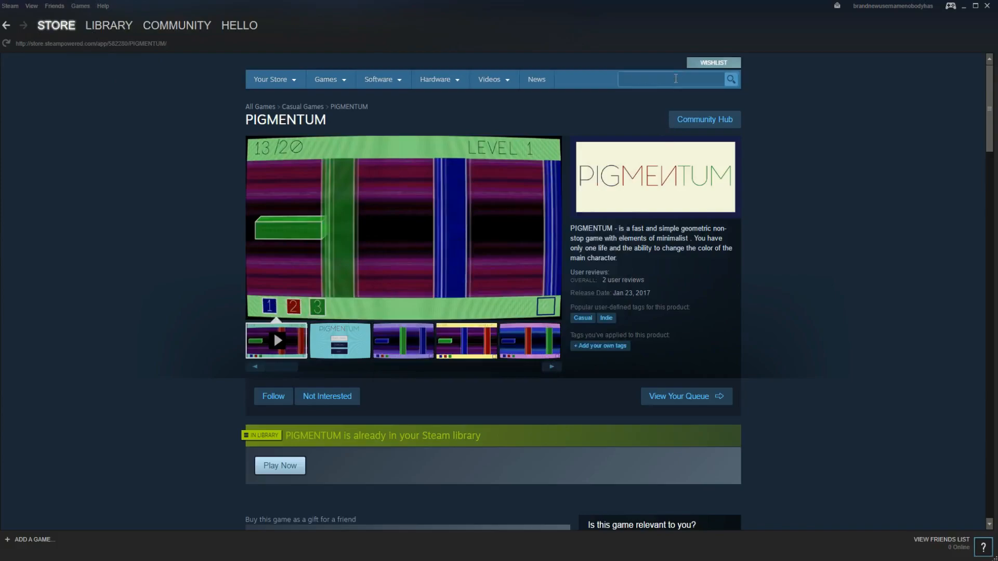
Search 'crazy f' and load the Crazy Fun - FootRock store page showing it in the library.
text(crazy fun)
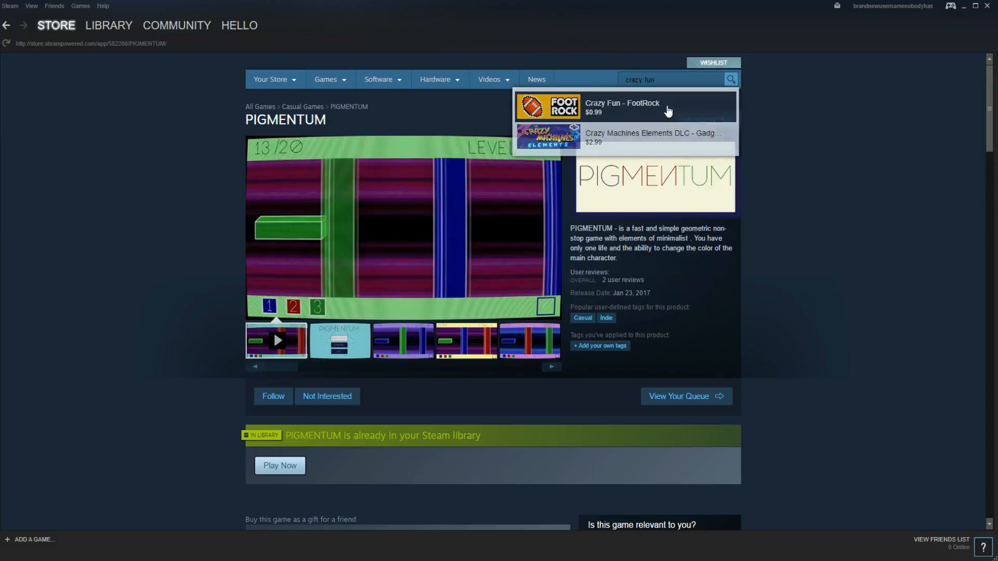
click(622, 107)
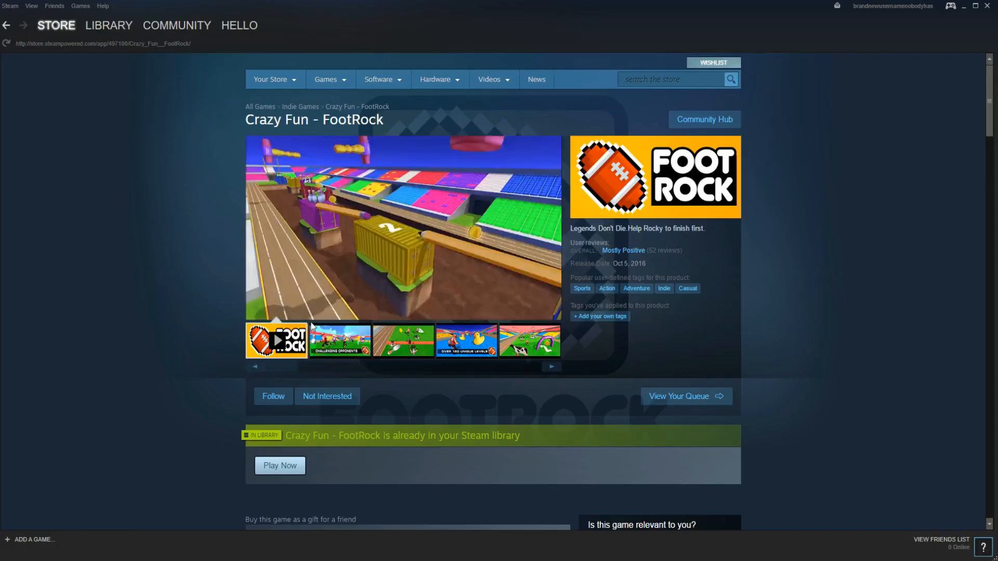
click(403, 227)
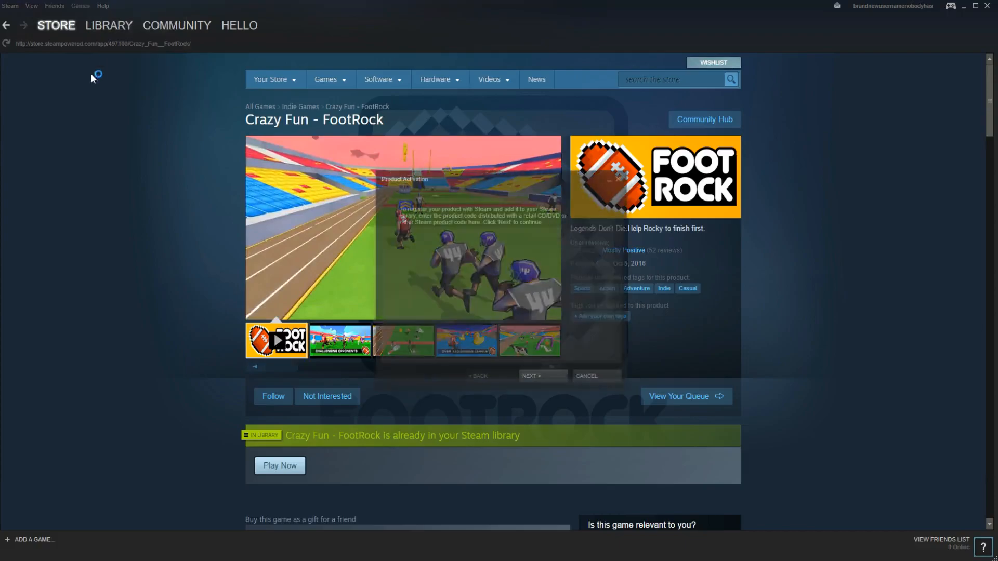
Paste and submit another product key, then search the store for 'bold' to find Bold New World.
right_click(471, 275)
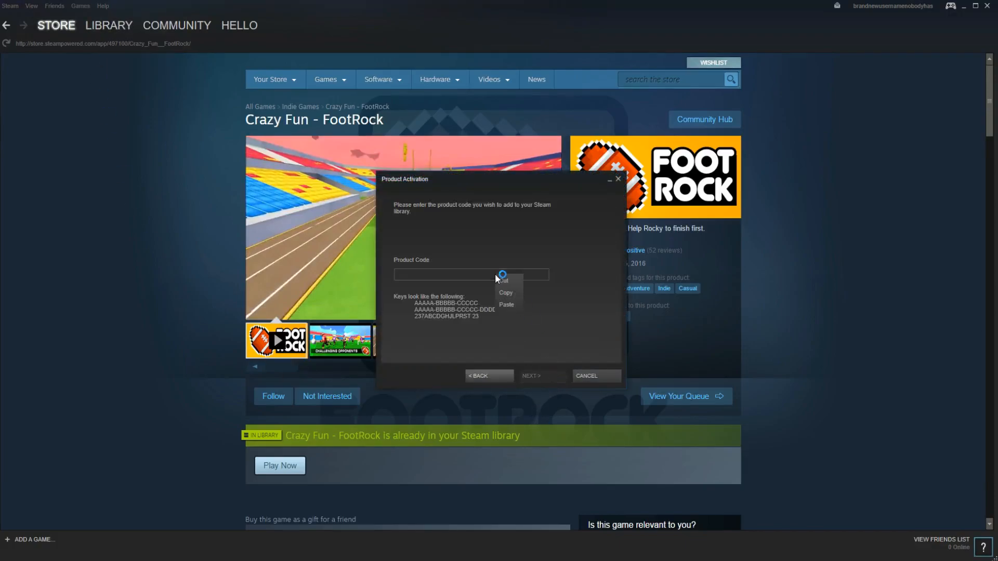
click(506, 305)
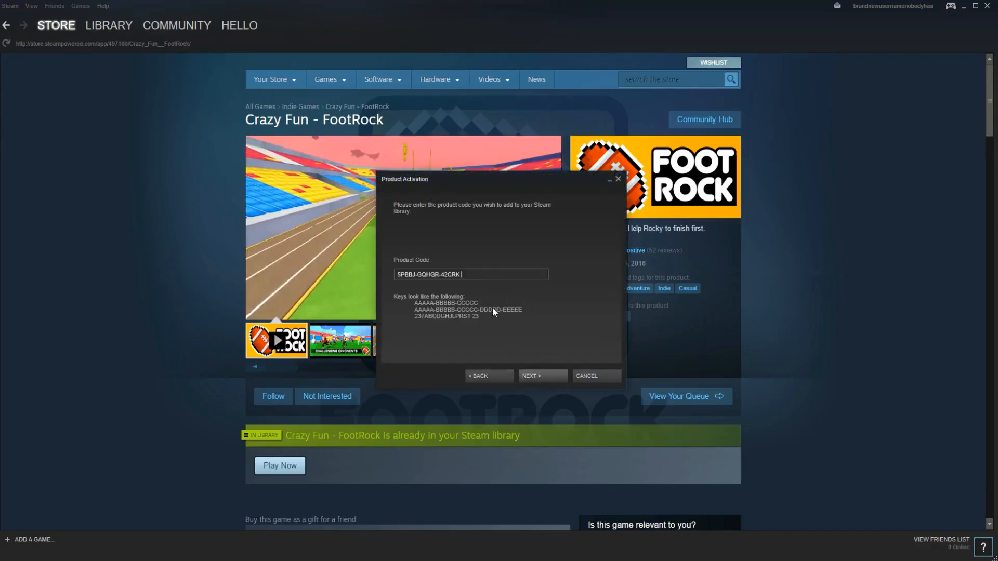
click(540, 375)
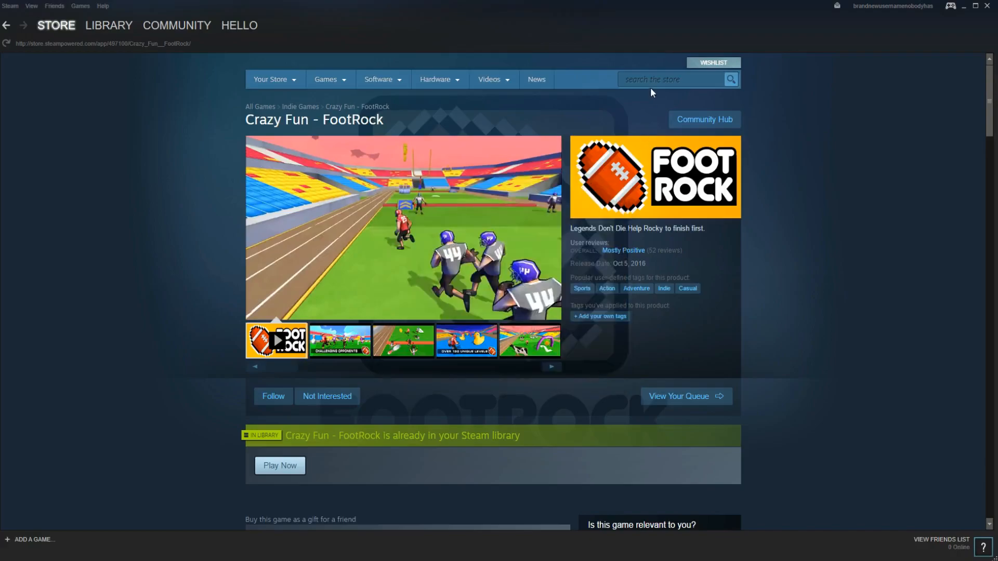
text(bd)
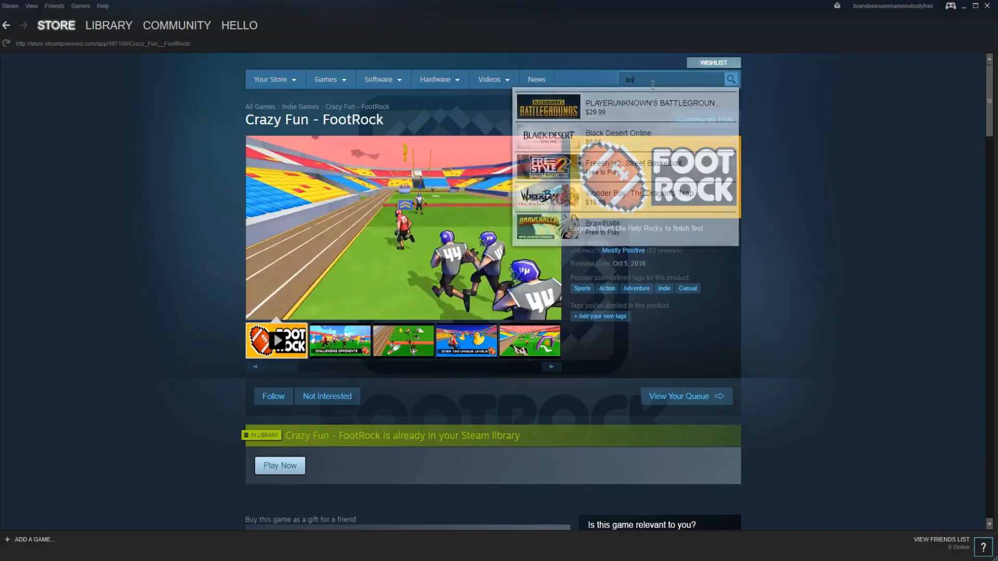
text(old)
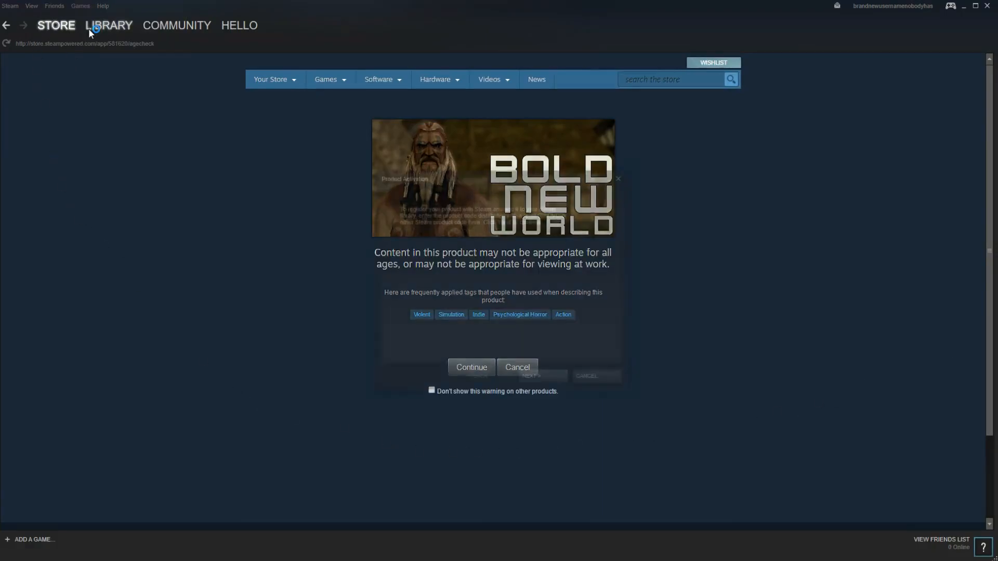
click(471, 367)
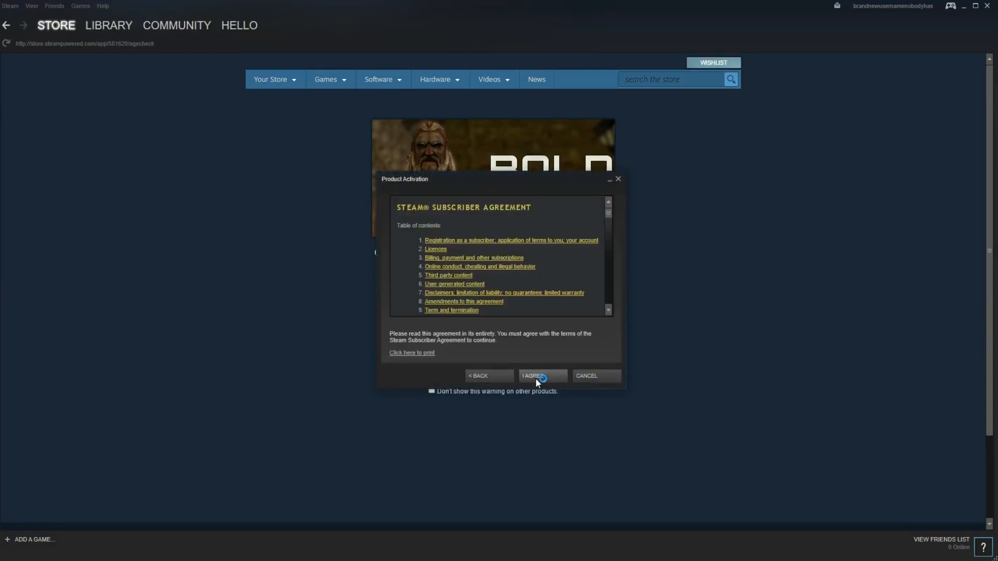
click(539, 375)
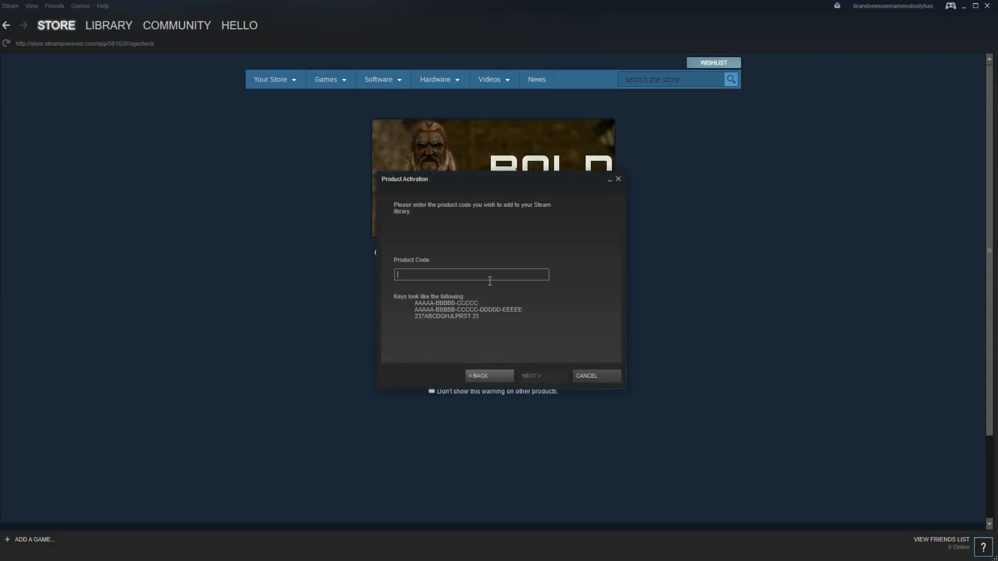
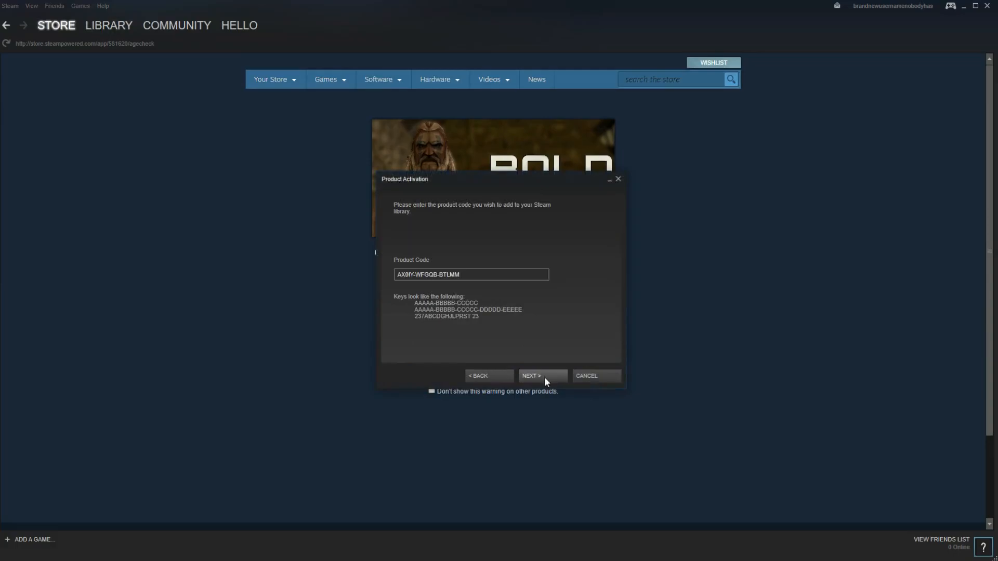
click(542, 375)
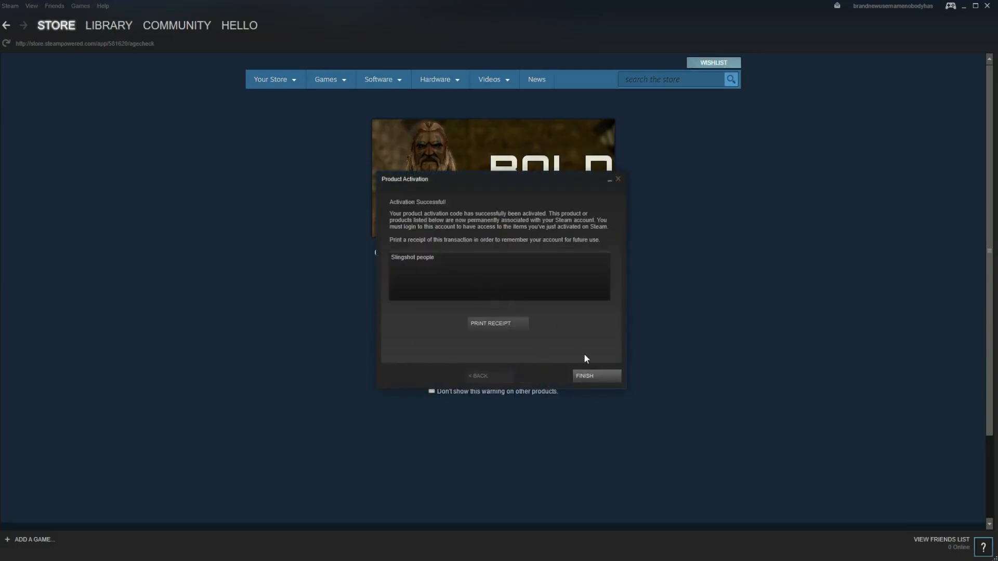
click(595, 376)
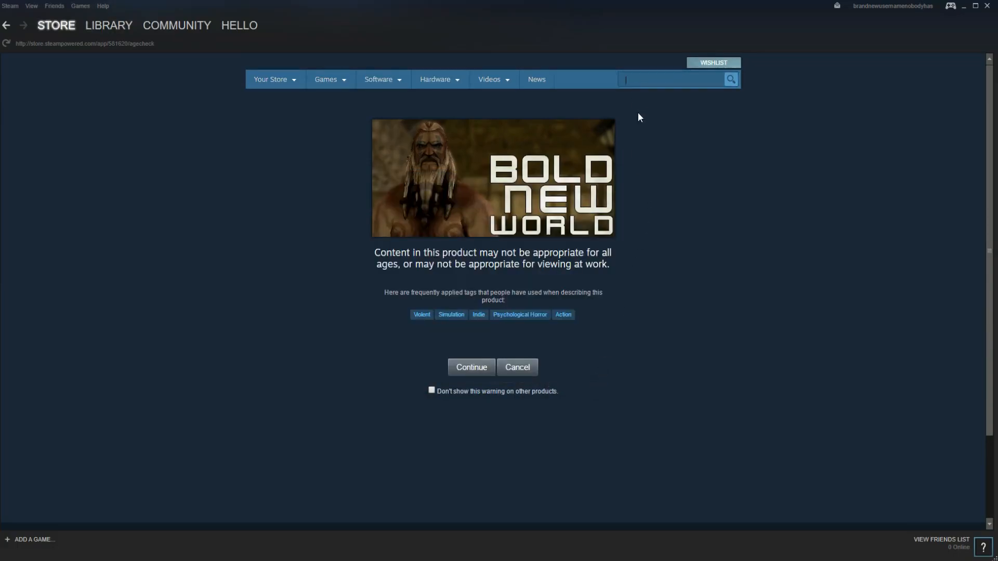
mouse_move(823, 189)
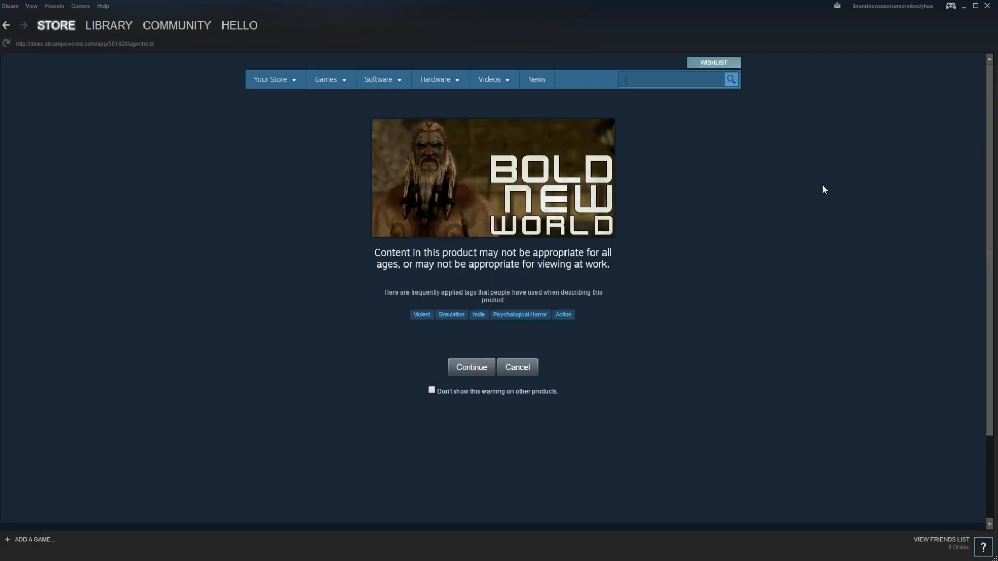
Search the store for 'sling' and pick the game from the suggestions.
text(slin)
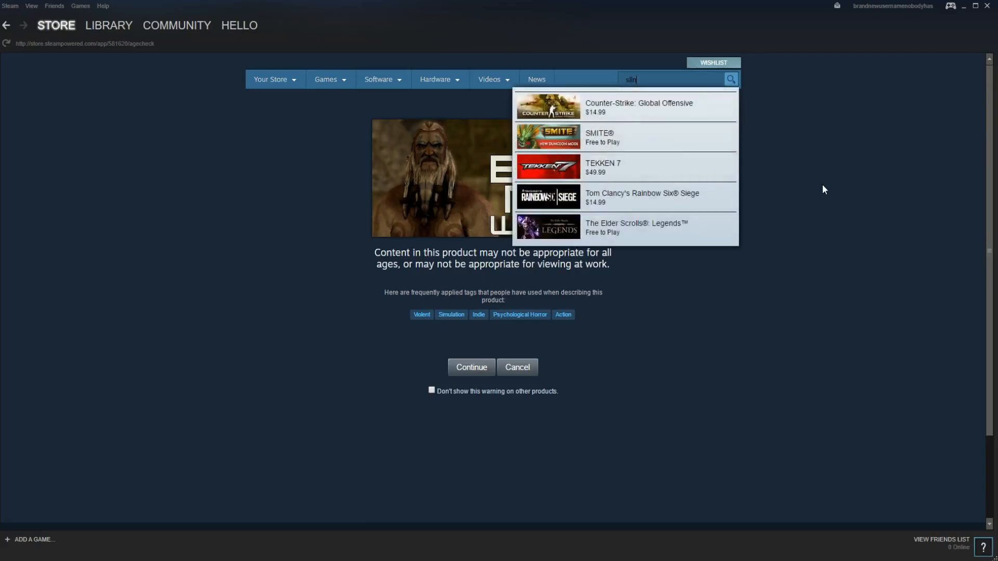
text(g)
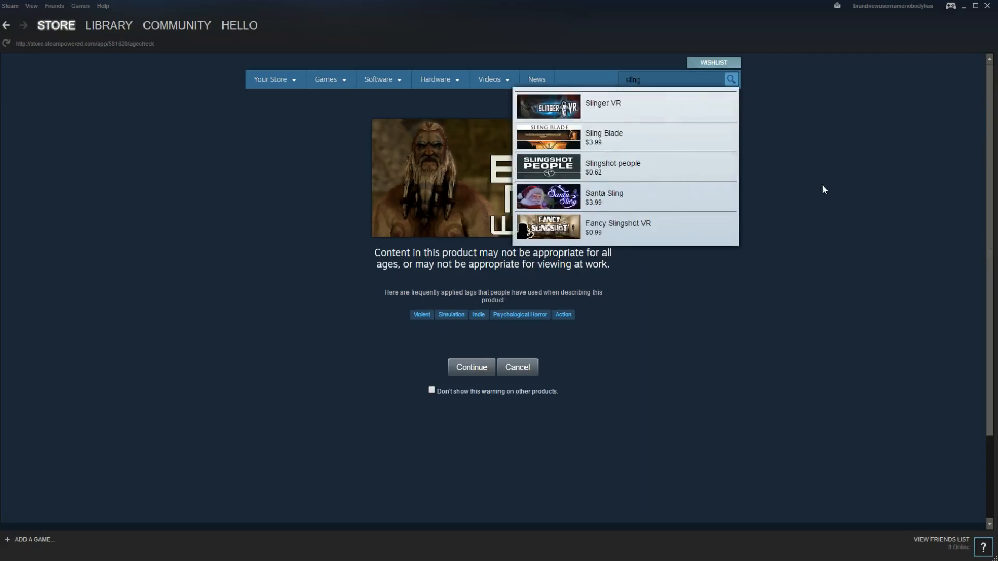
click(471, 367)
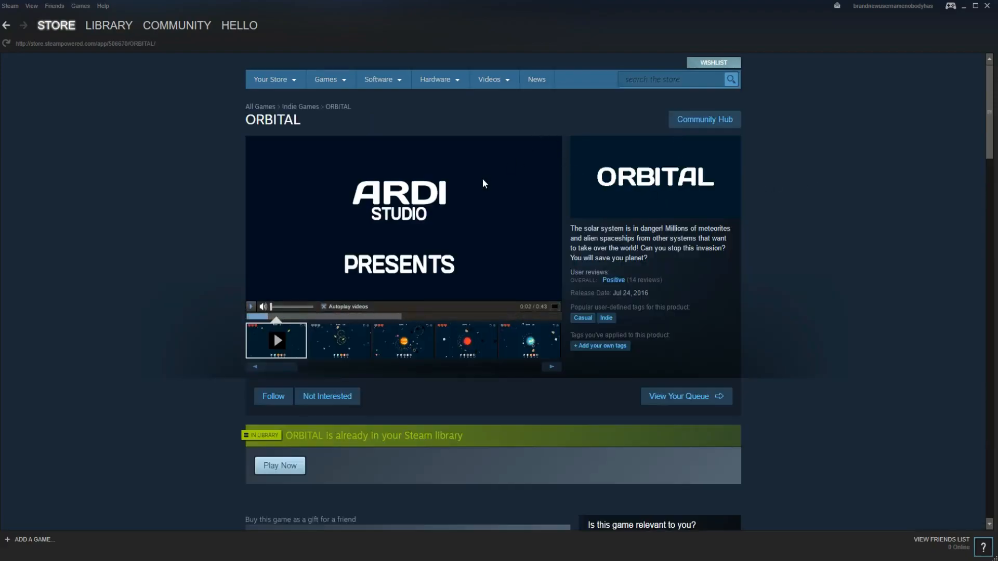
mouse_move(477, 195)
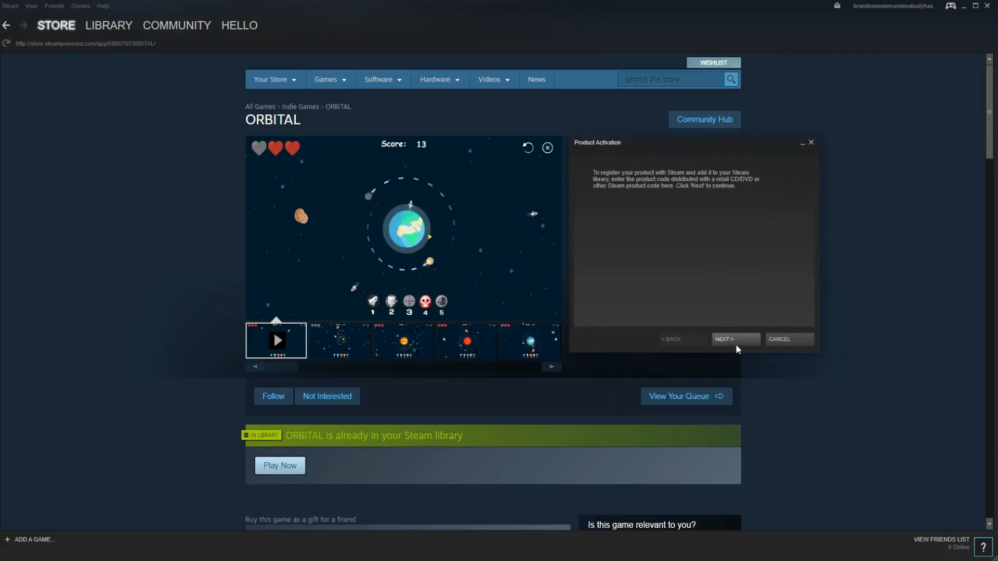
Cancel the Product Activation window, returning to the ORBITAL store page showing it owned.
click(735, 339)
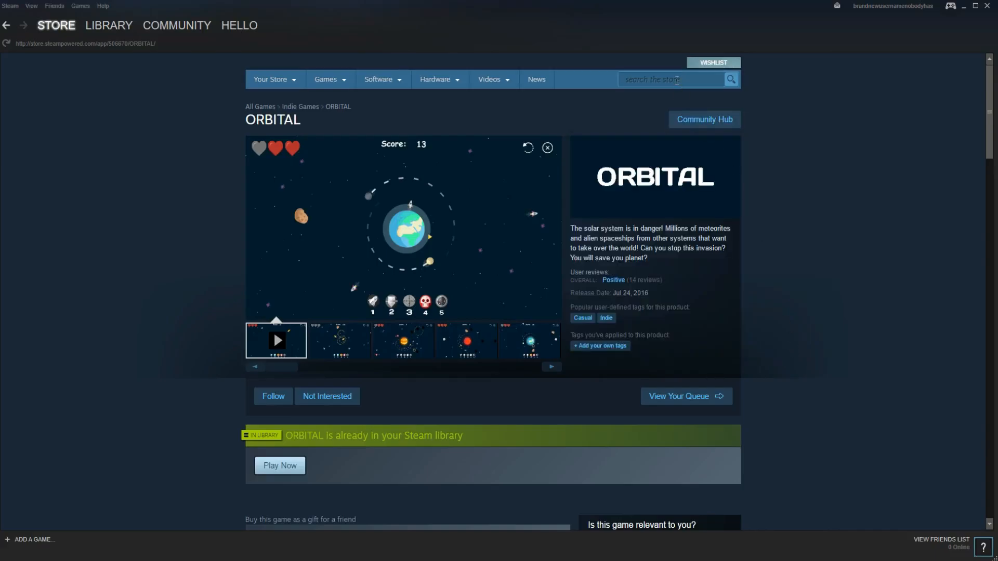
Search the store for 'neon har' and show the Neon Hardcorps page marked already in library.
text(ne4)
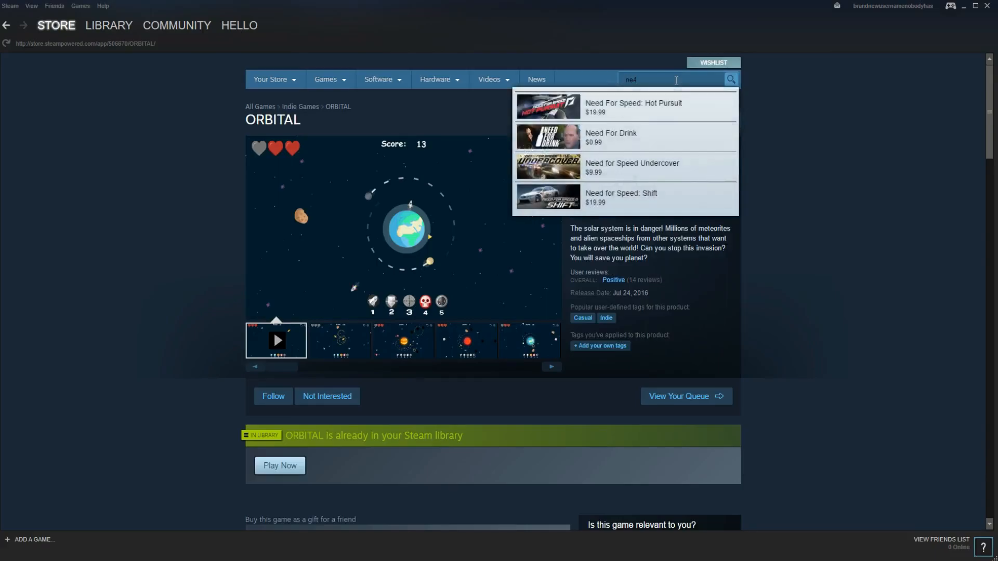
text(neon)
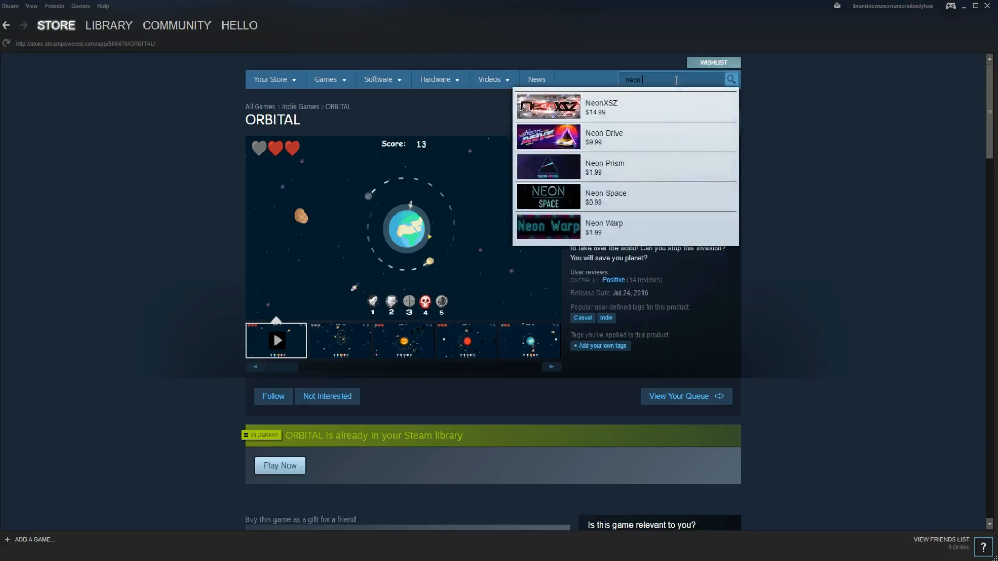
mouse_move(911, 153)
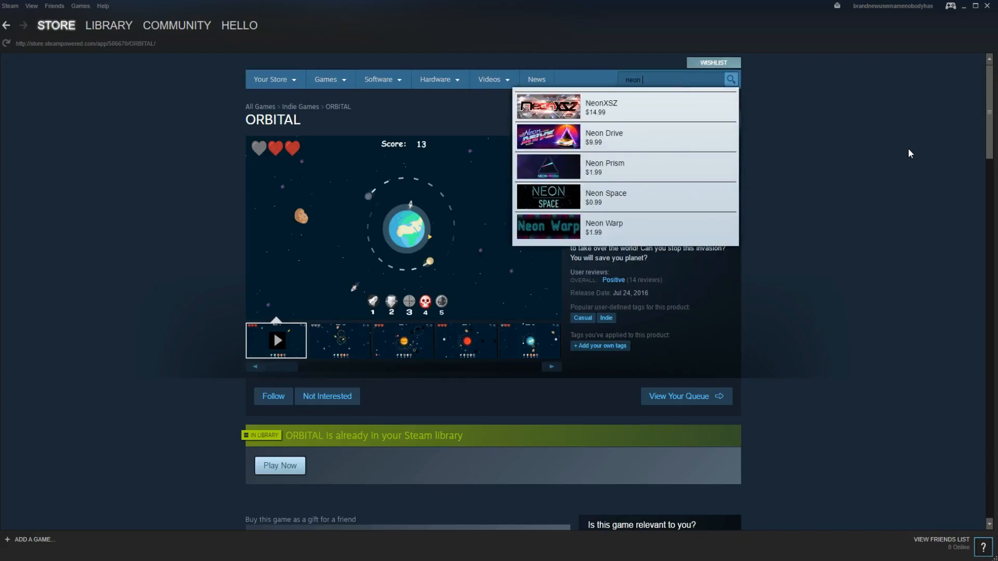
text(har)
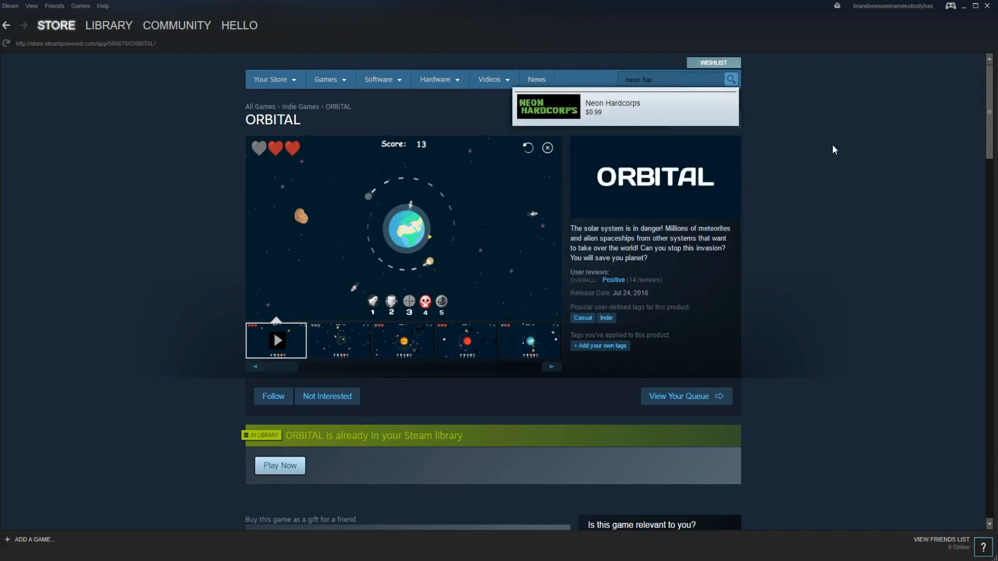
click(611, 107)
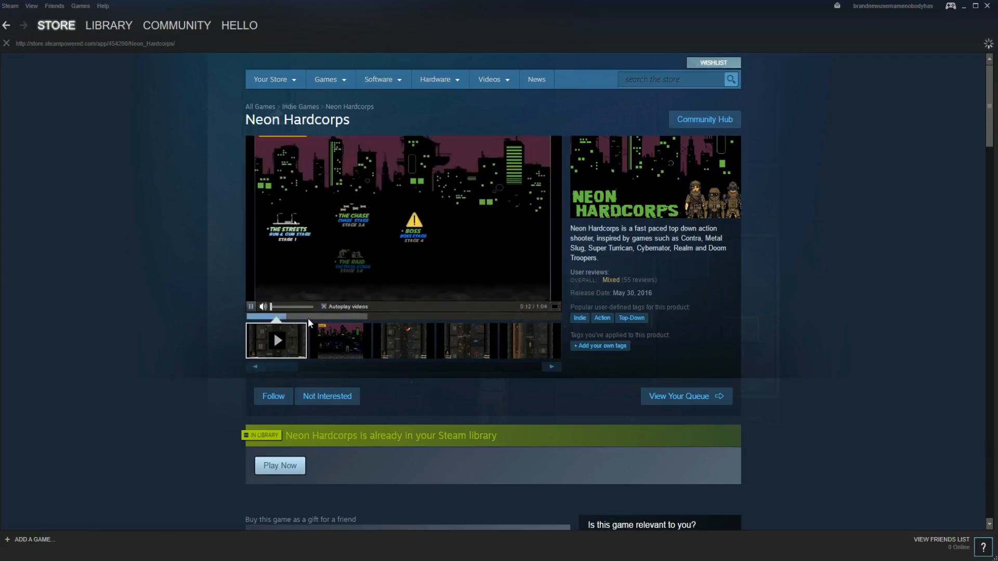
mouse_move(387, 261)
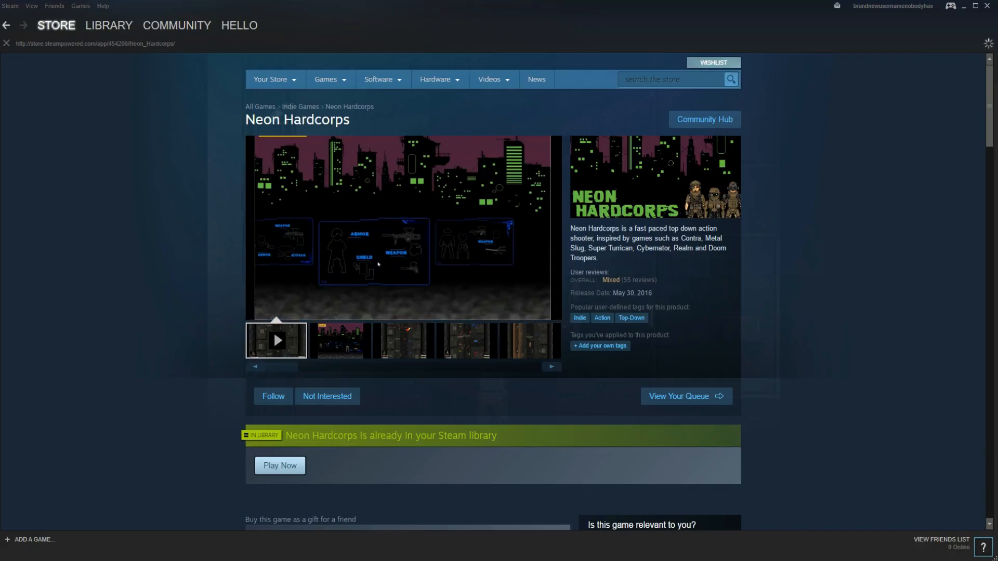
mouse_move(32, 253)
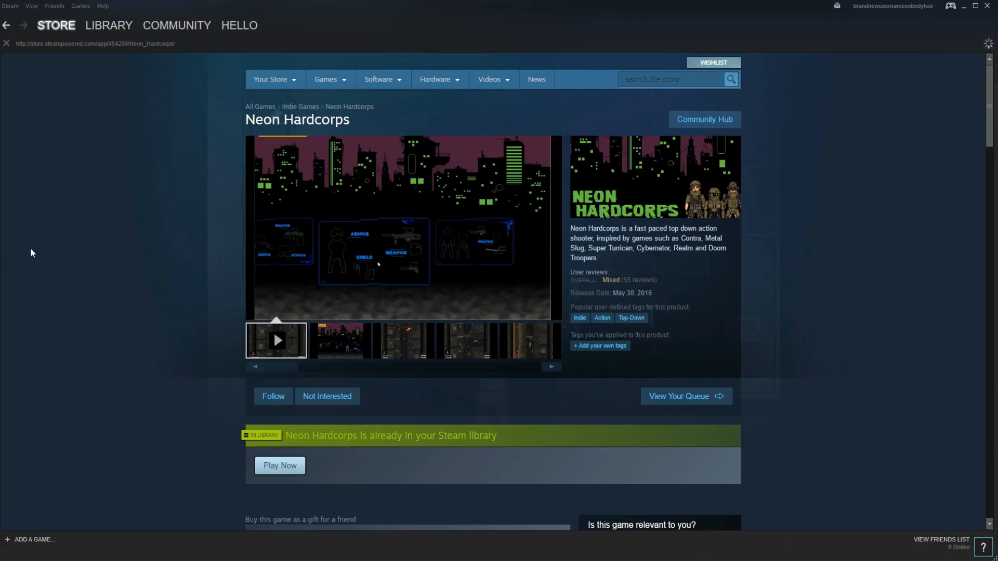
click(80, 6)
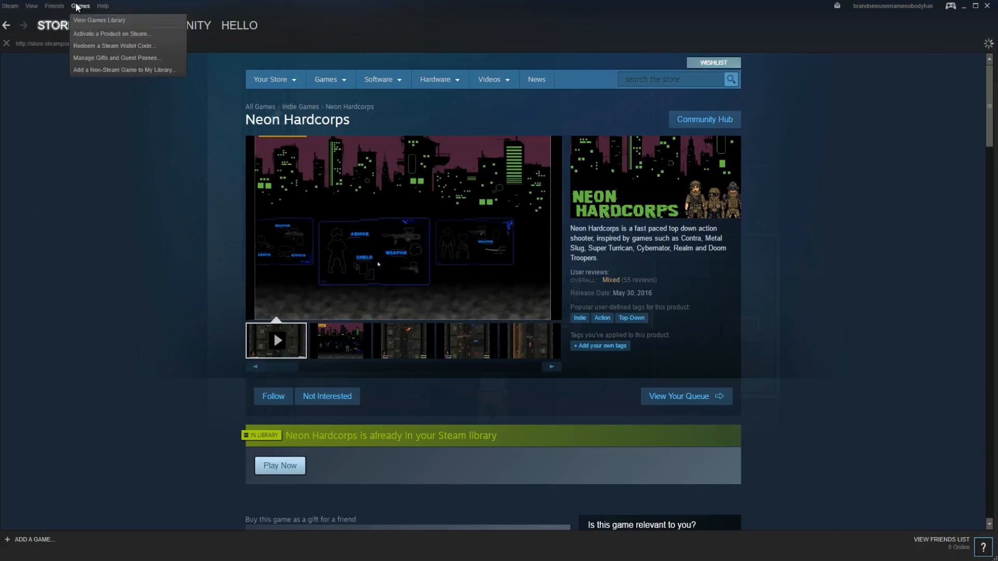
mouse_move(82, 30)
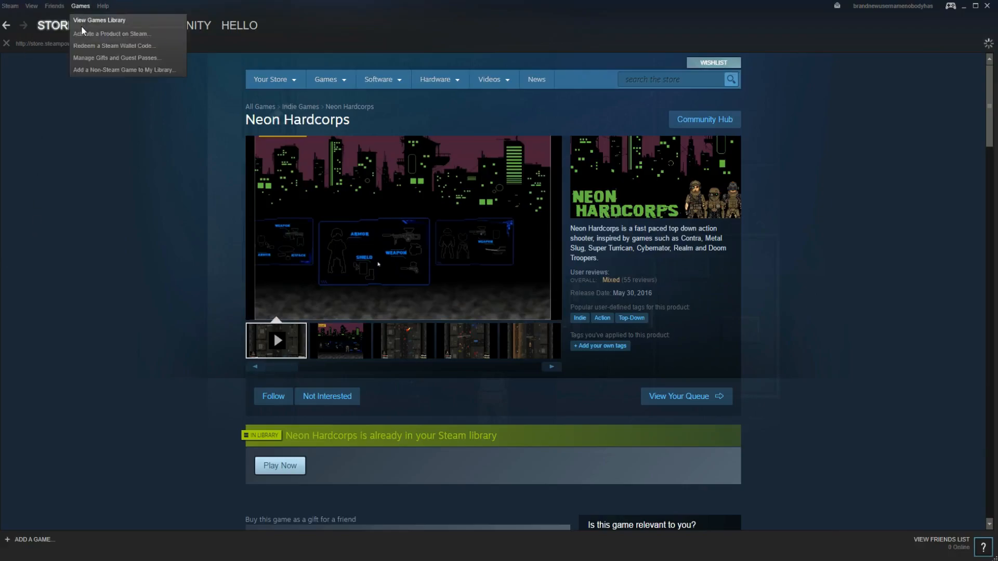
mouse_move(81, 34)
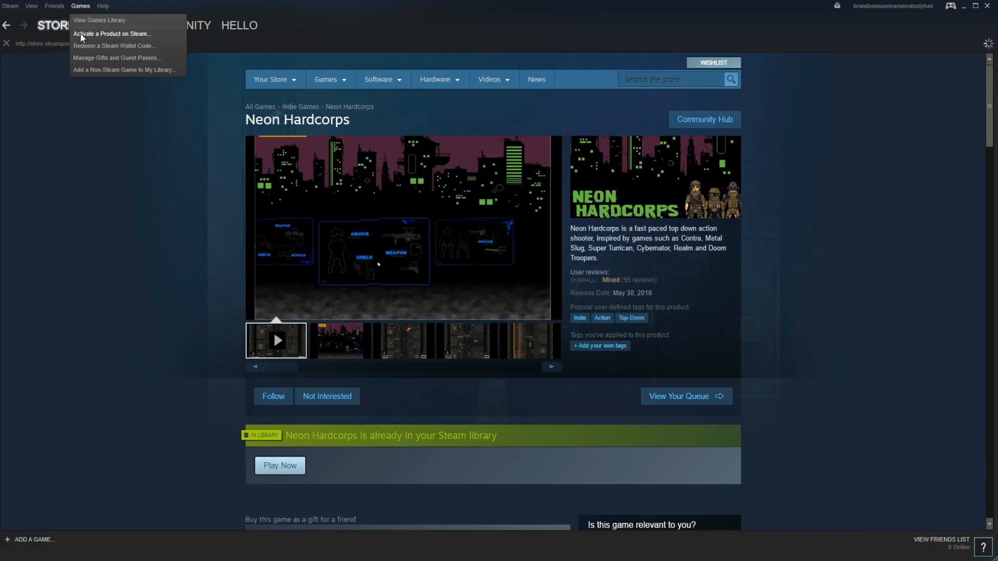
click(111, 33)
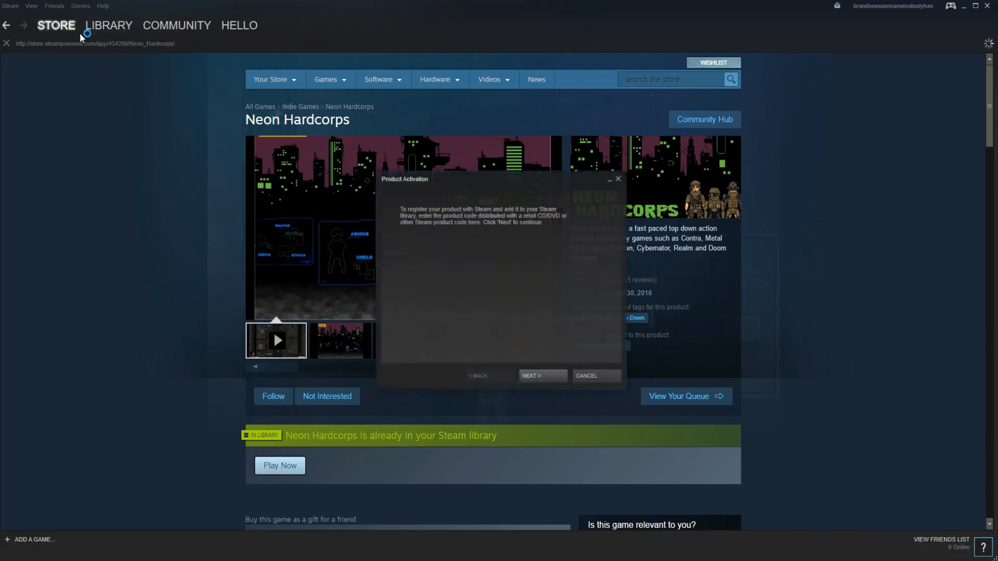
click(540, 376)
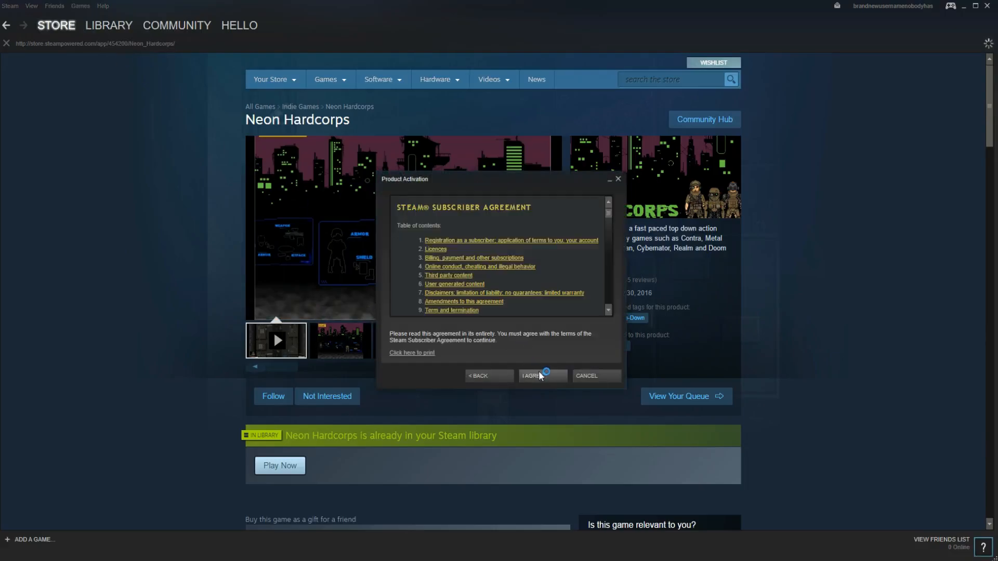
click(533, 375)
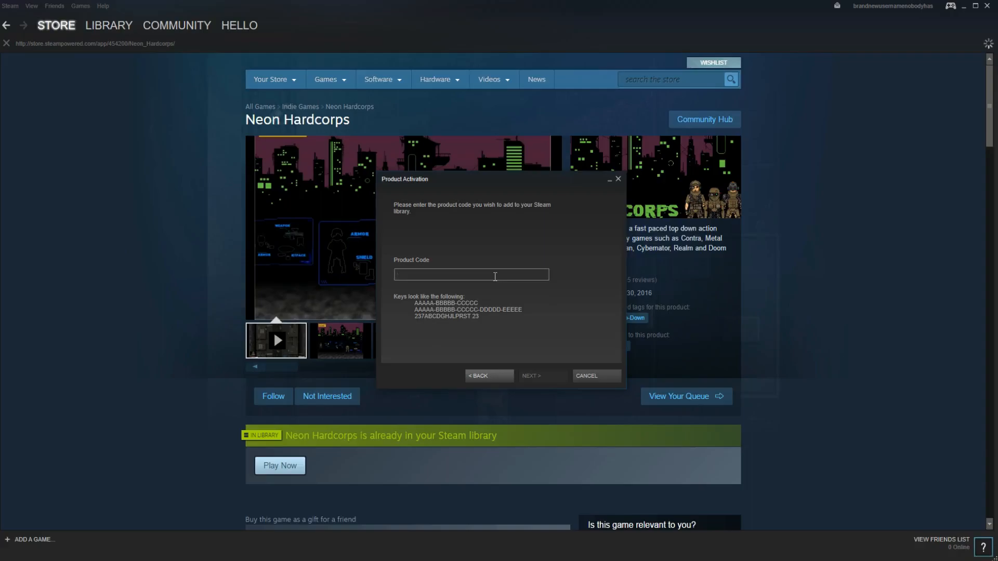
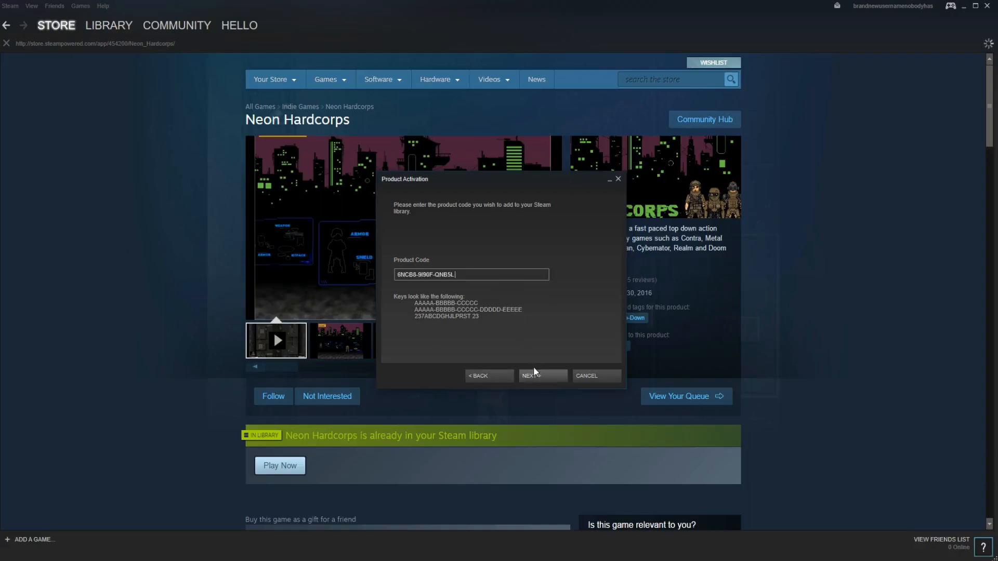
click(537, 376)
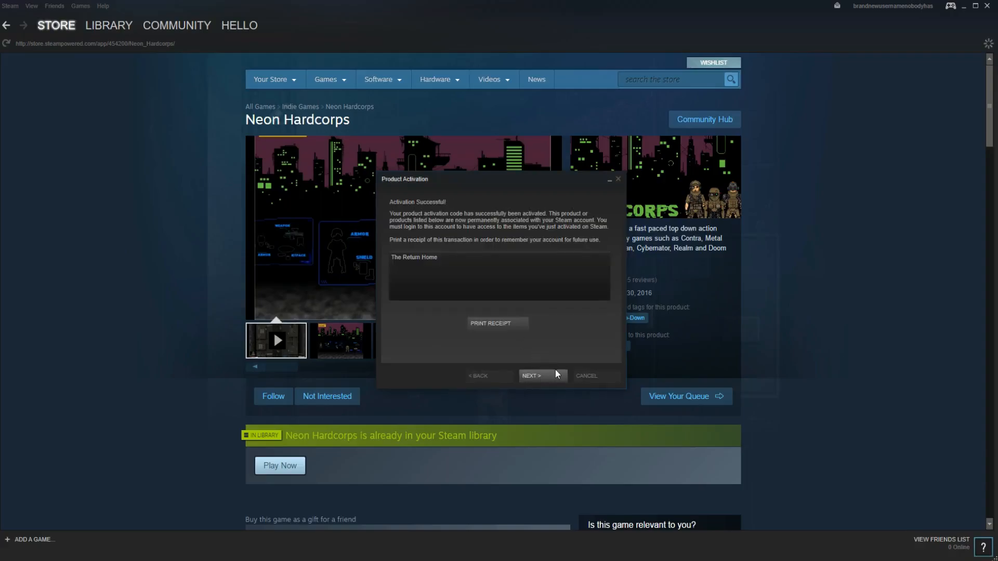
click(532, 375)
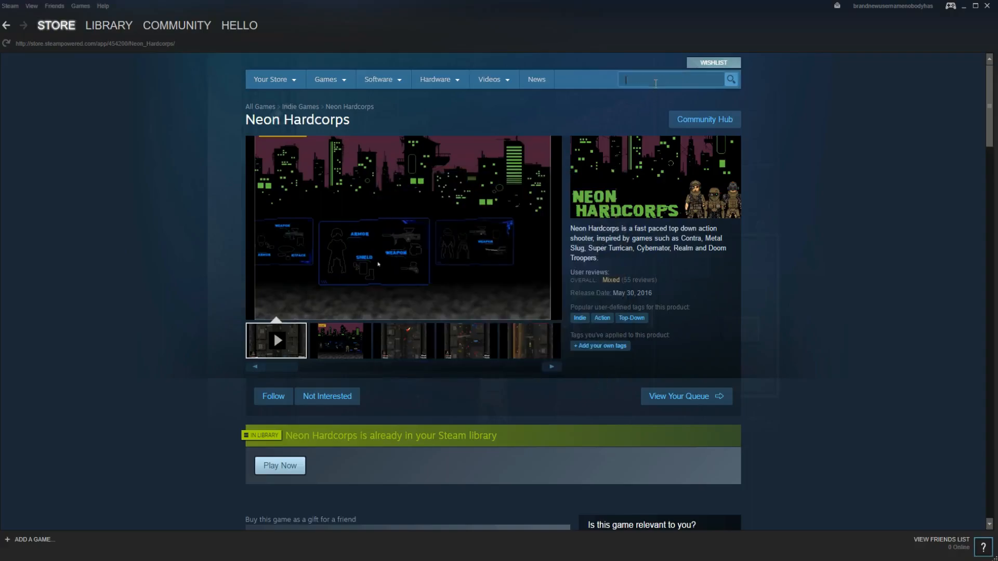
Search the store for 'the return home' to find its store page.
text(the)
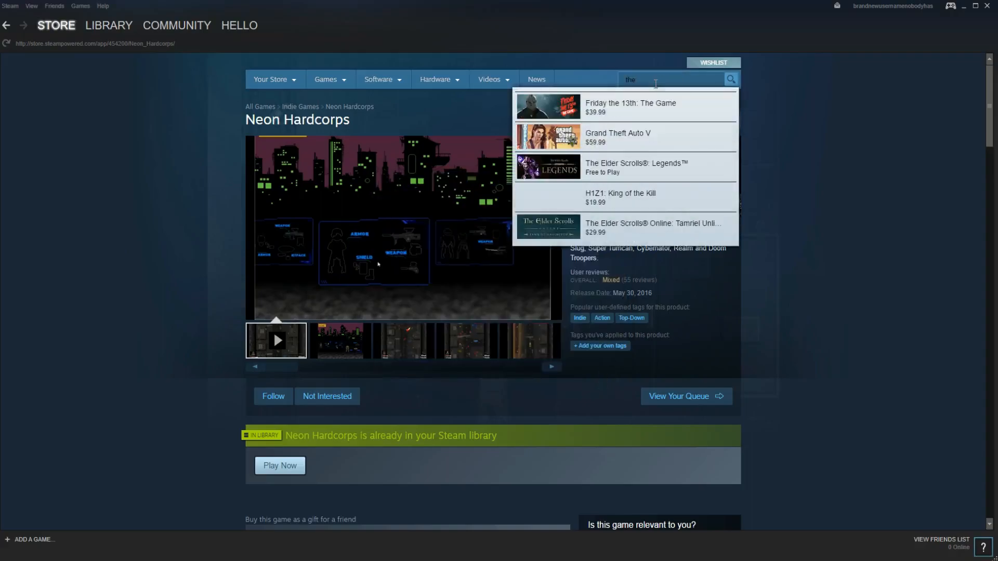
text(return)
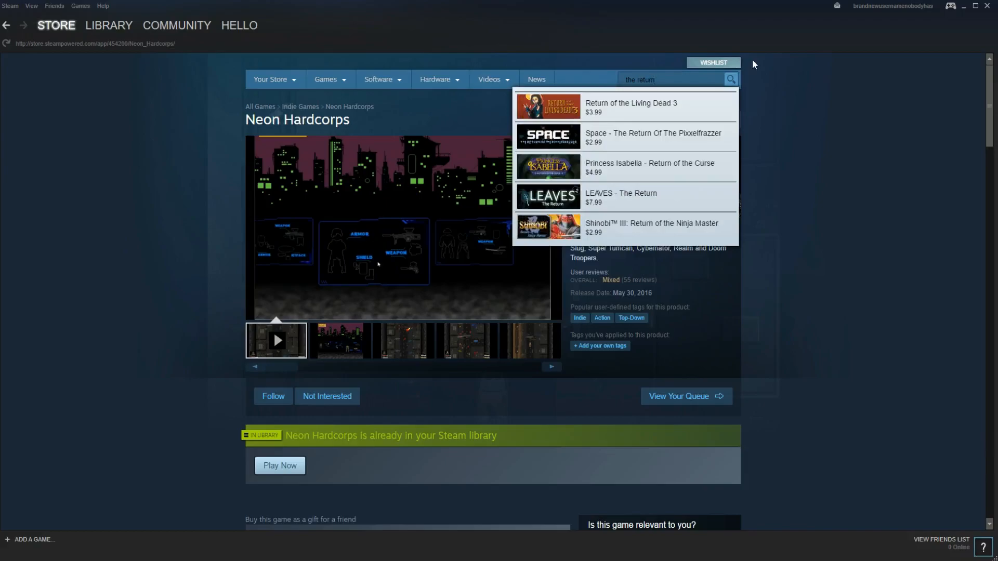
text(hom)
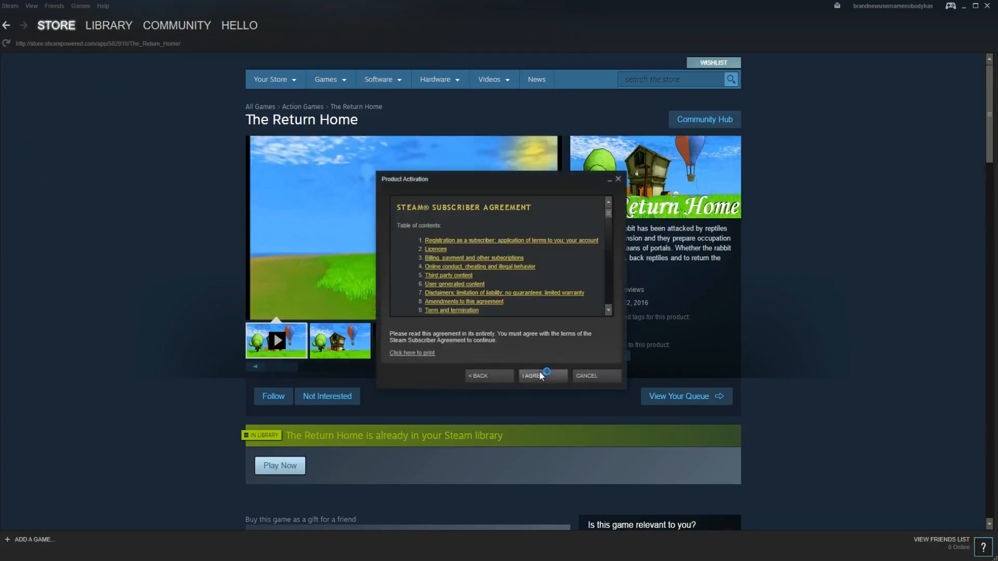
Finish activating REVENGE: First Blood's key, with Let's Draw's store page showing it owned.
click(530, 375)
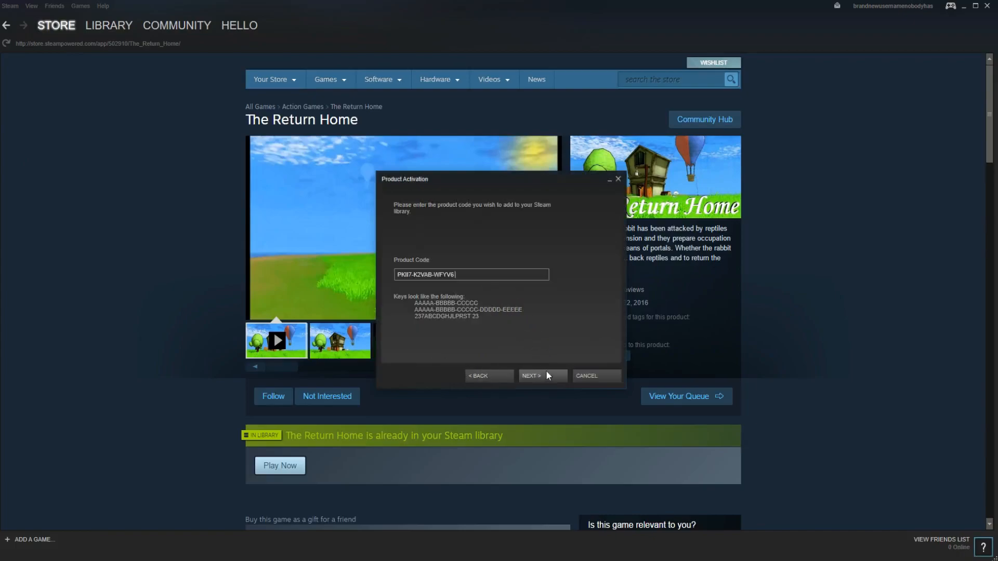
click(541, 376)
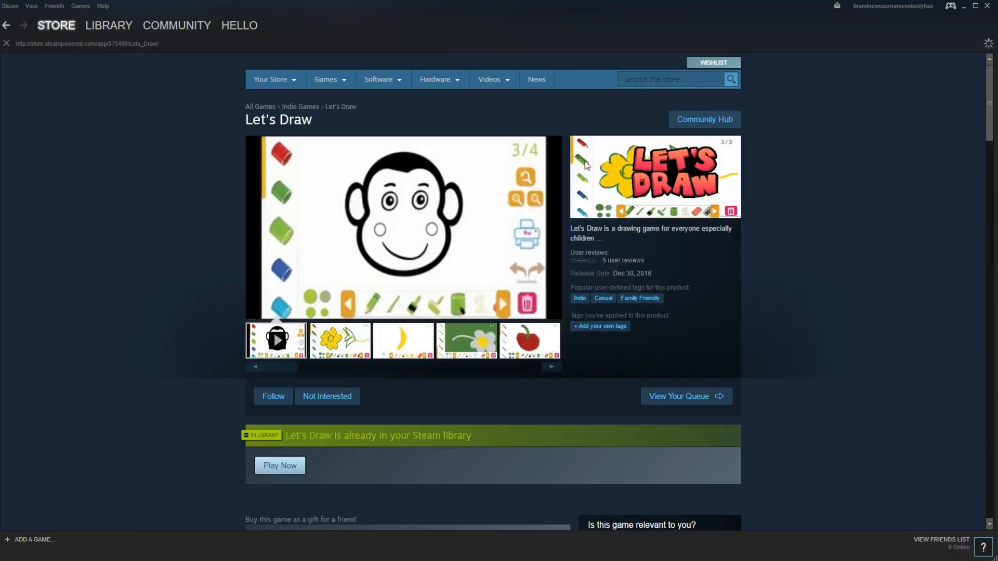
click(276, 340)
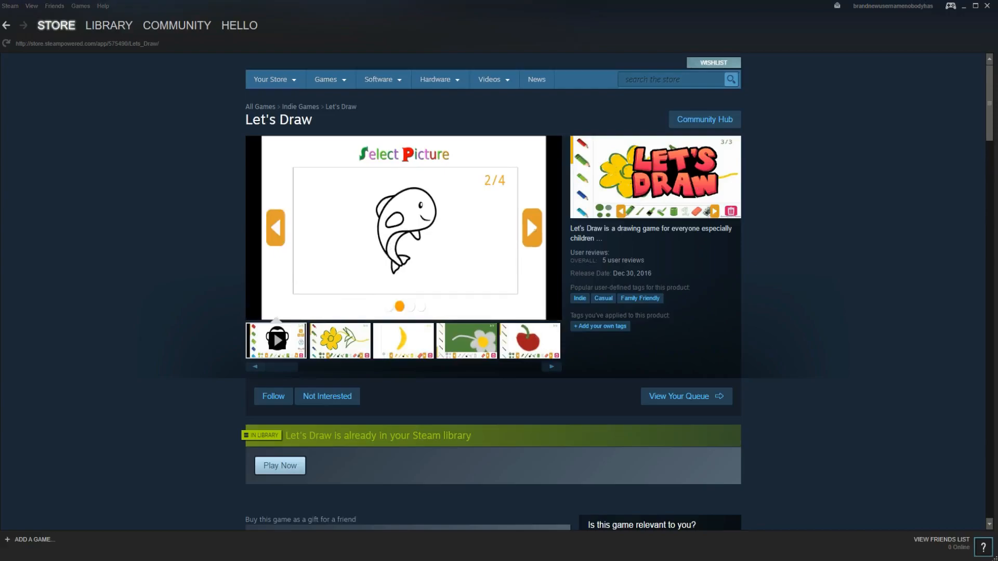
mouse_move(25, 194)
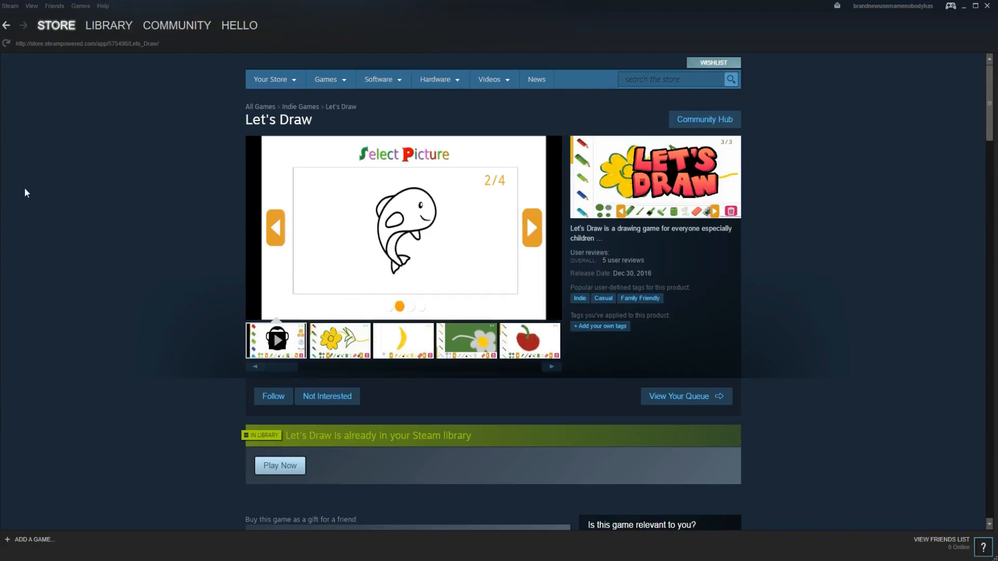
mouse_move(36, 158)
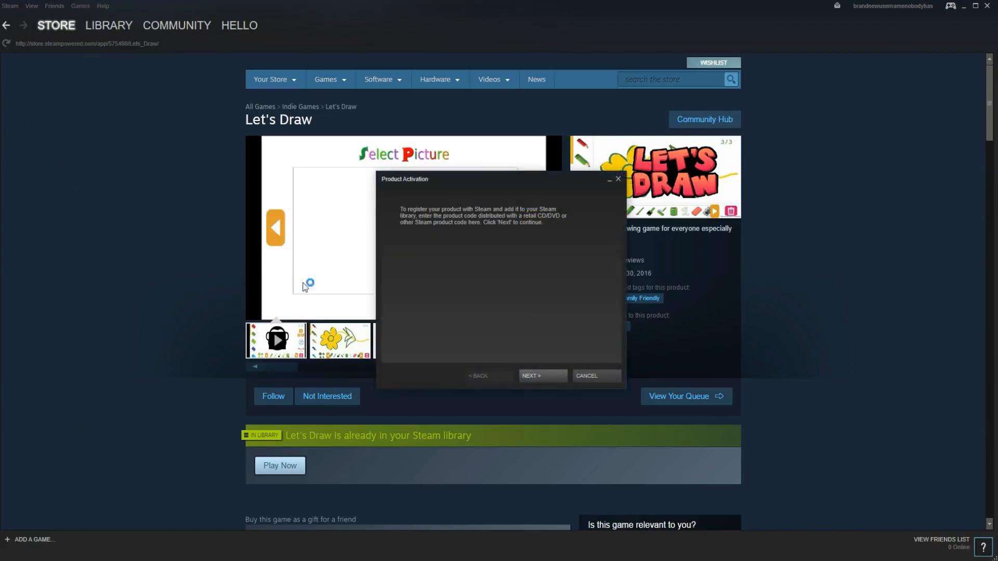
click(541, 375)
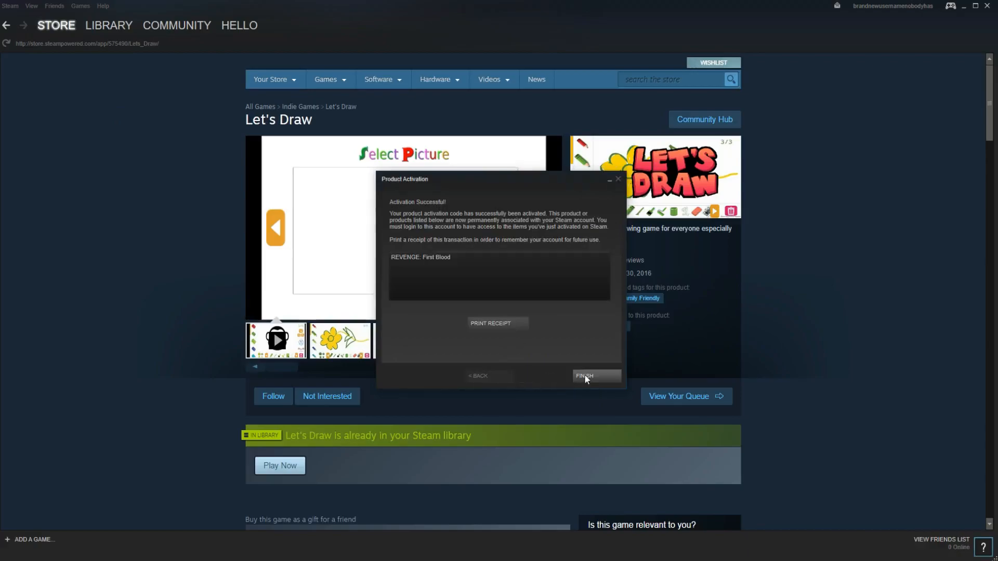
click(593, 375)
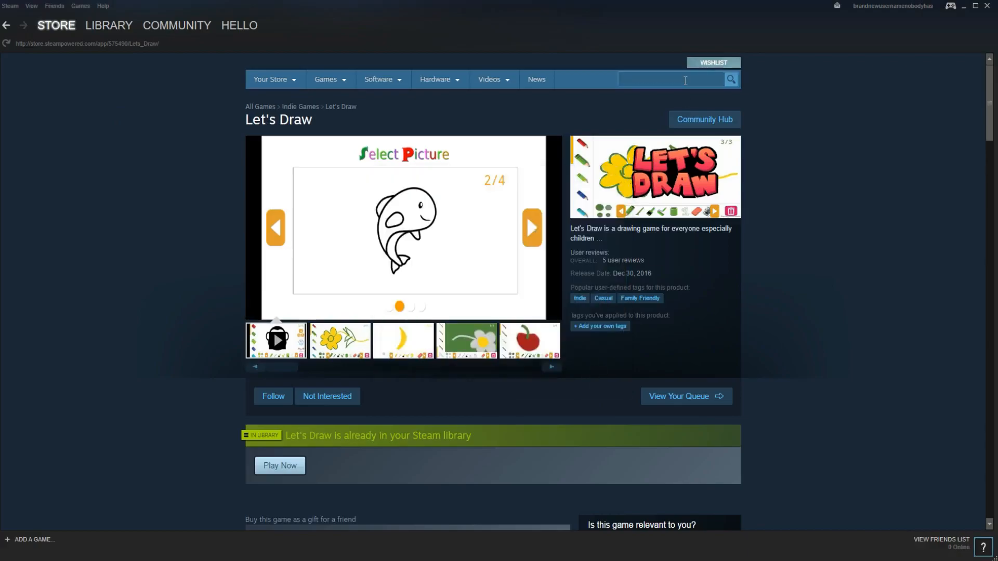
Search the store for 'revenge' and view a REVENGE: First Blood screenshot on its page.
text(revenge)
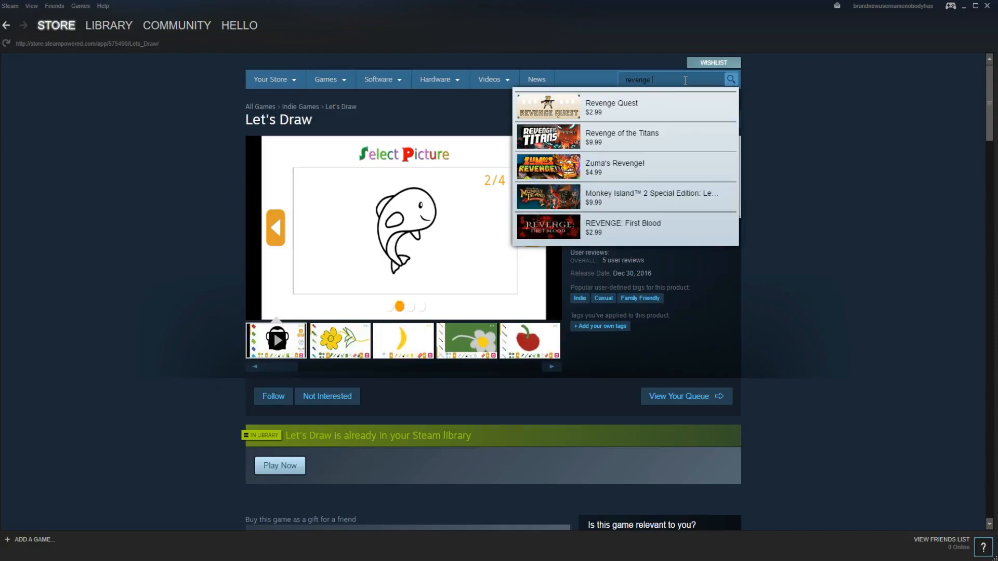
text(fid)
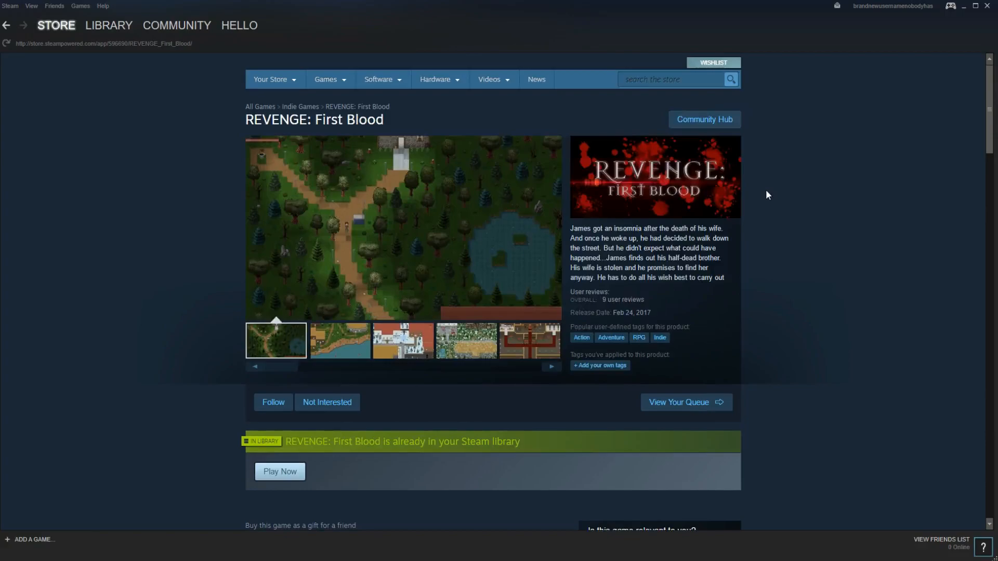
mouse_move(342, 346)
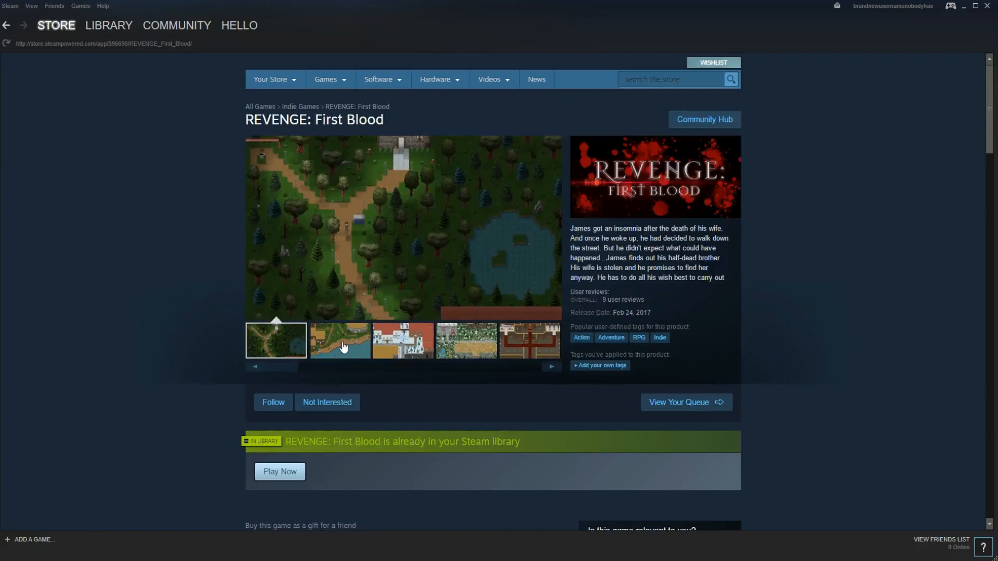
click(465, 341)
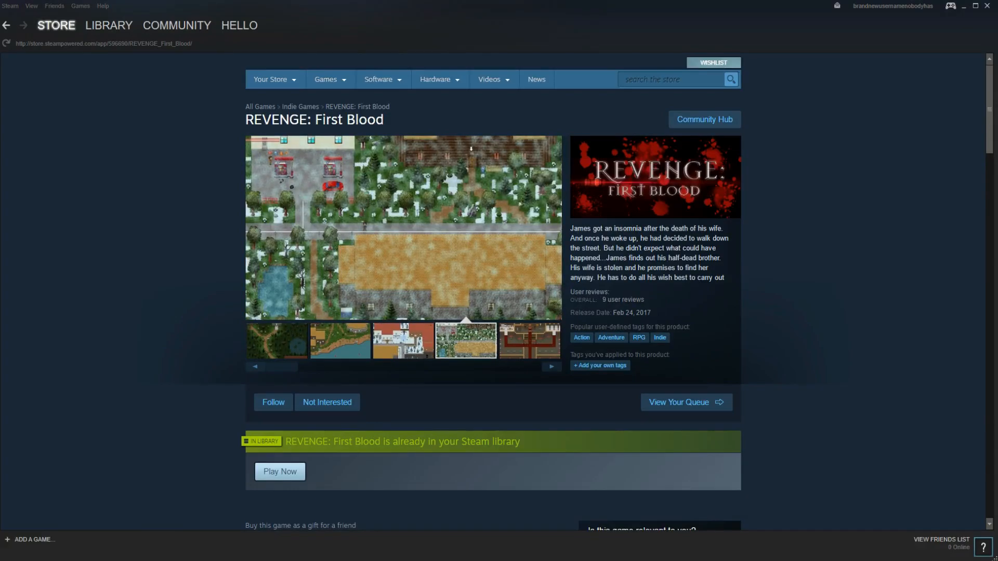
Start Activate a Product on Steam from the Games menu and accept the subscriber agreement.
click(79, 7)
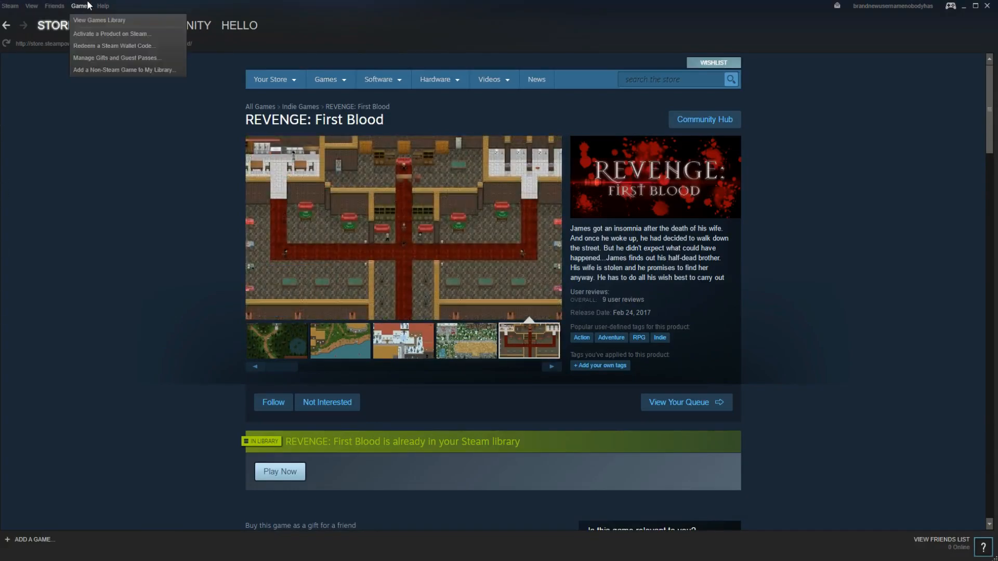
click(111, 34)
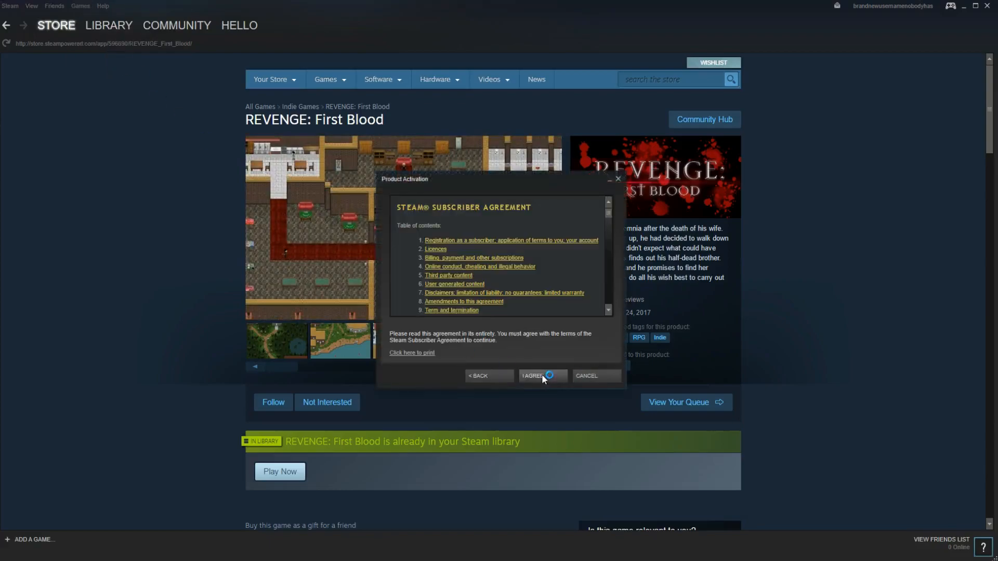
click(531, 376)
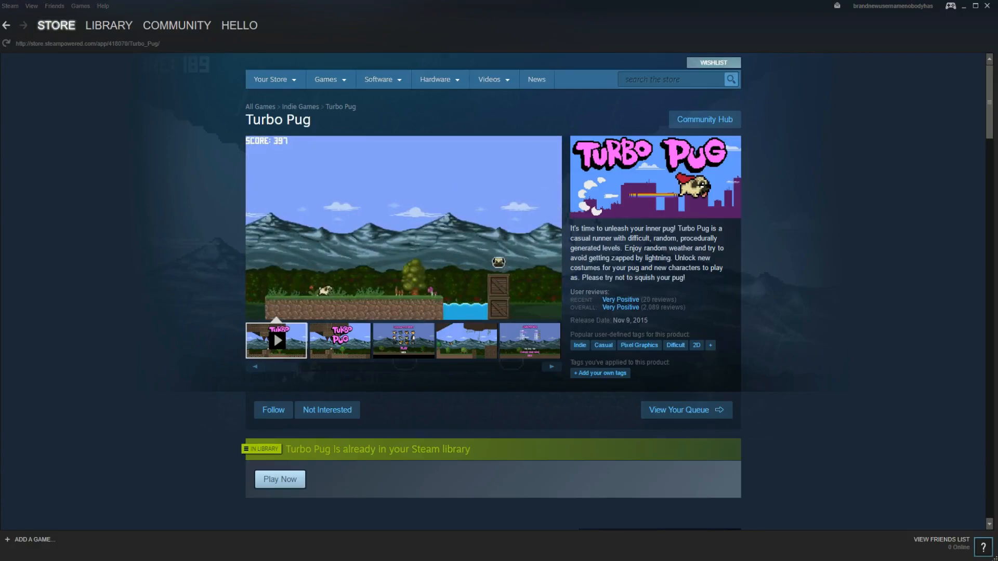
Complete another product activation and show the Fight or Die store page marked already in library.
click(437, 79)
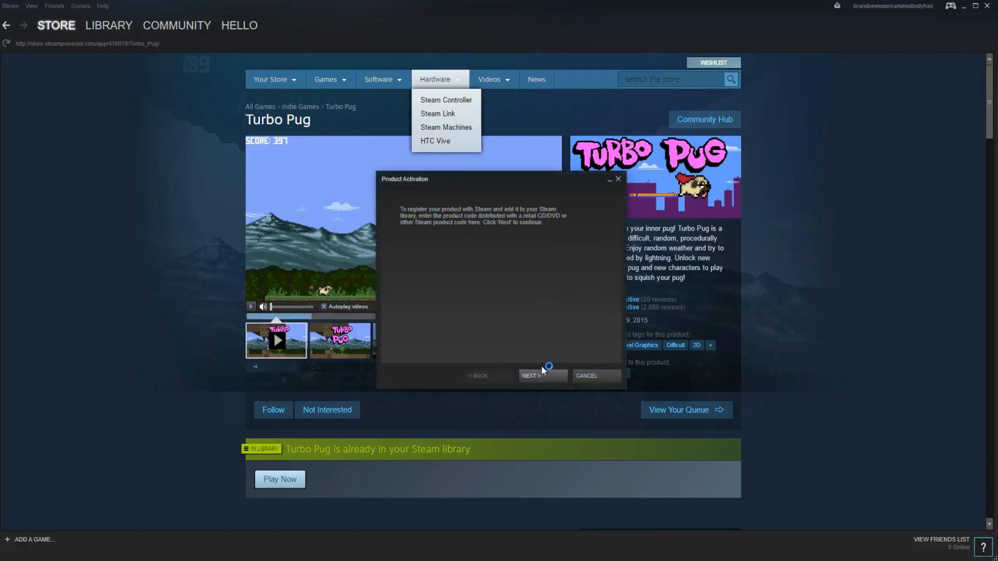
click(539, 376)
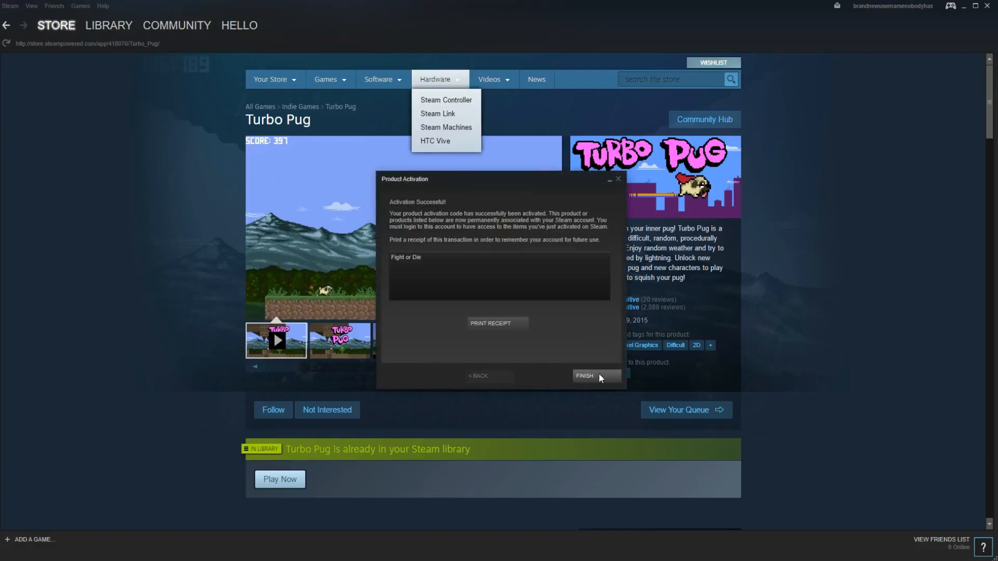
click(583, 375)
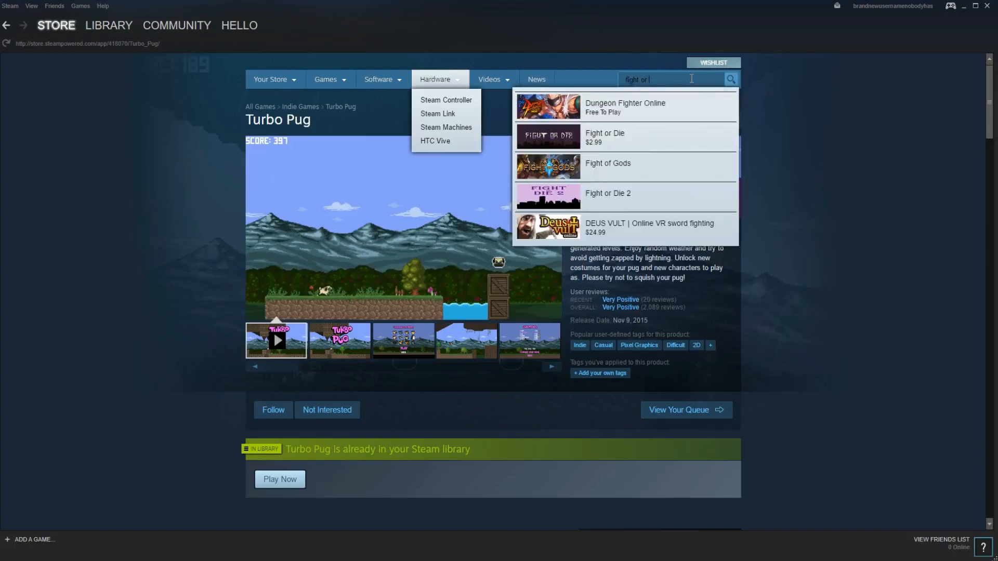
click(603, 137)
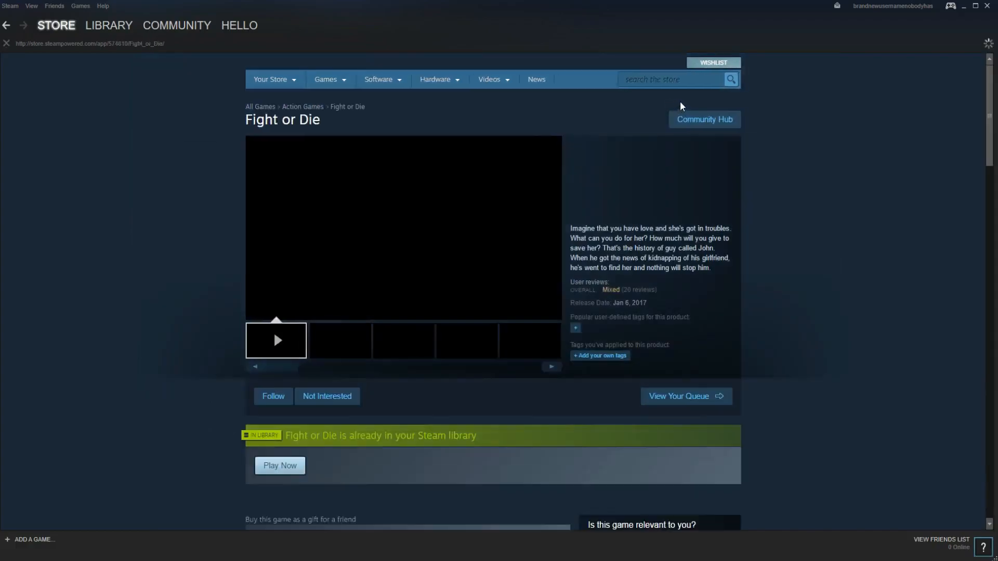